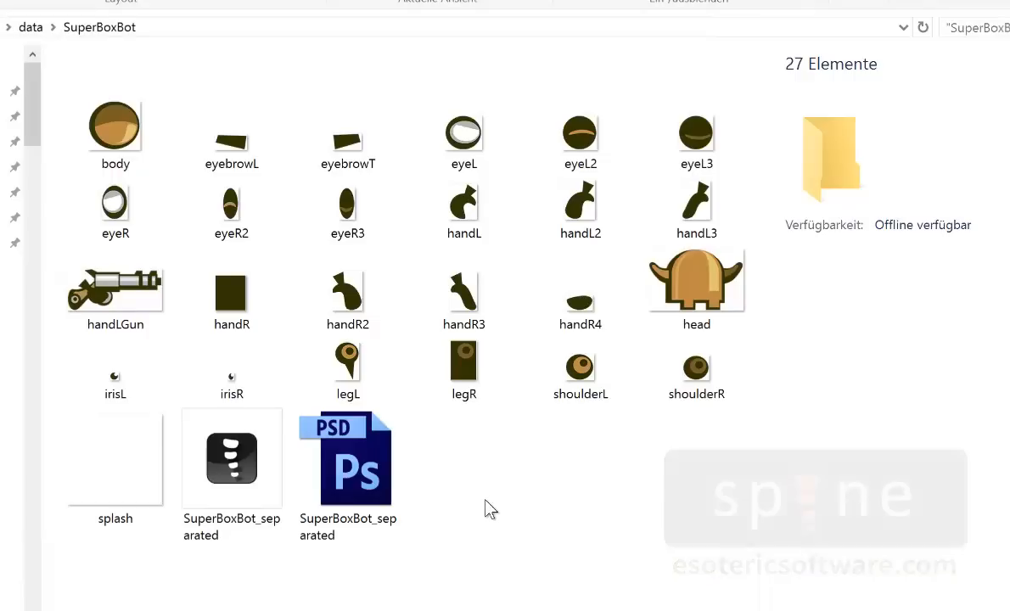
- Review the robot's source images (legL, body, eyeL) and the layered Photoshop file
click(346, 360)
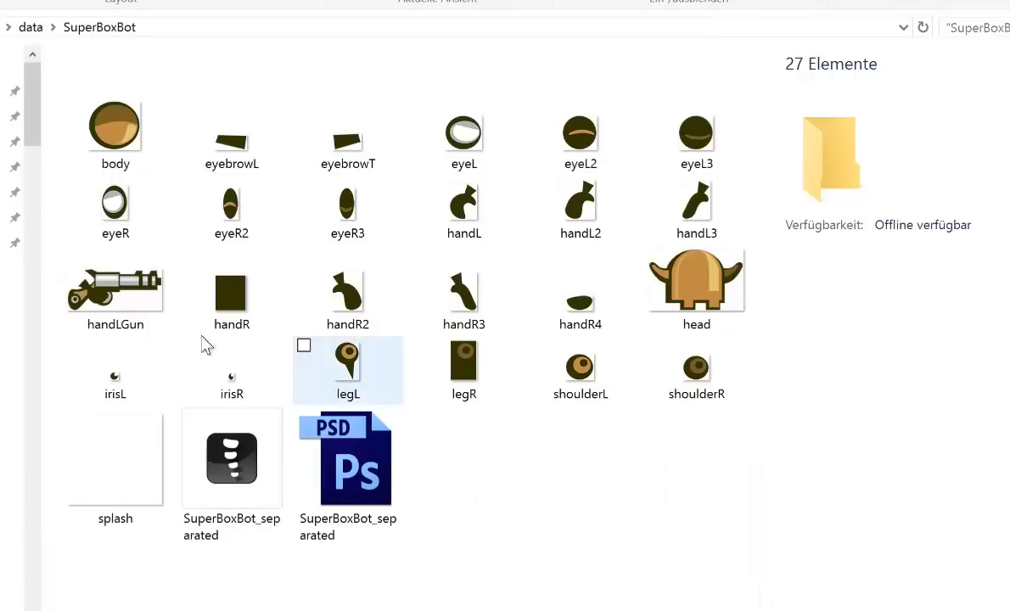
click(115, 127)
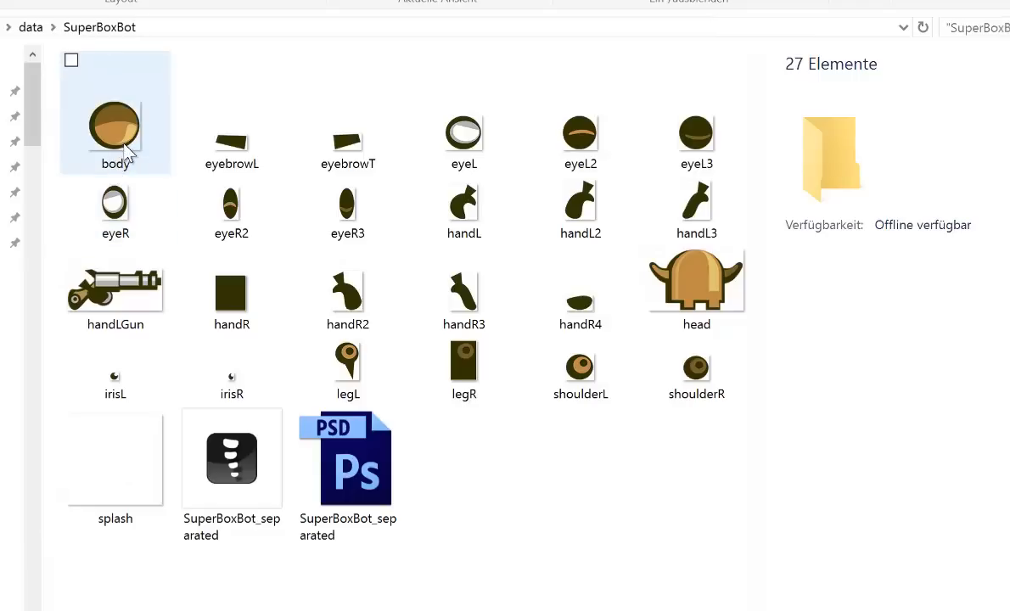
click(464, 133)
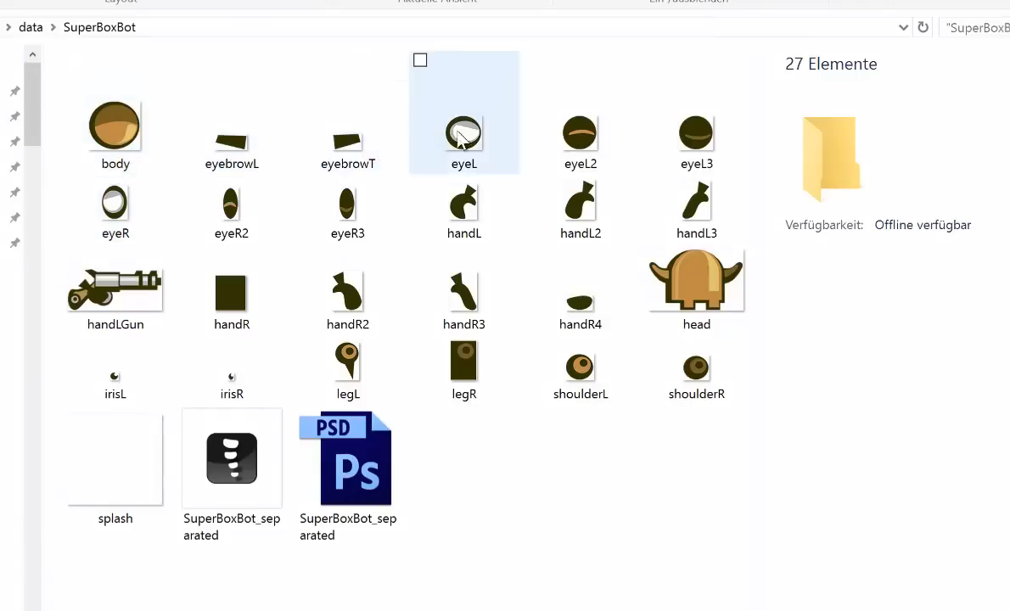
click(557, 469)
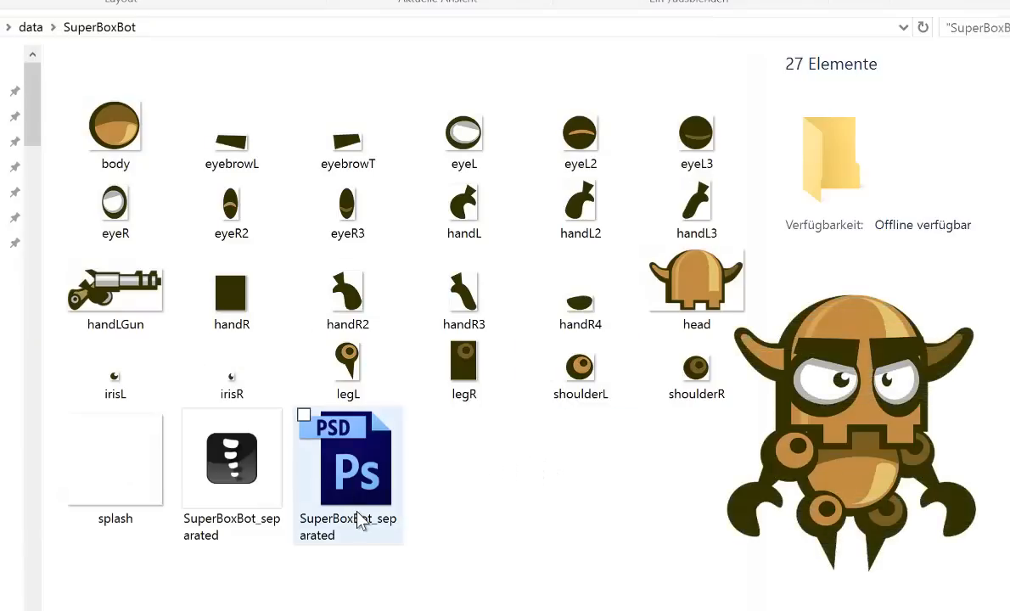
click(416, 496)
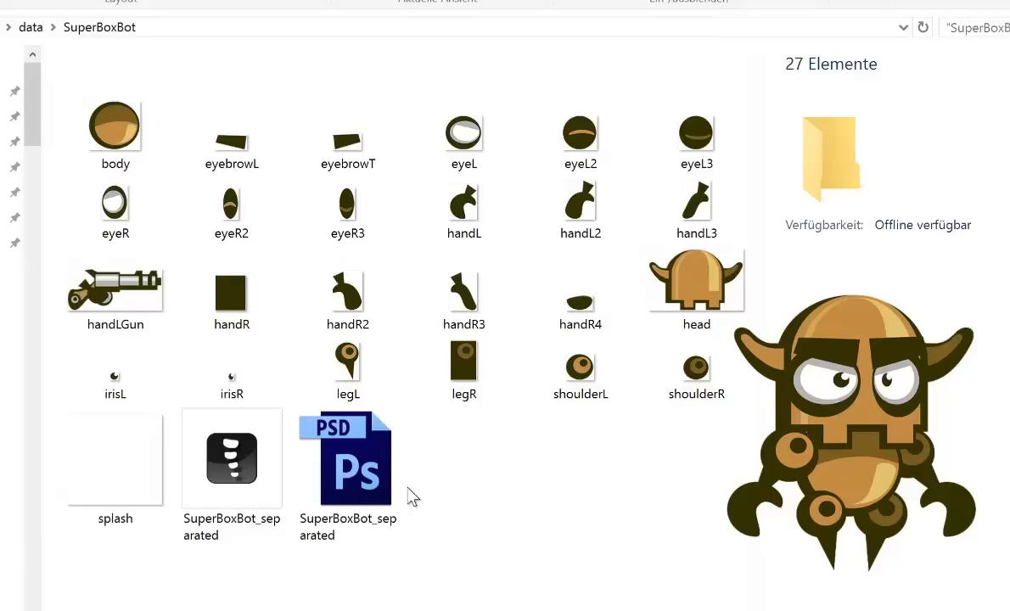
click(348, 458)
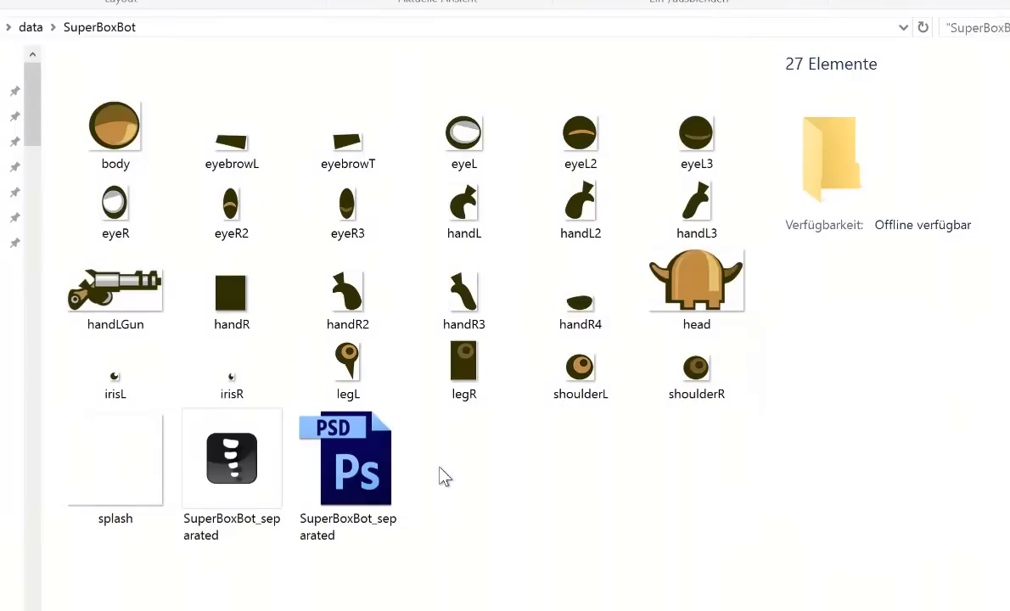
mouse_move(442, 476)
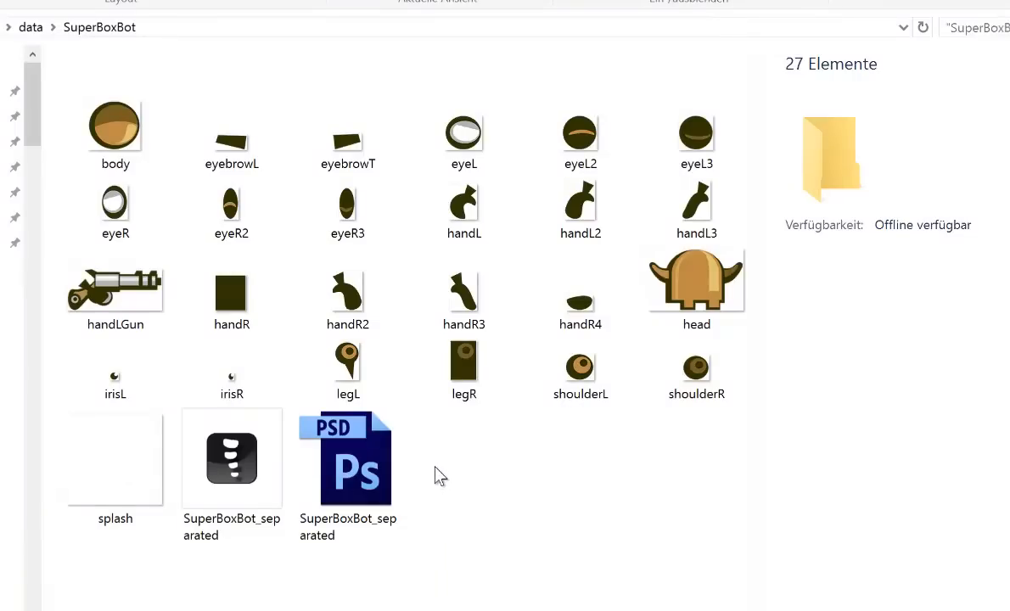
mouse_move(506, 450)
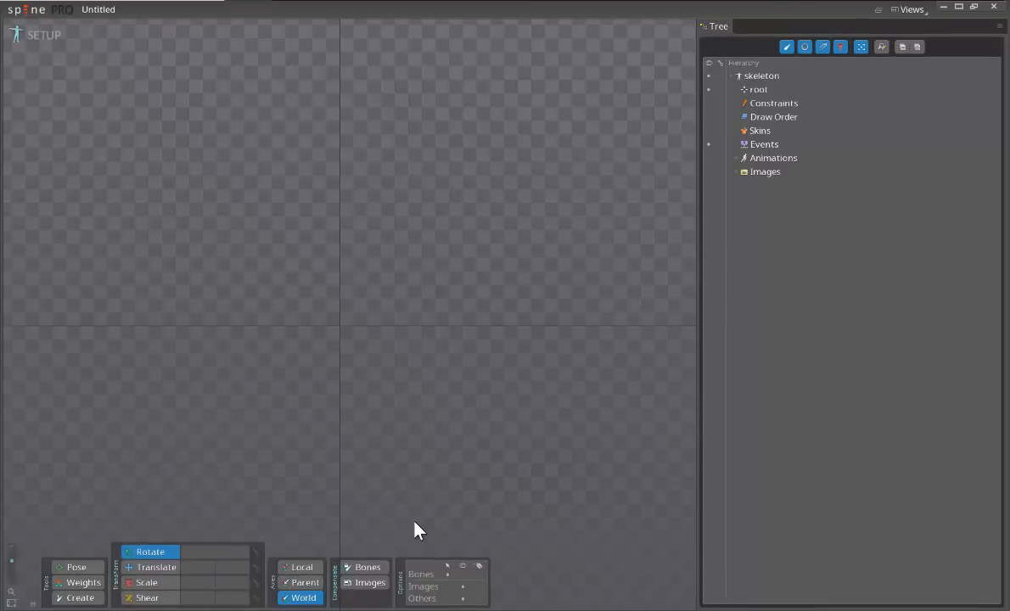
mouse_move(81, 133)
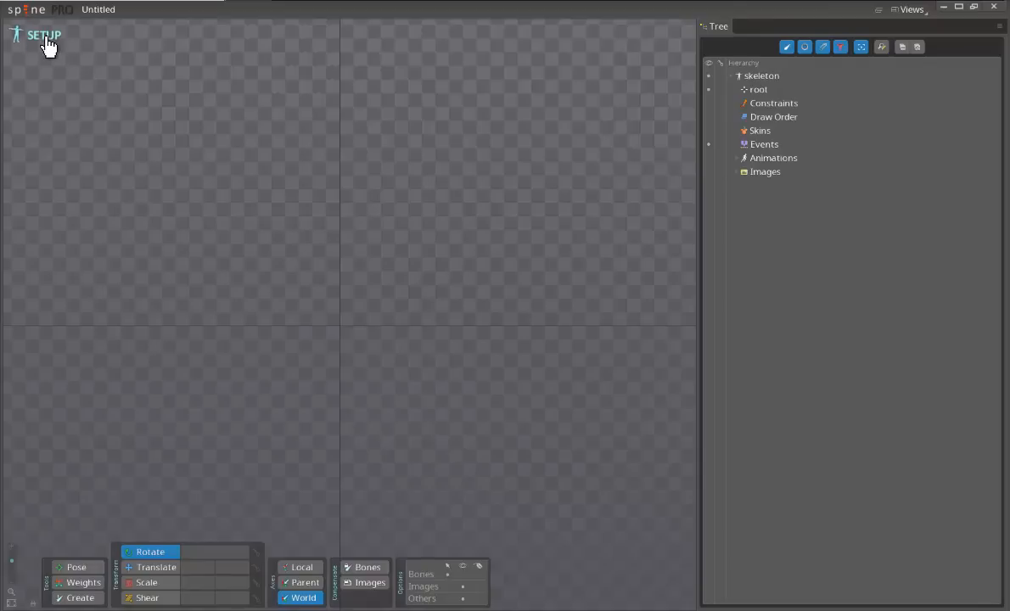
- Toggle Animate mode, then bring up Spine's main project menu
click(44, 34)
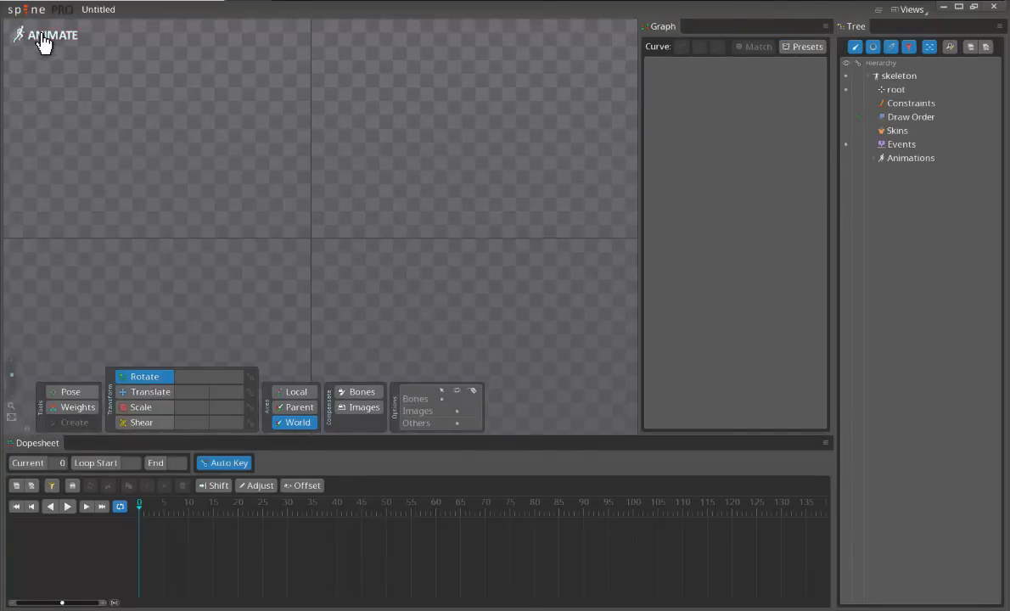
click(27, 10)
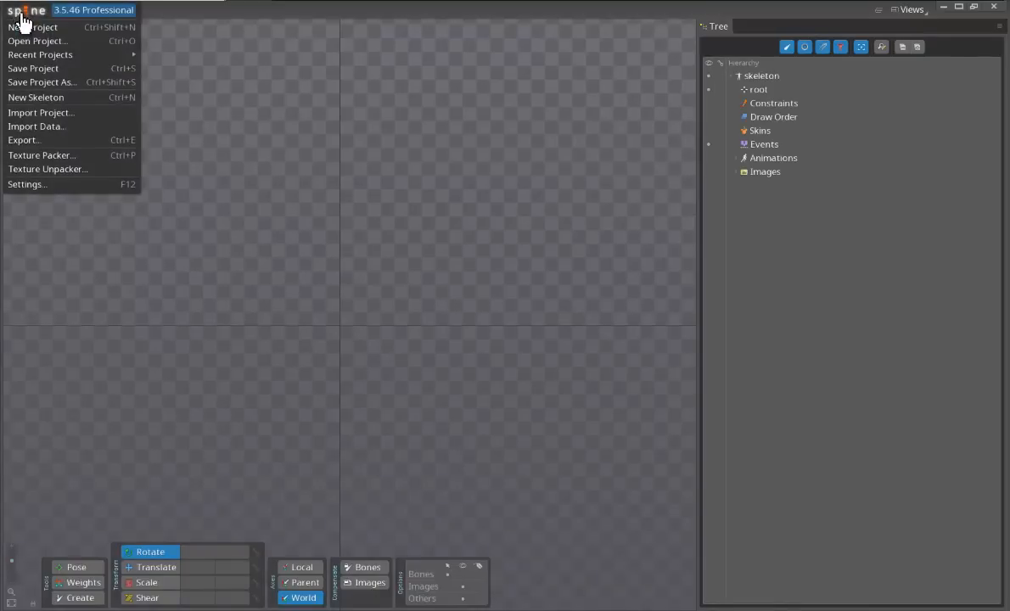
- Import the SuperBoxBot JSON skeleton data as a new project
click(37, 126)
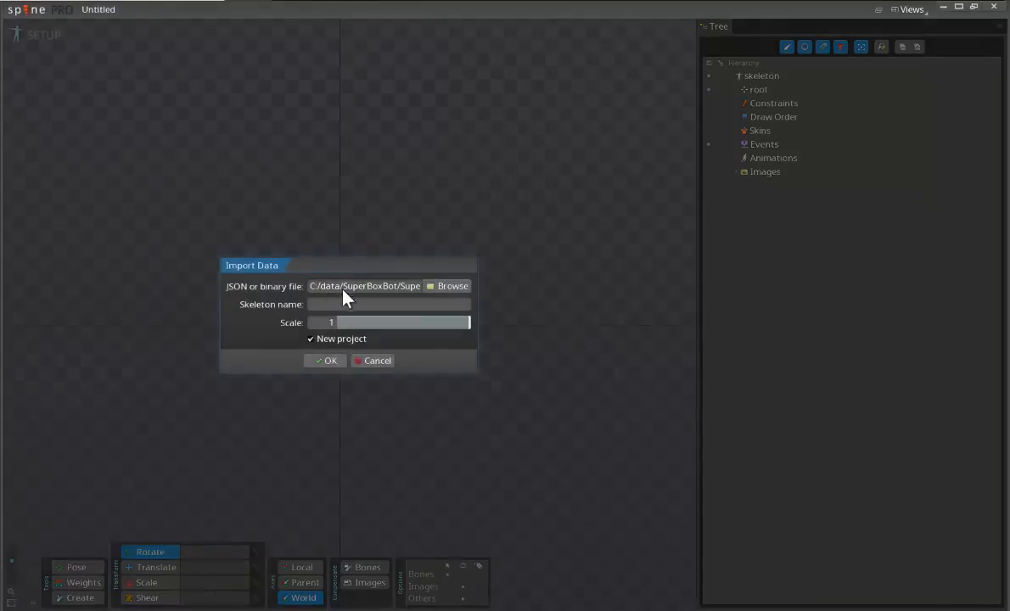
click(448, 285)
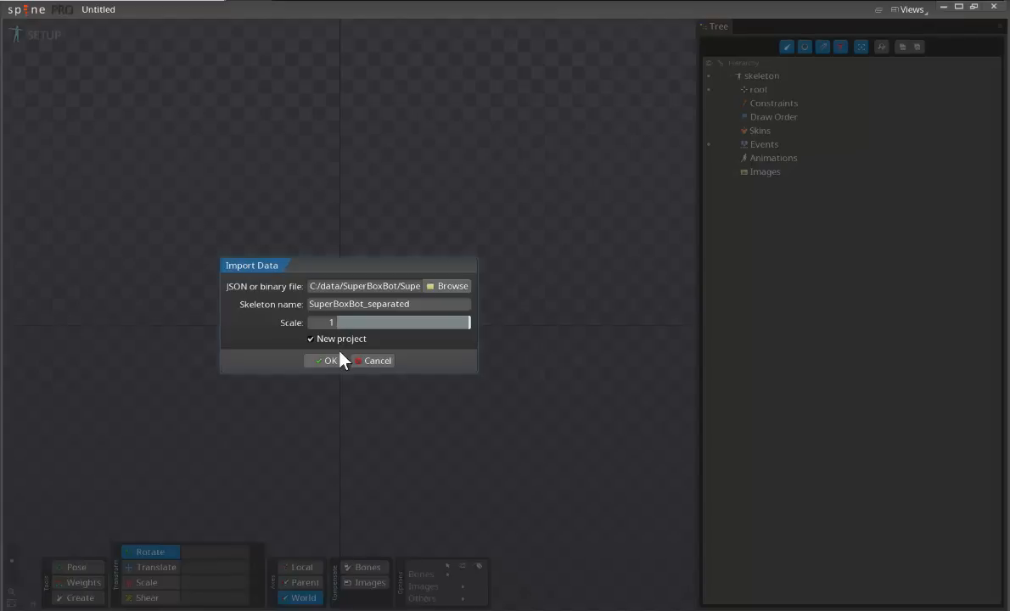
click(326, 360)
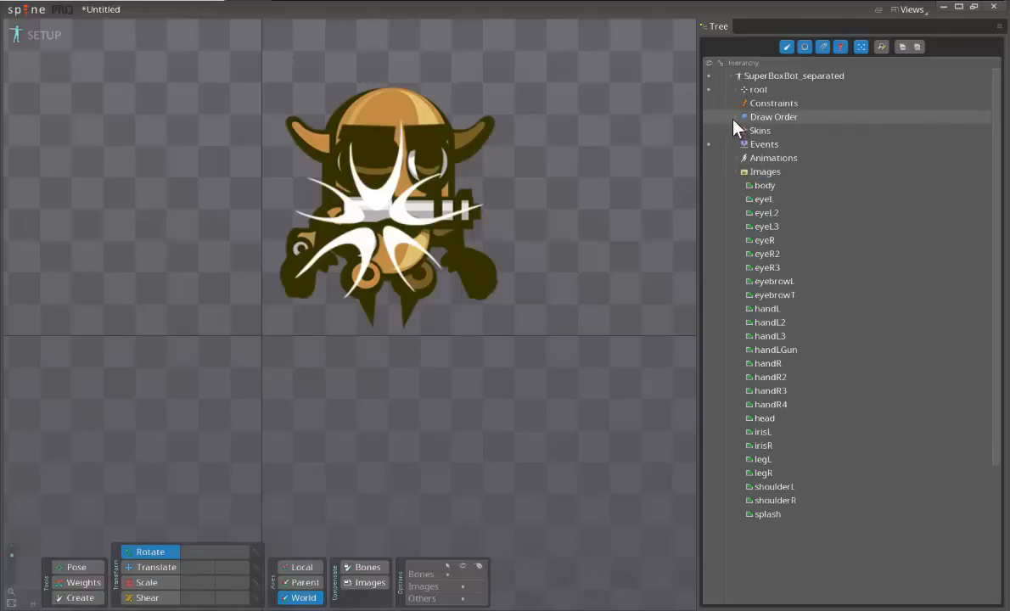
- Expand root, select all image attachments and translate them above the root bone
click(757, 89)
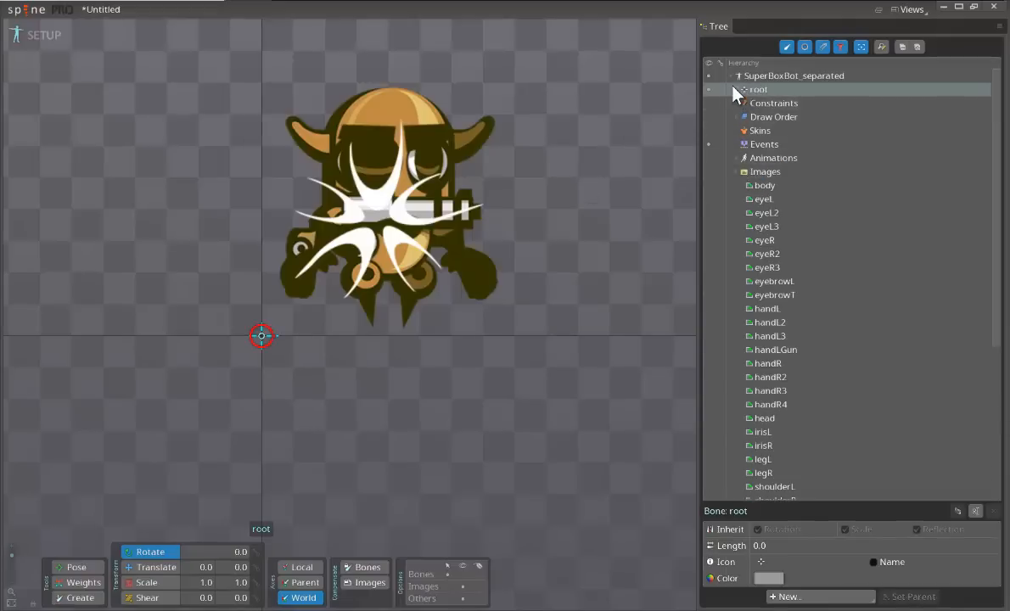
click(710, 89)
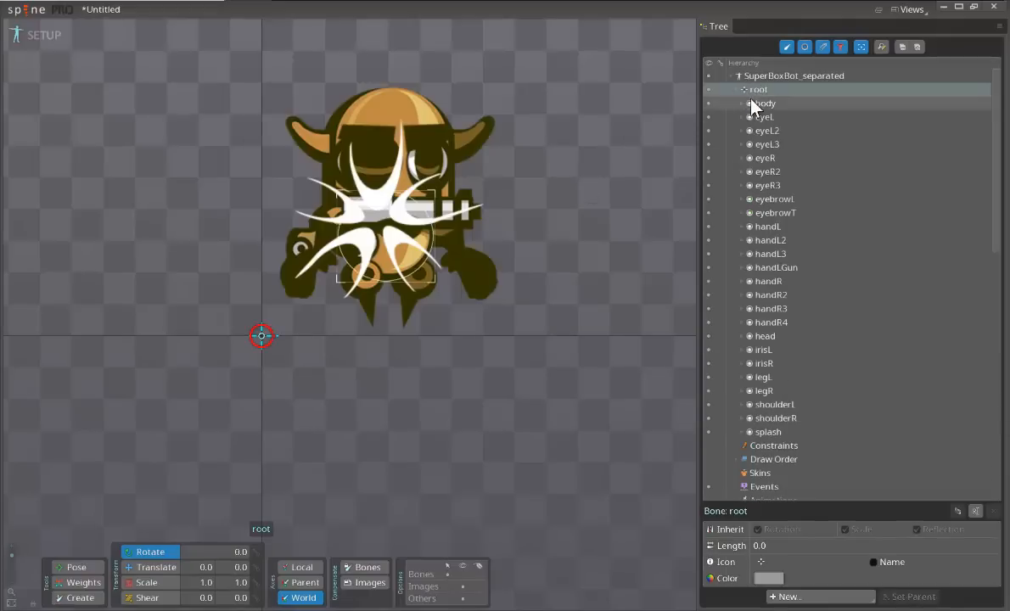
click(754, 104)
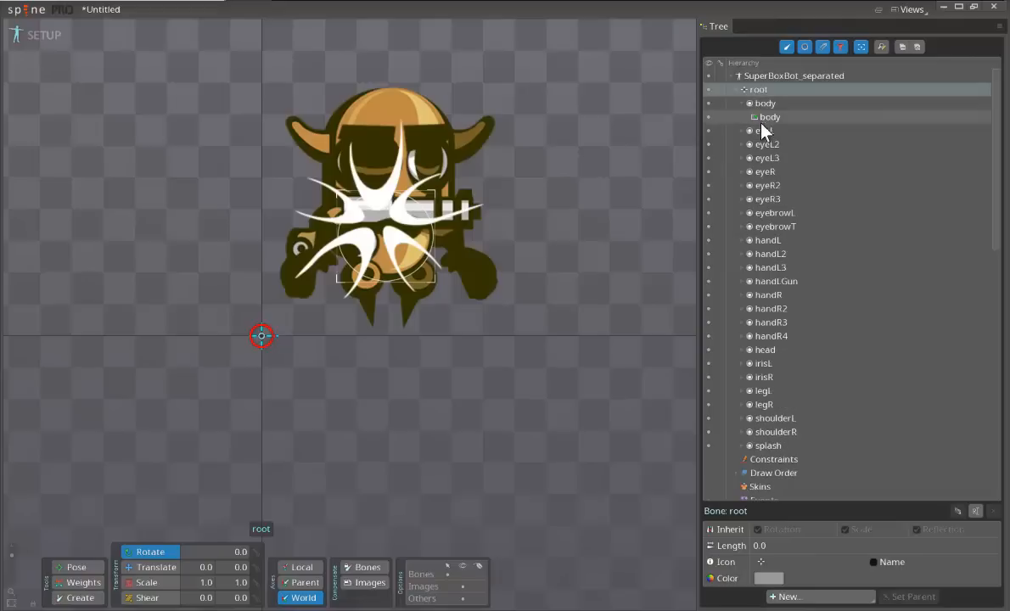
mouse_move(764, 103)
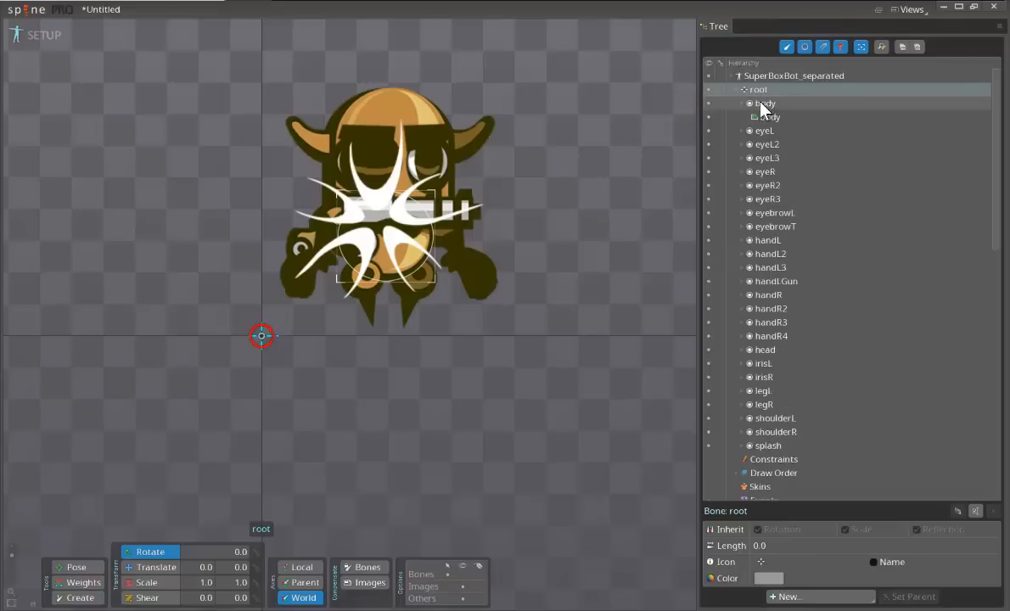
mouse_move(766, 103)
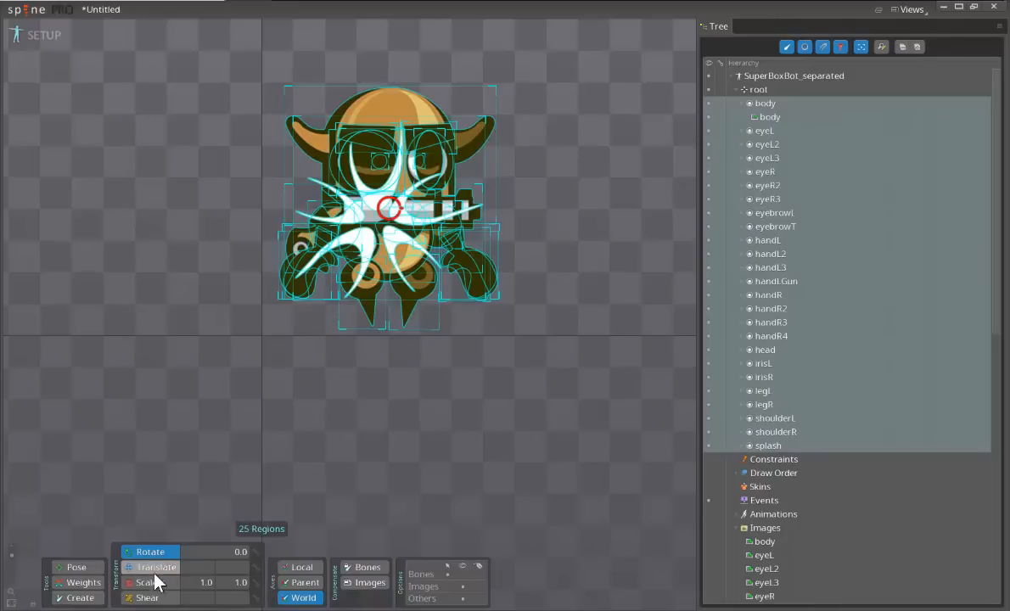
click(156, 567)
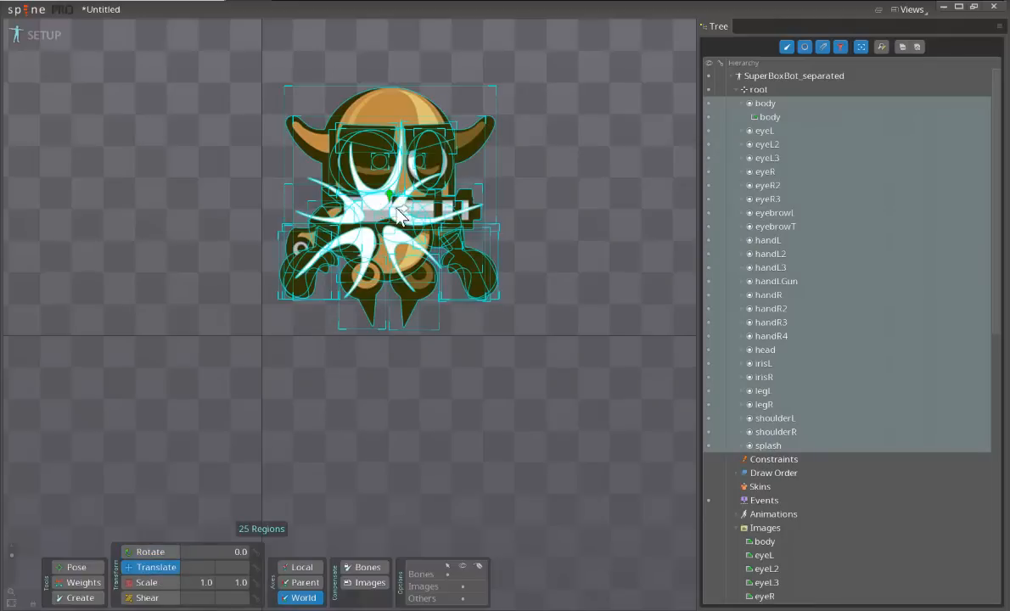
click(149, 552)
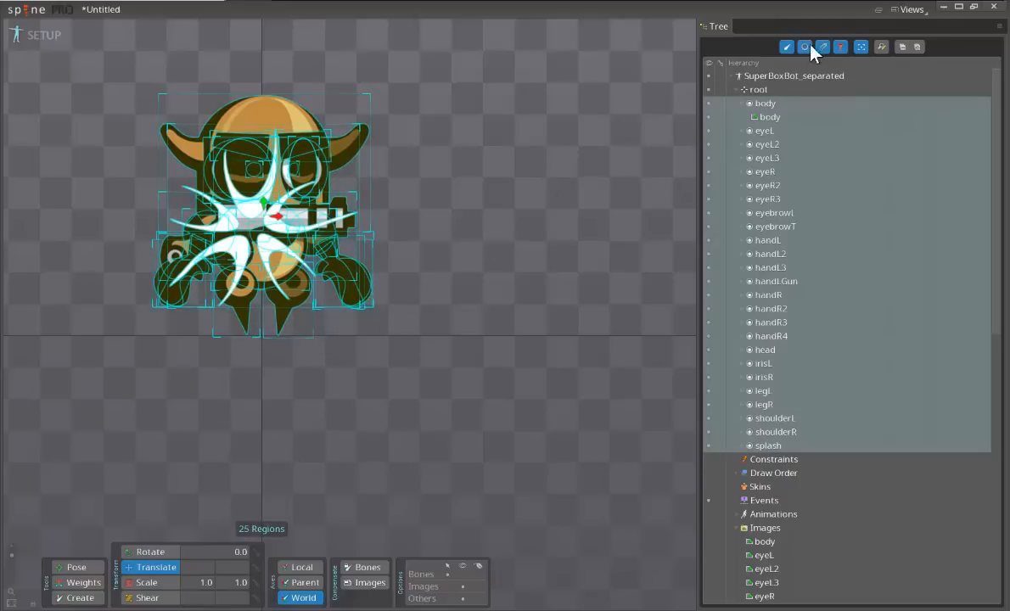
- Draw a new bone at the robot's body centre and adjust its length
click(758, 88)
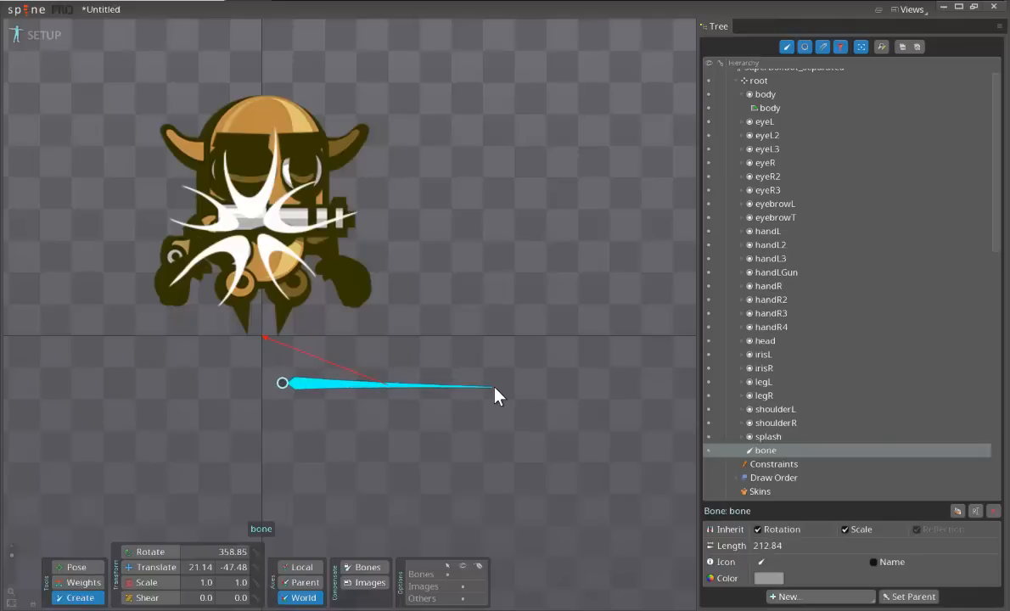
drag(496, 398, 438, 370)
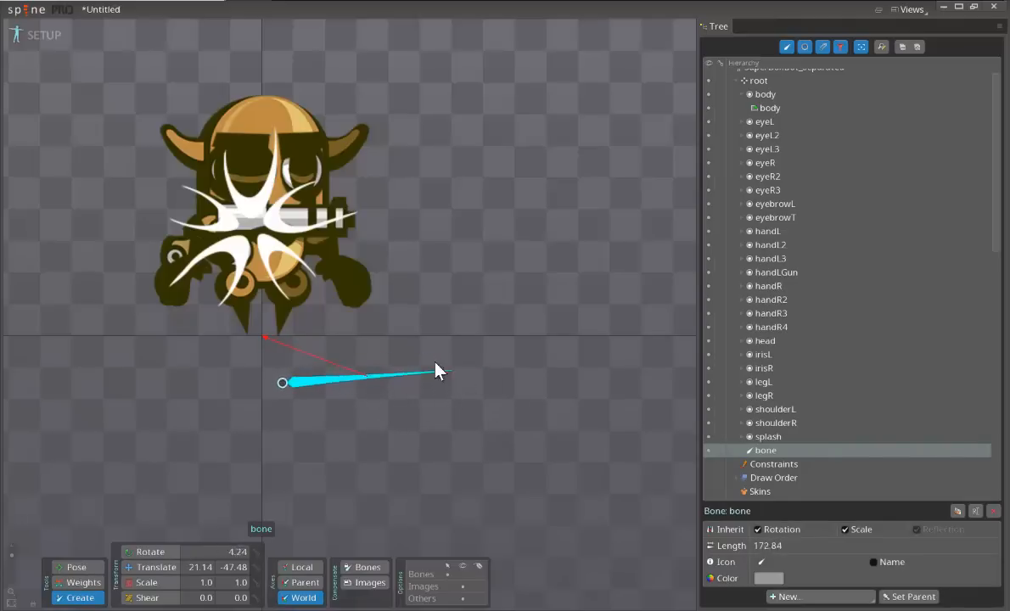
drag(438, 370, 445, 390)
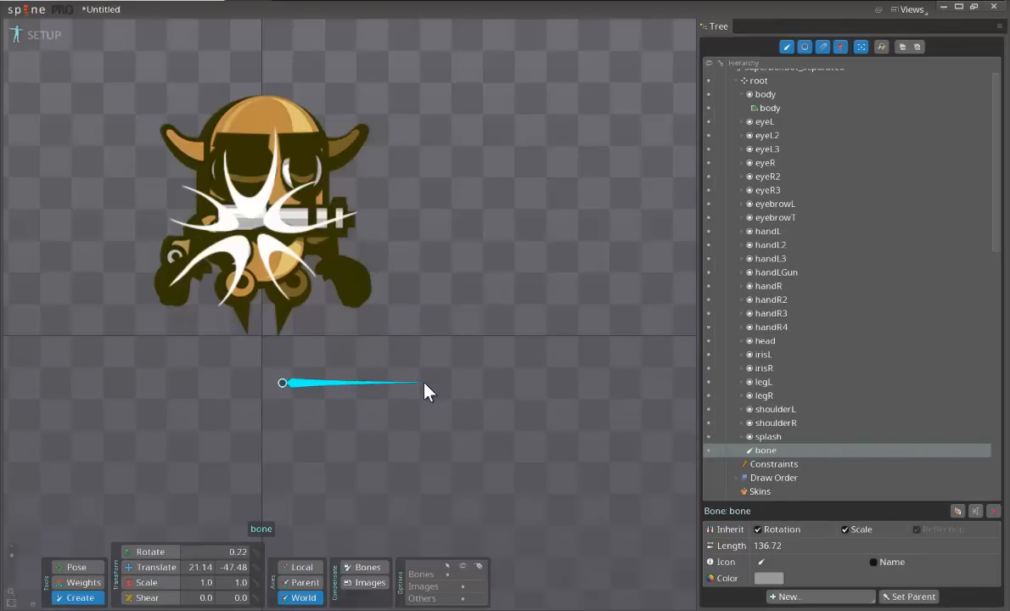
mouse_move(248, 462)
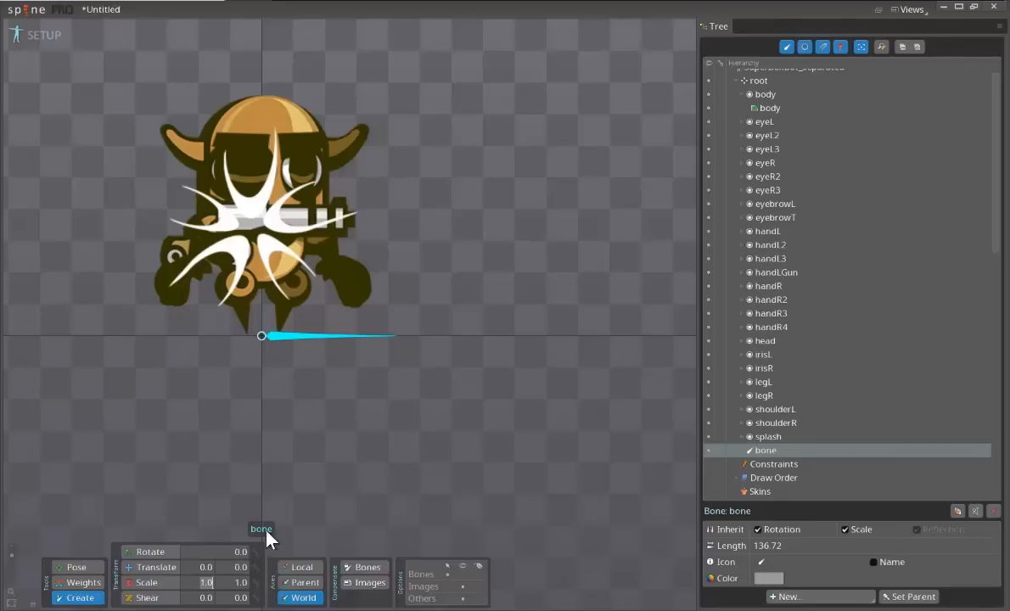
mouse_move(316, 448)
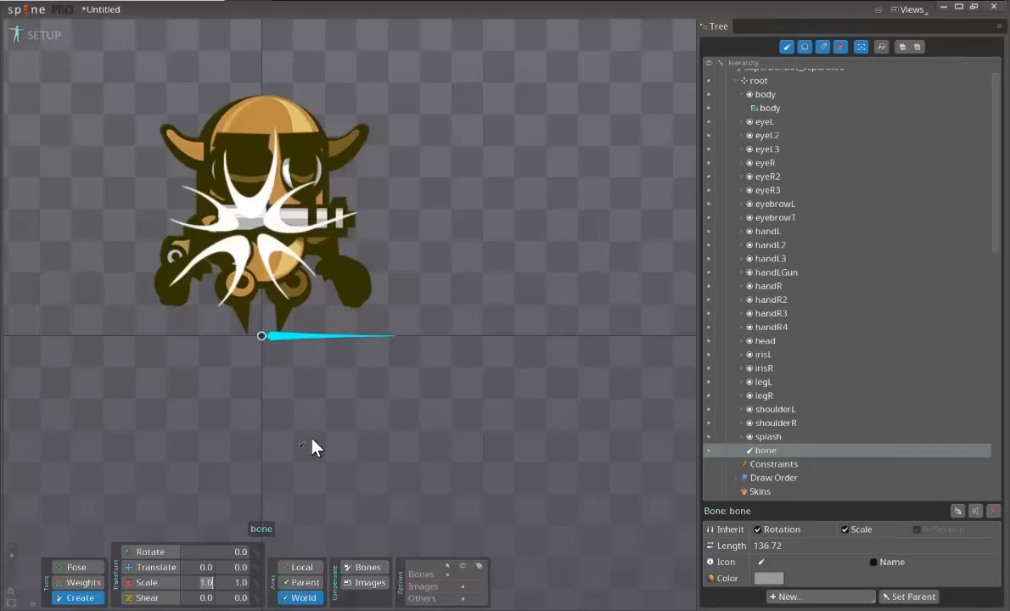
mouse_move(271, 263)
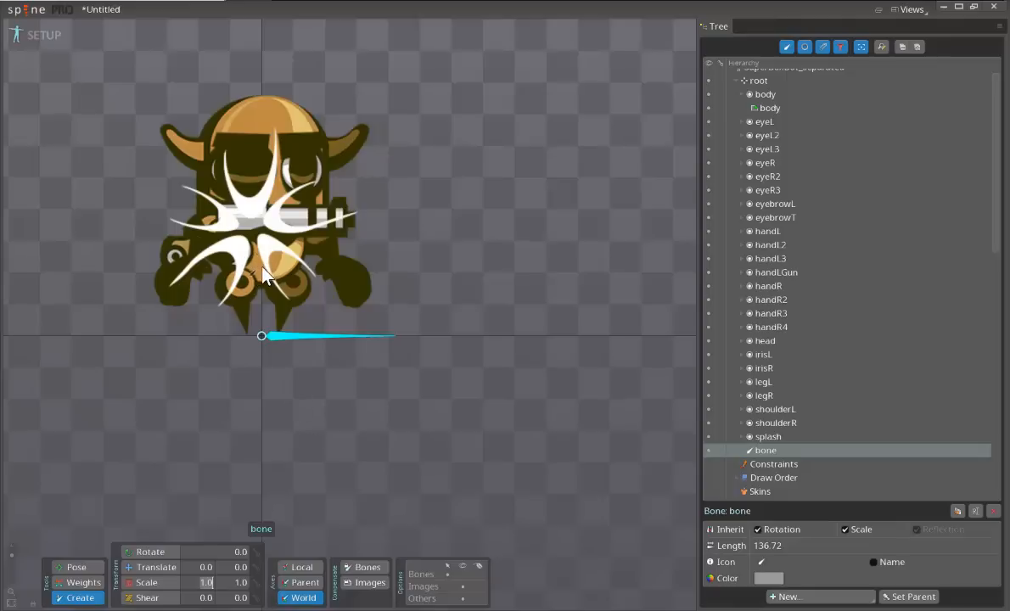
mouse_move(306, 224)
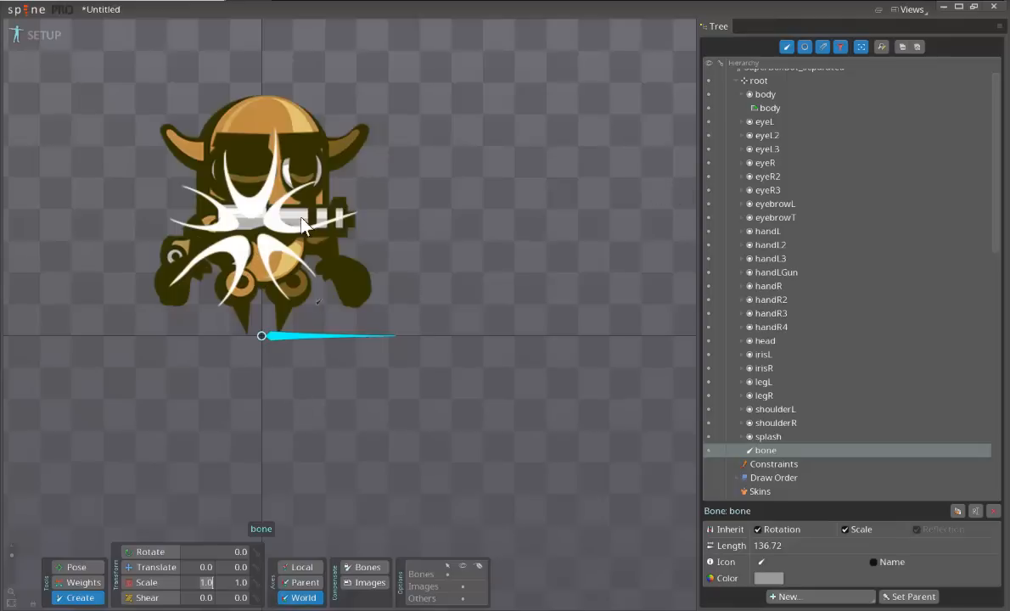
mouse_move(433, 245)
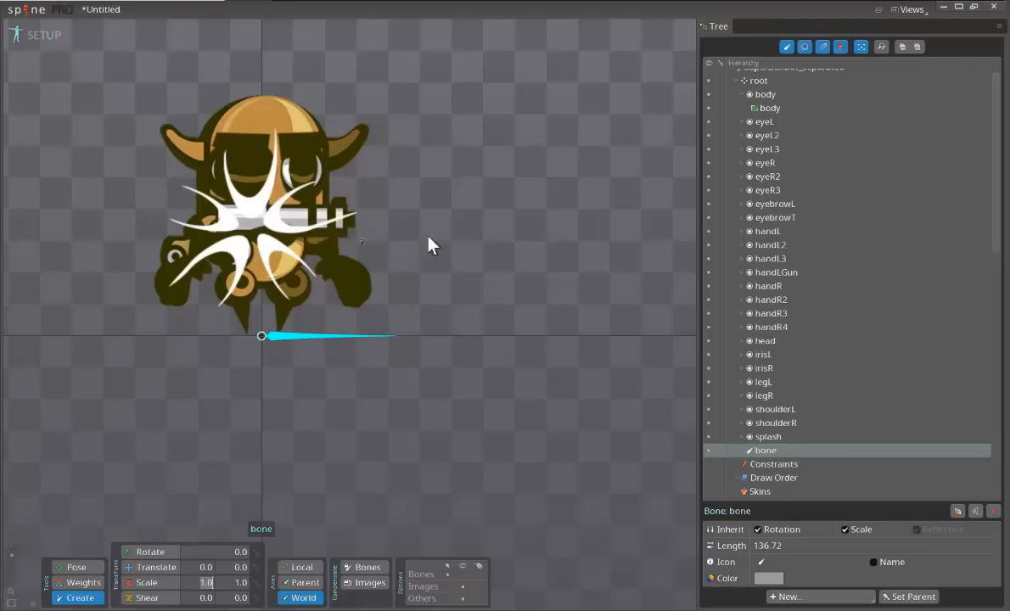
mouse_move(268, 292)
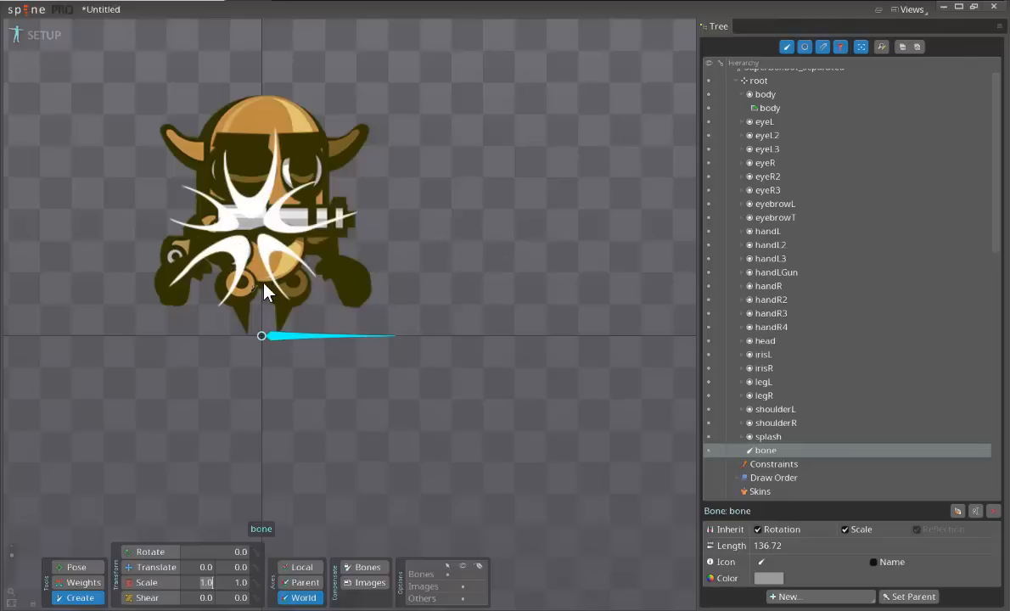
mouse_move(263, 268)
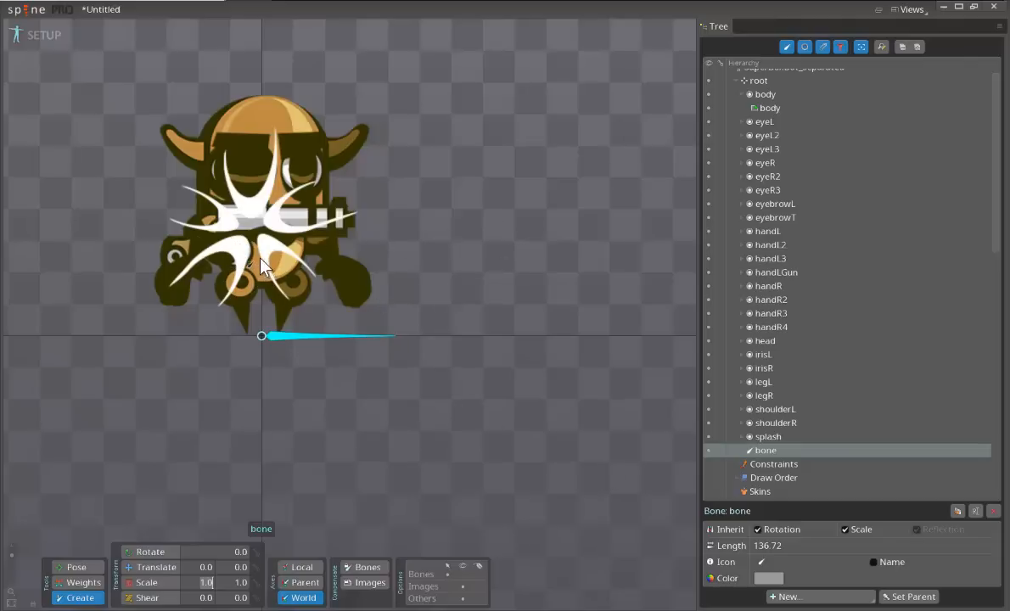
mouse_move(252, 255)
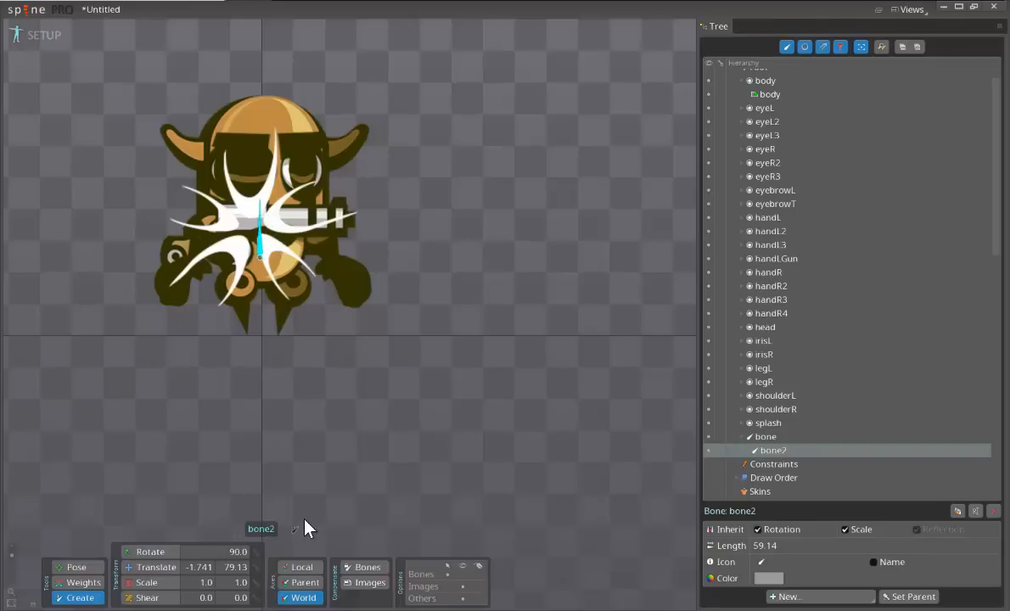
mouse_move(290, 235)
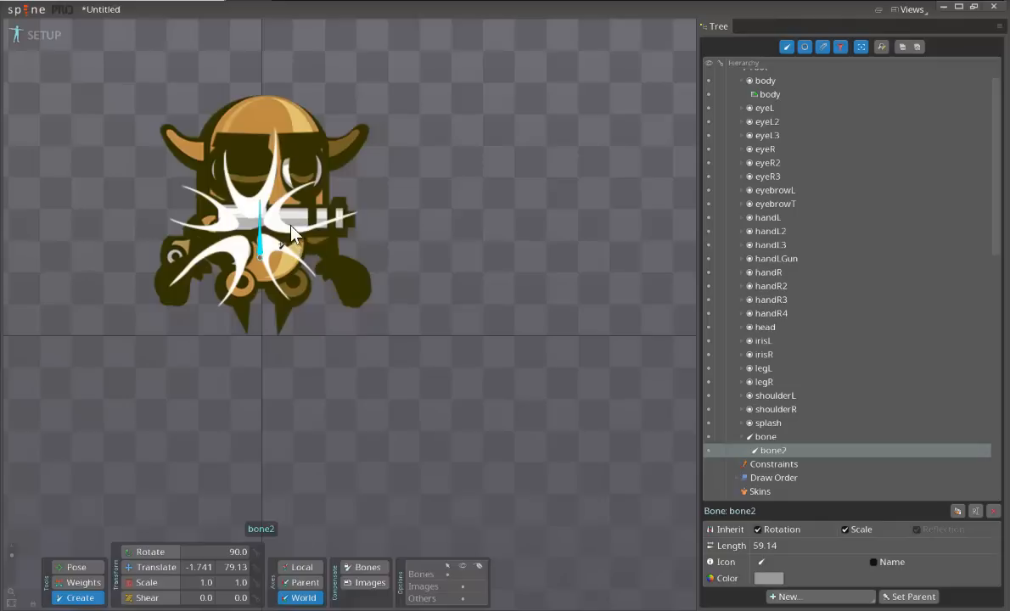
mouse_move(688, 423)
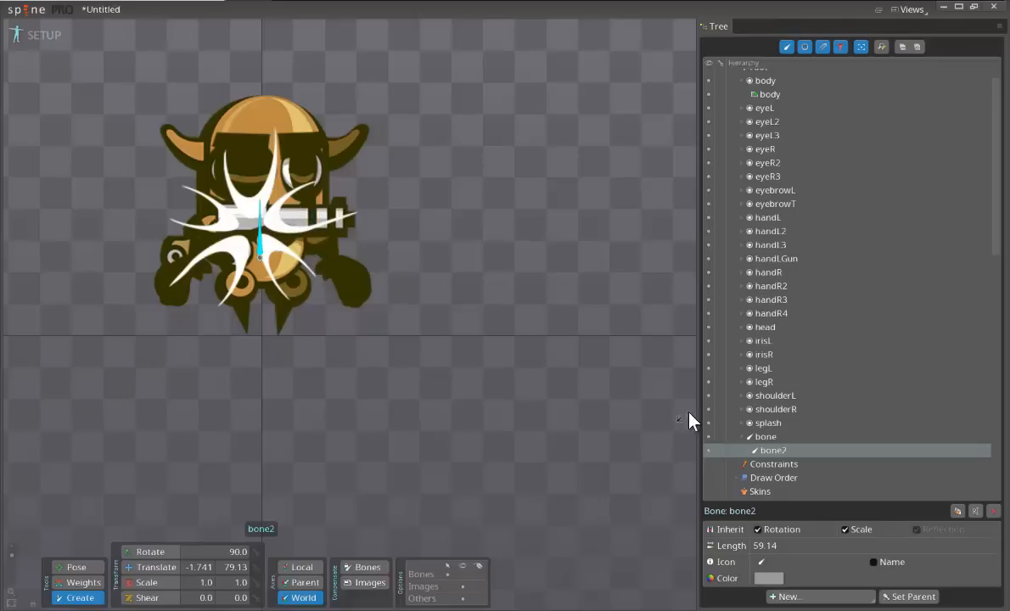
- Rename the first bone to core
click(764, 436)
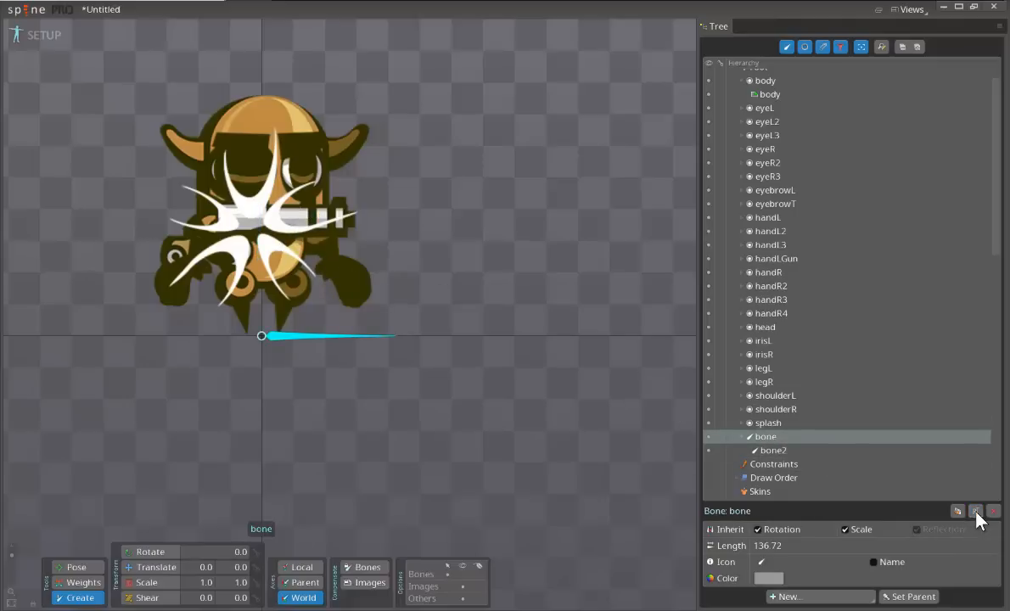
click(975, 511)
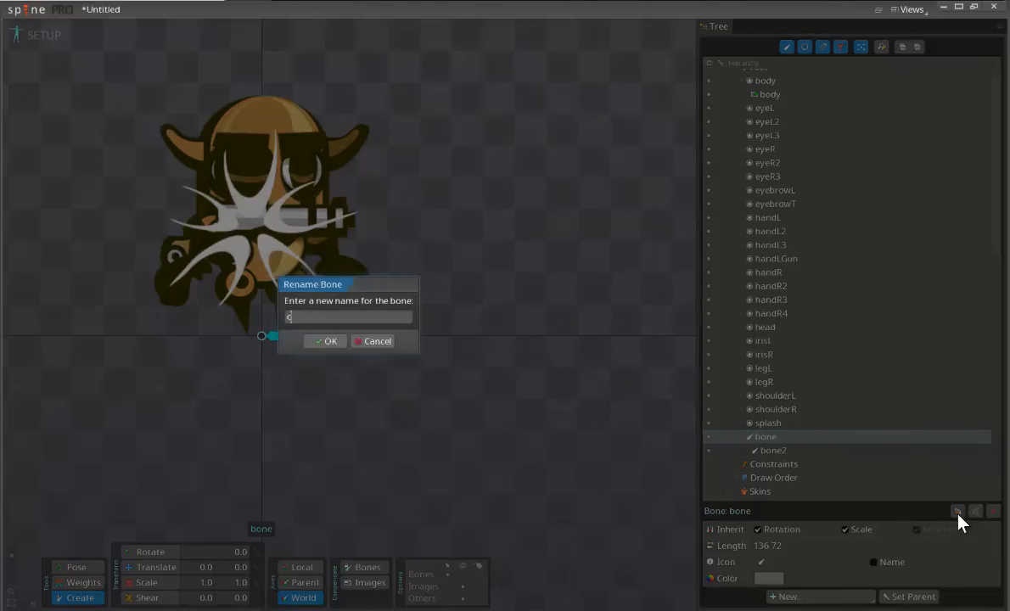
click(326, 340)
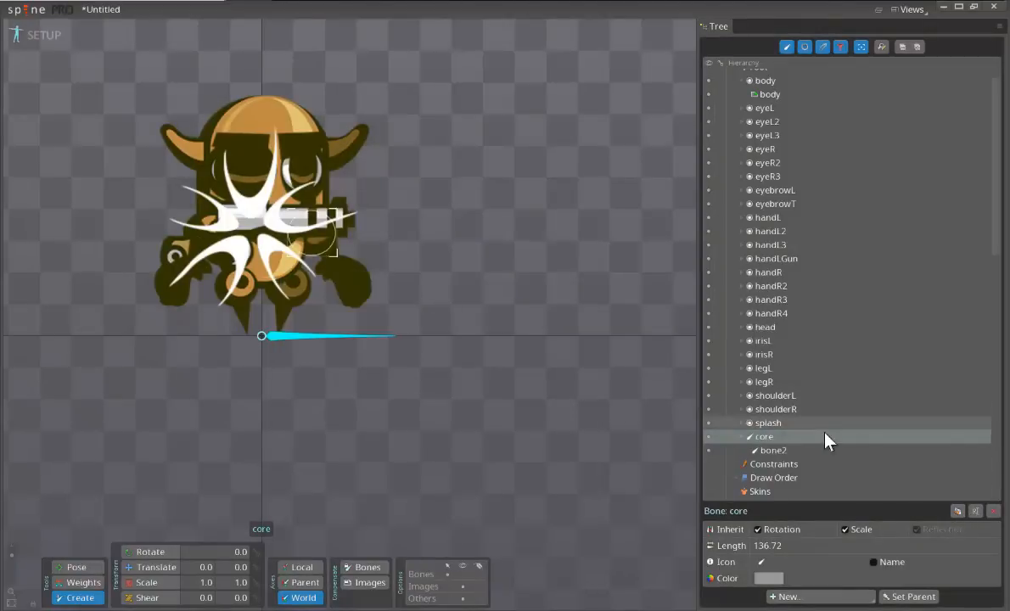
- Rename bone2 to body and move the body slot under the body bone
click(773, 450)
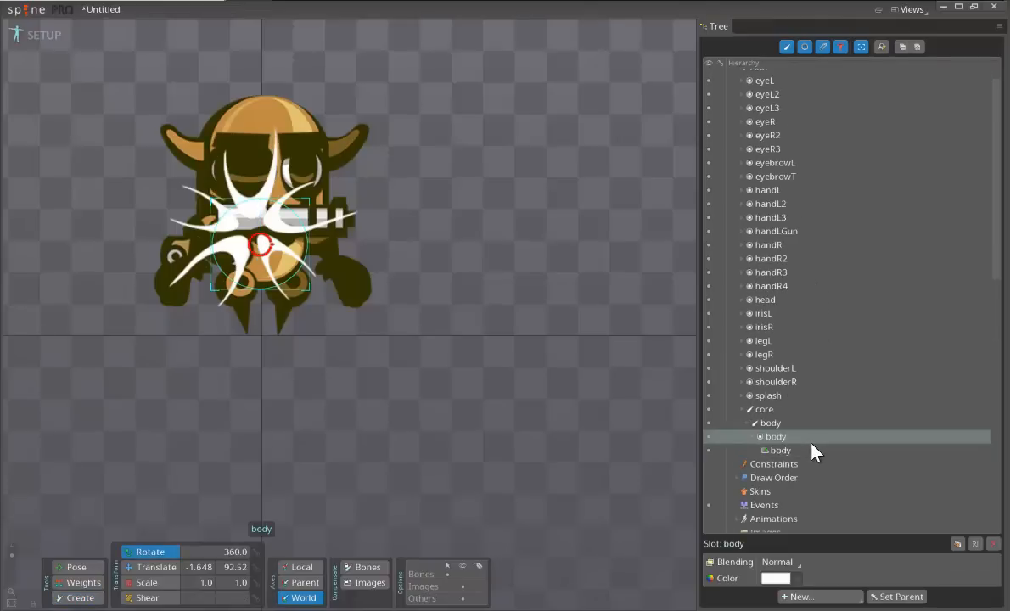
click(771, 422)
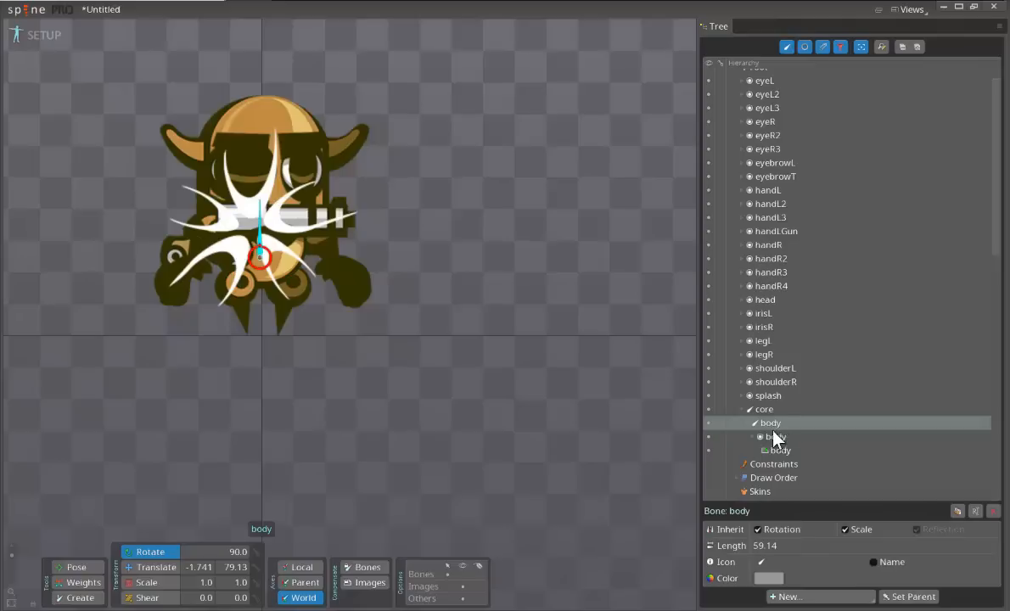
mouse_move(569, 384)
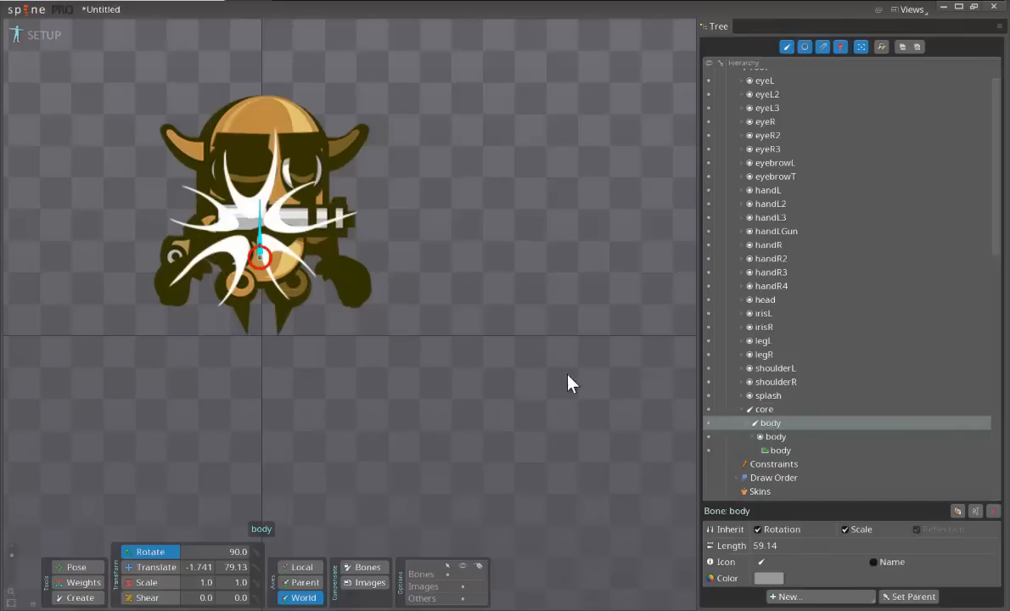
click(768, 396)
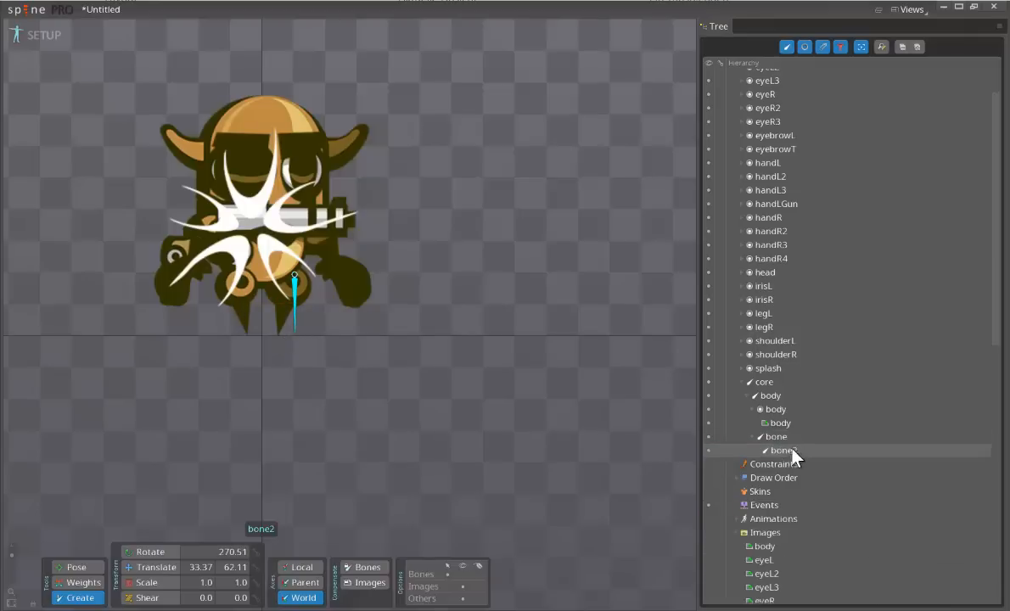
- Rename one new leg bone to legL, correcting a mistyped name
click(778, 450)
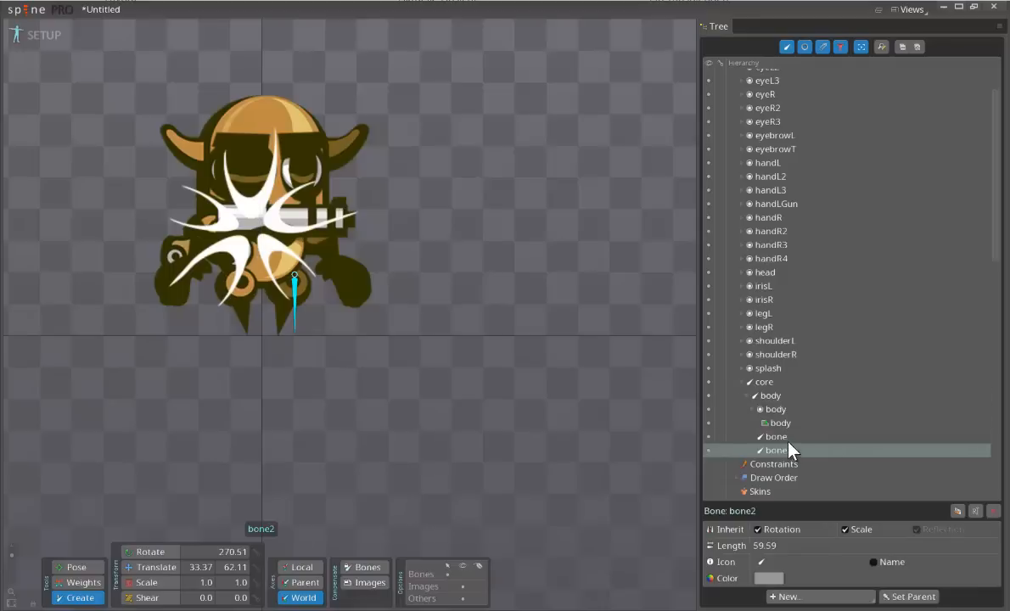
click(774, 437)
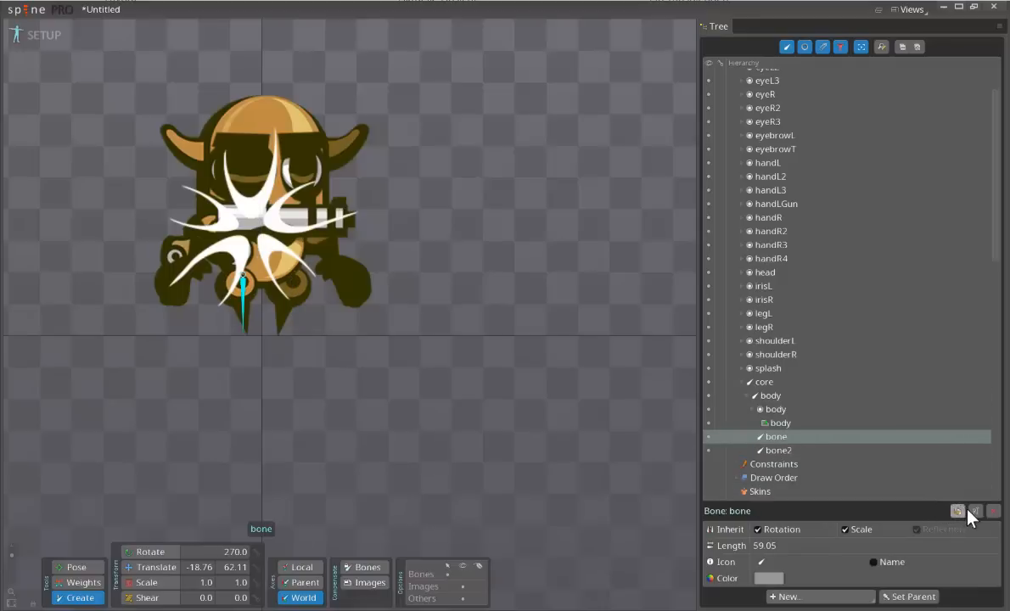
click(975, 512)
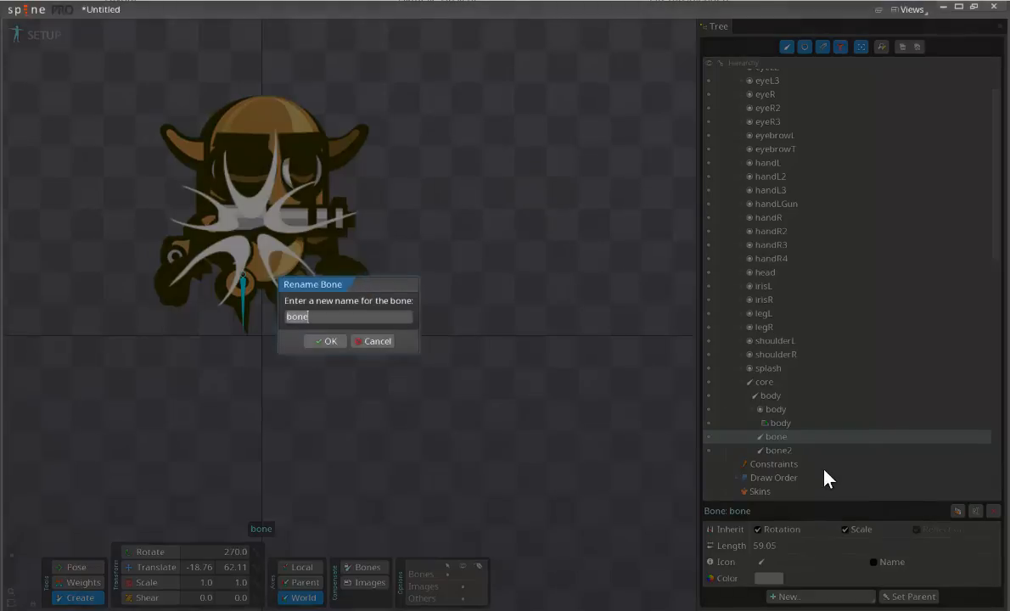
text(child)
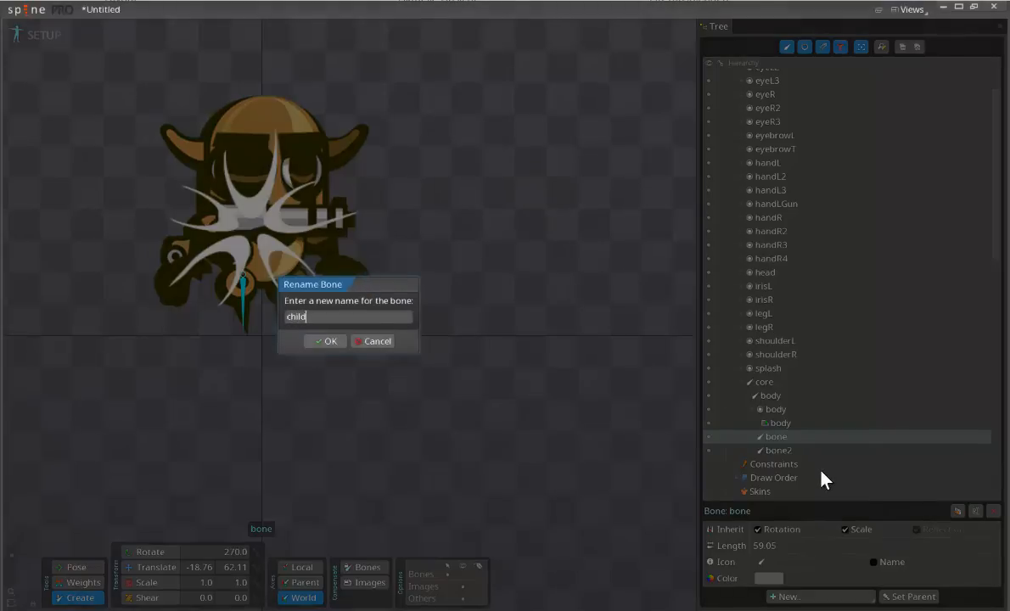
key(ctrl+a)
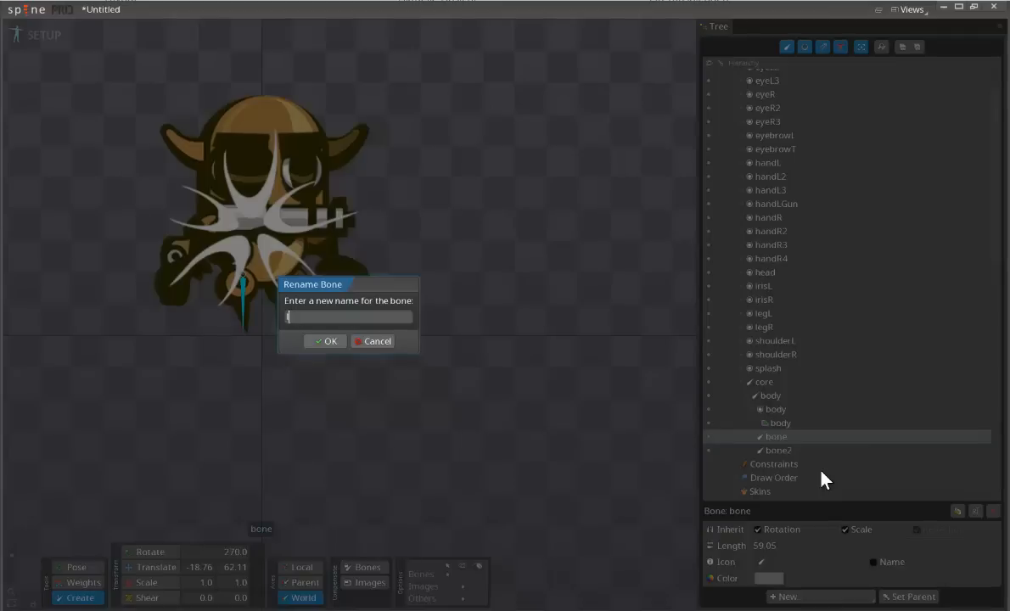
text(eg)
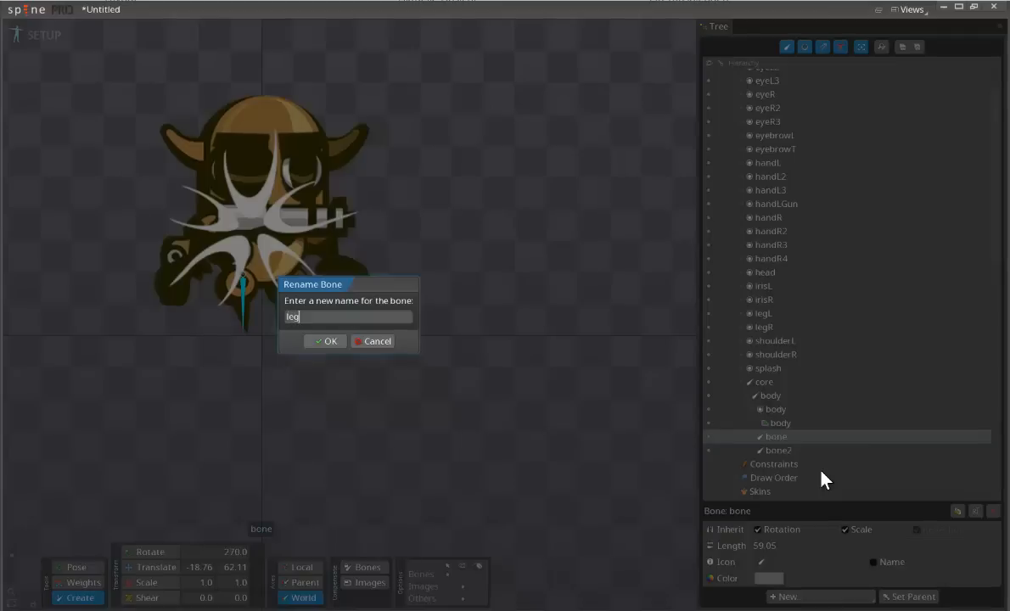
text(L)
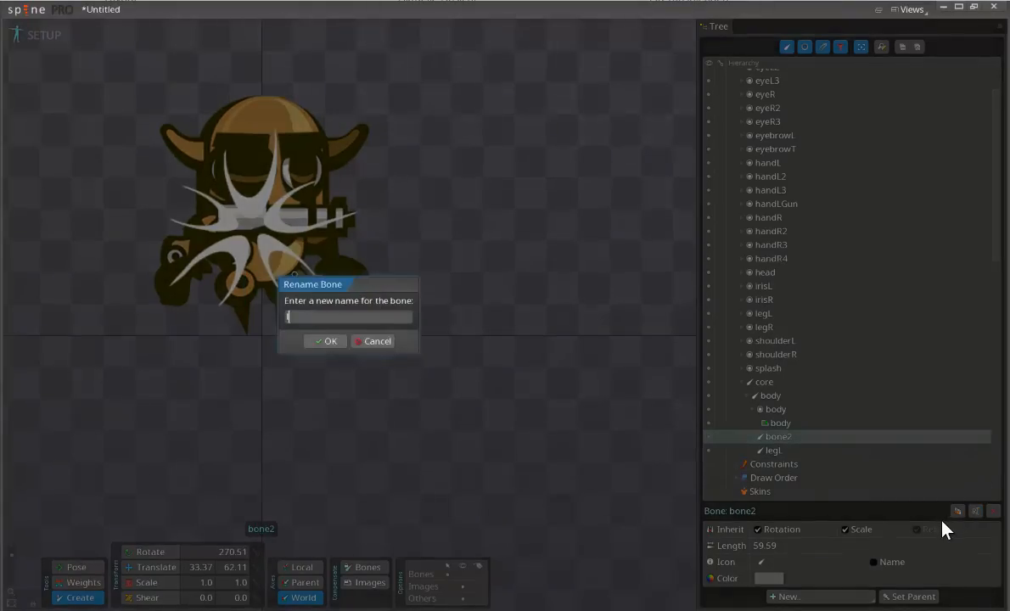
- Rename the other leg bone to legR
text(egR)
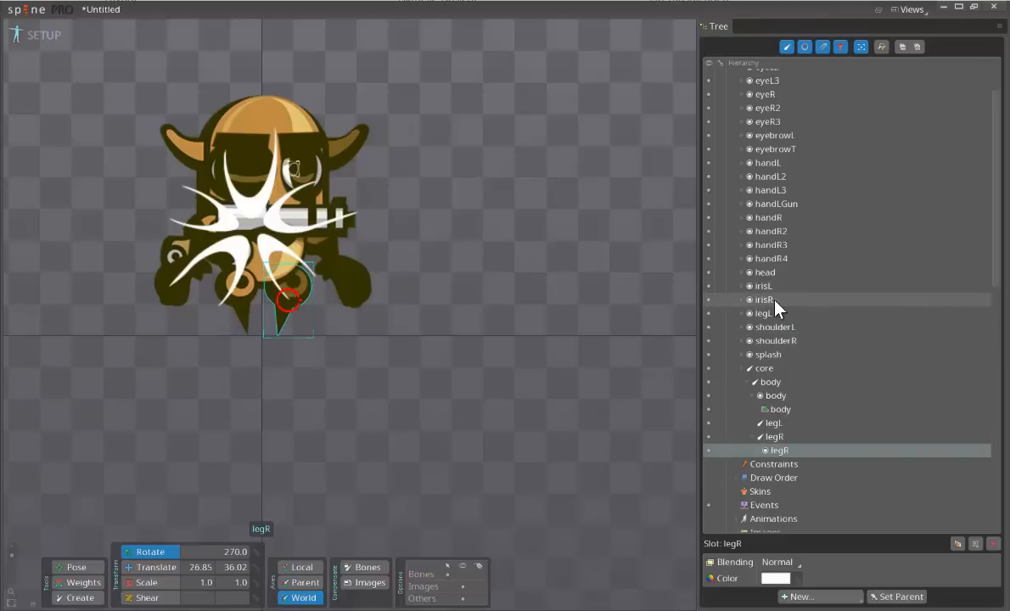
- Parent the legL and legR slots under their leg bones and test-rotate legL
click(763, 313)
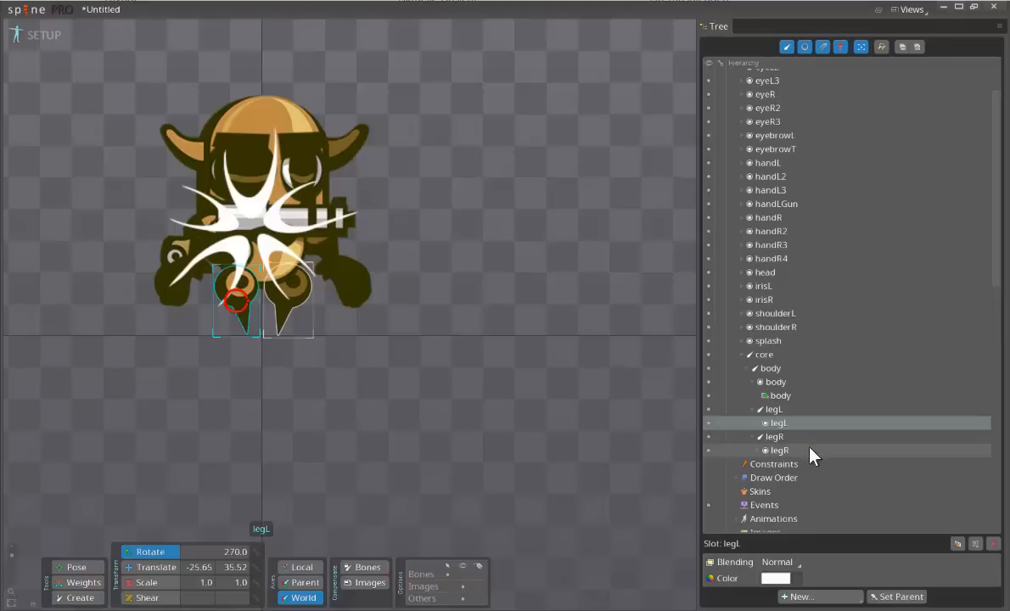
click(773, 409)
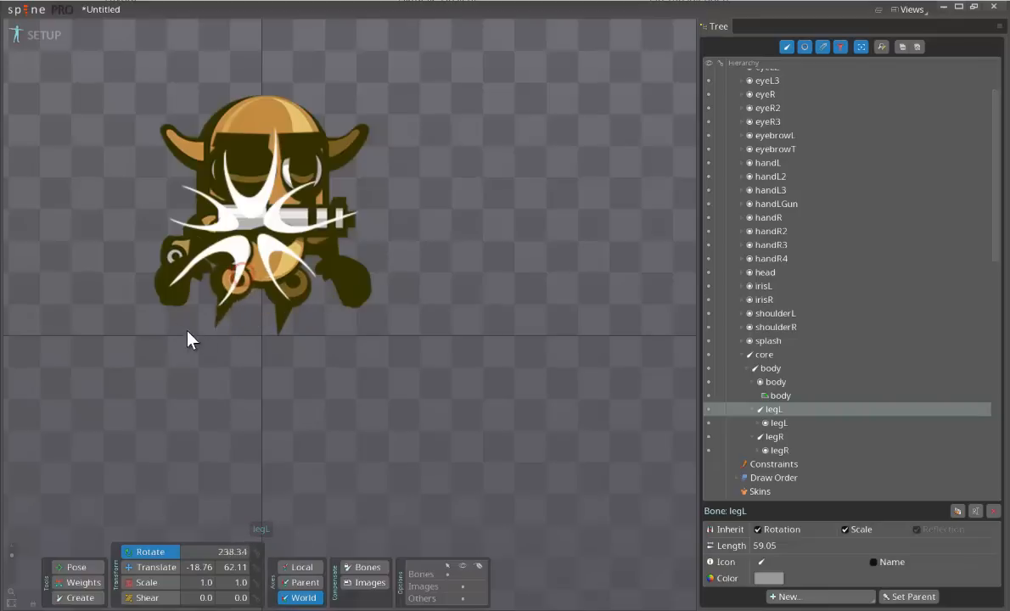
drag(187, 340, 179, 309)
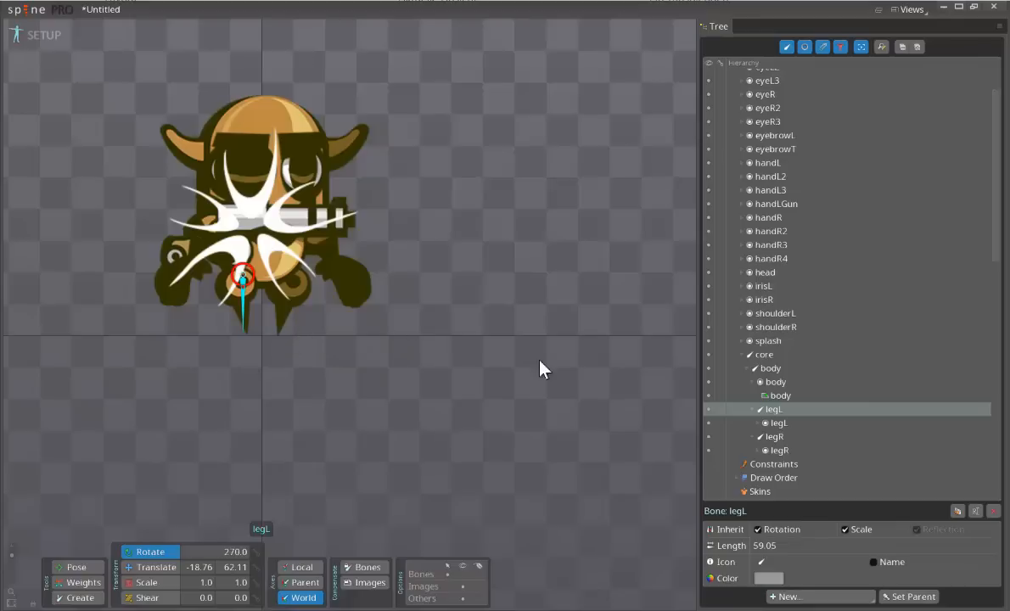
click(776, 382)
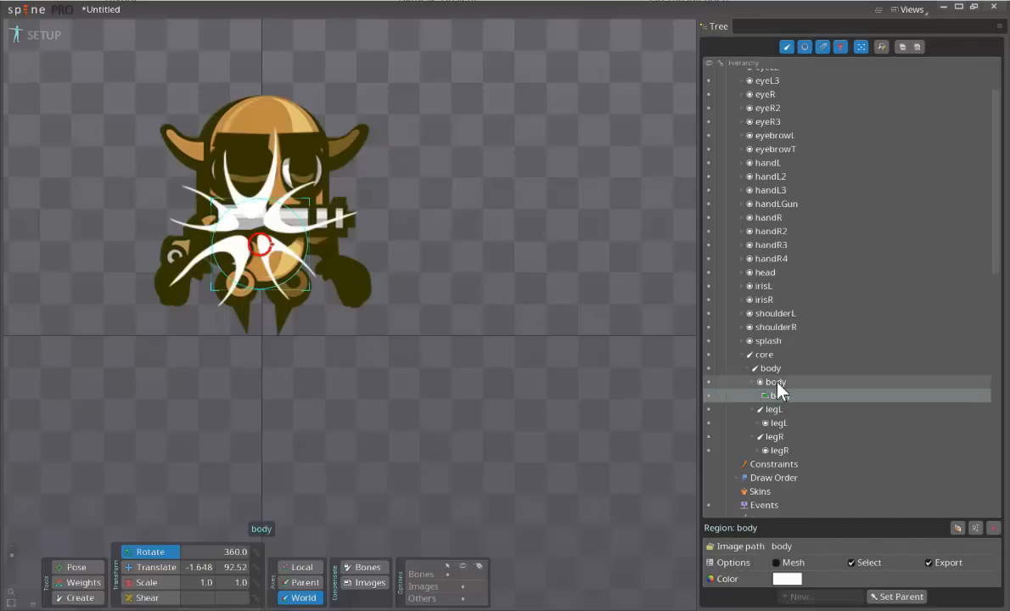
- Create two-bone arm chains from the body bone with the Create tool
click(776, 381)
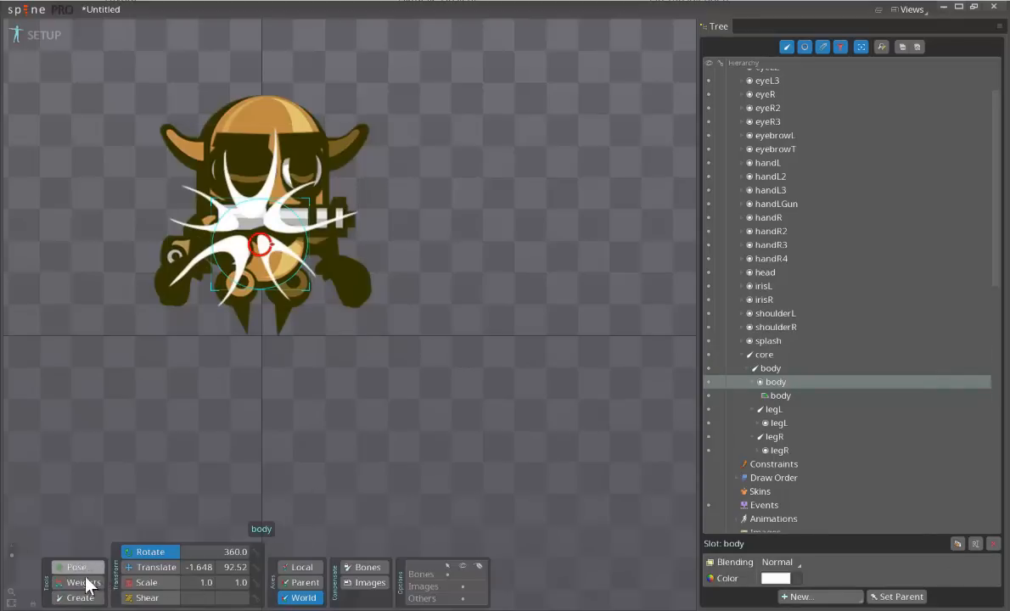
click(78, 598)
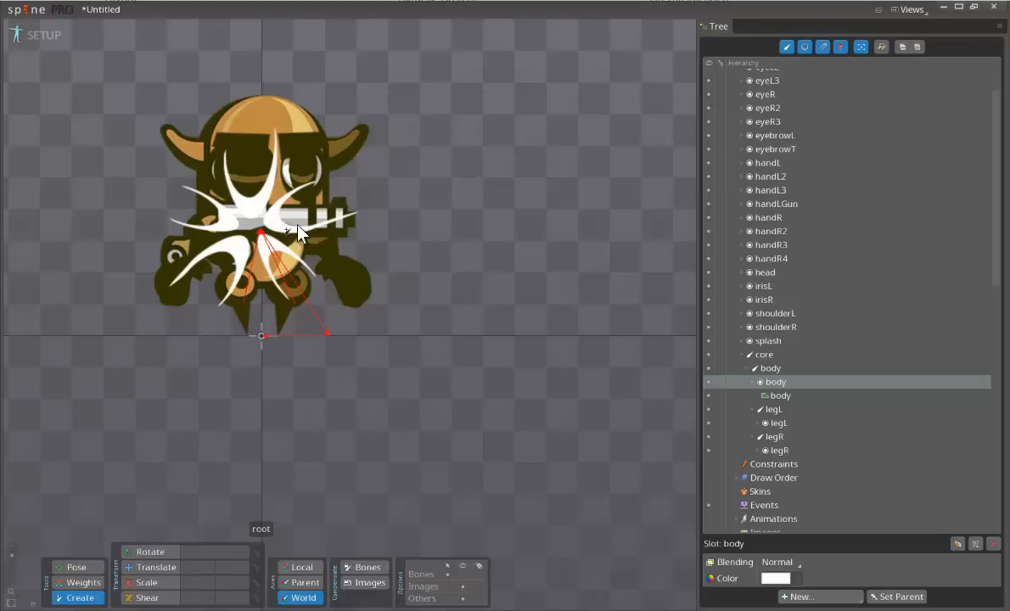
mouse_move(331, 247)
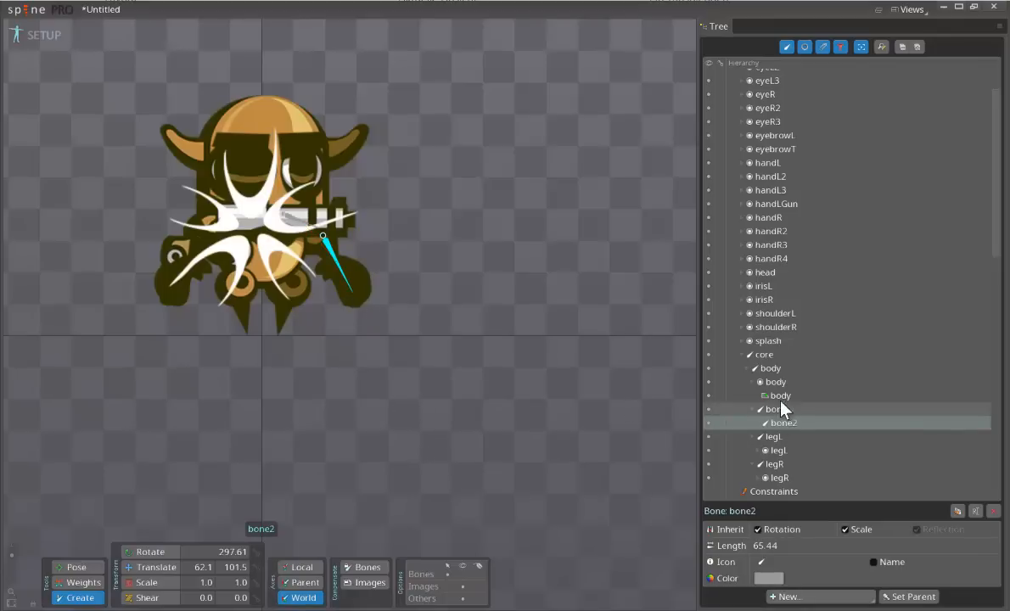
click(771, 367)
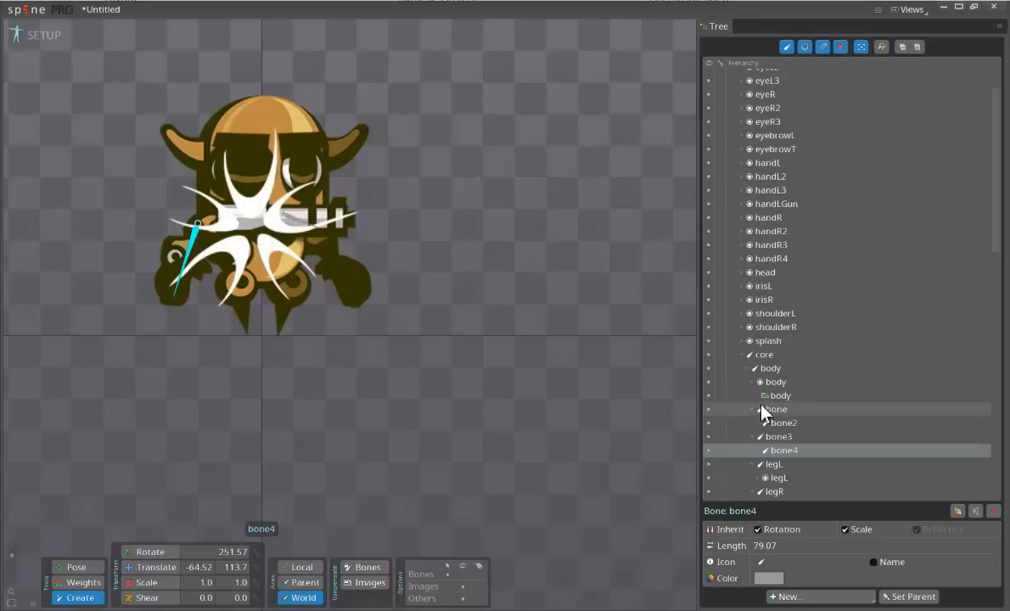
- Draw a bone up through the head from body and name it head
click(771, 366)
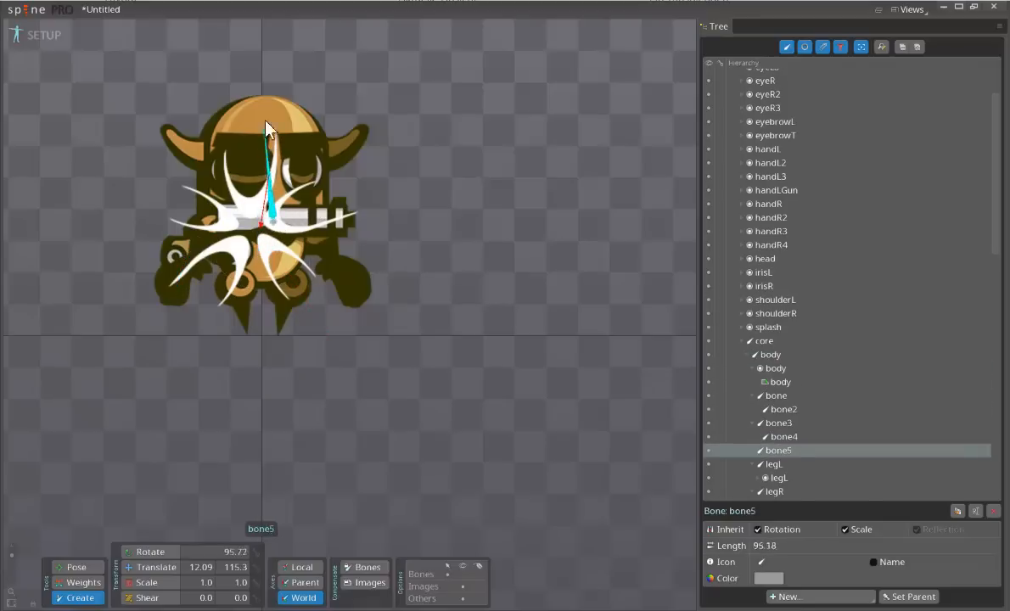
drag(268, 128, 280, 102)
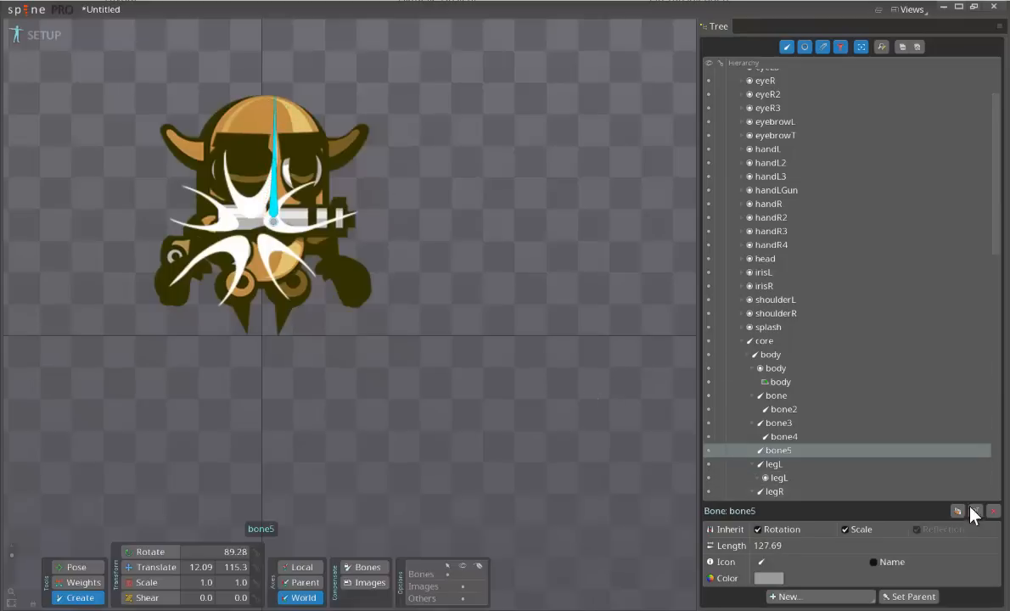
click(975, 509)
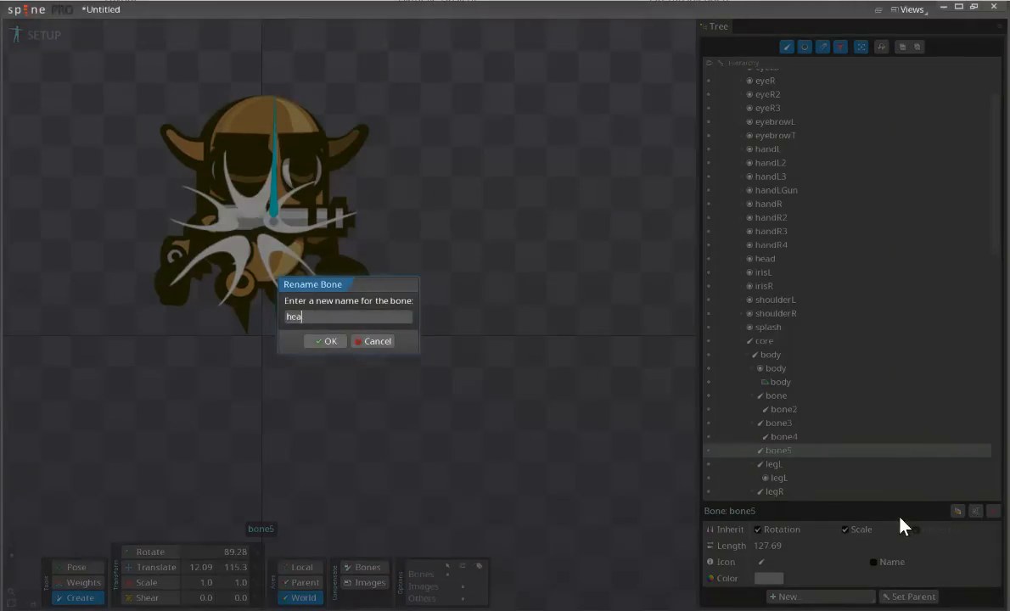
click(326, 340)
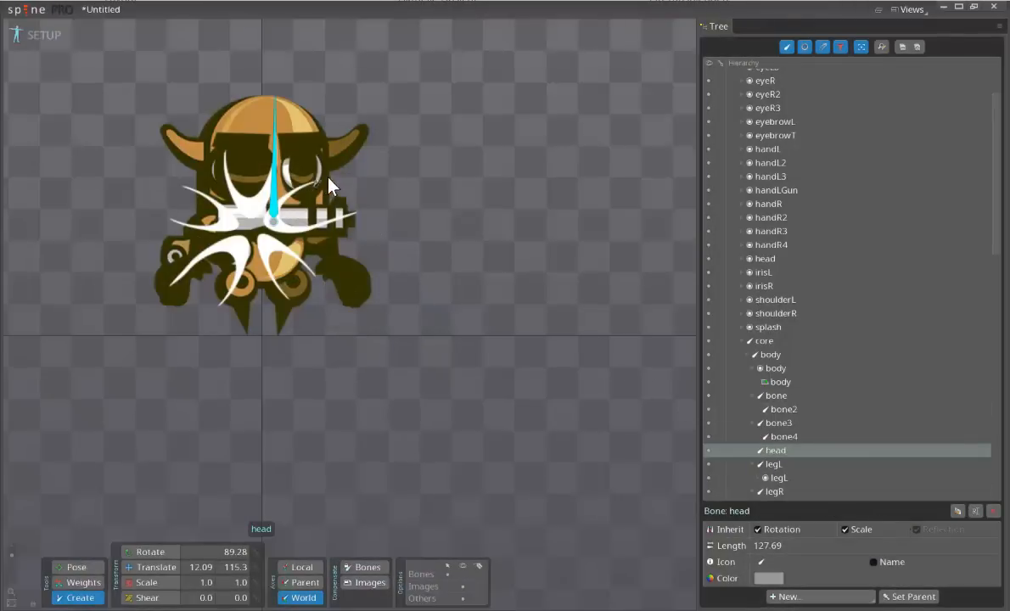
mouse_move(280, 166)
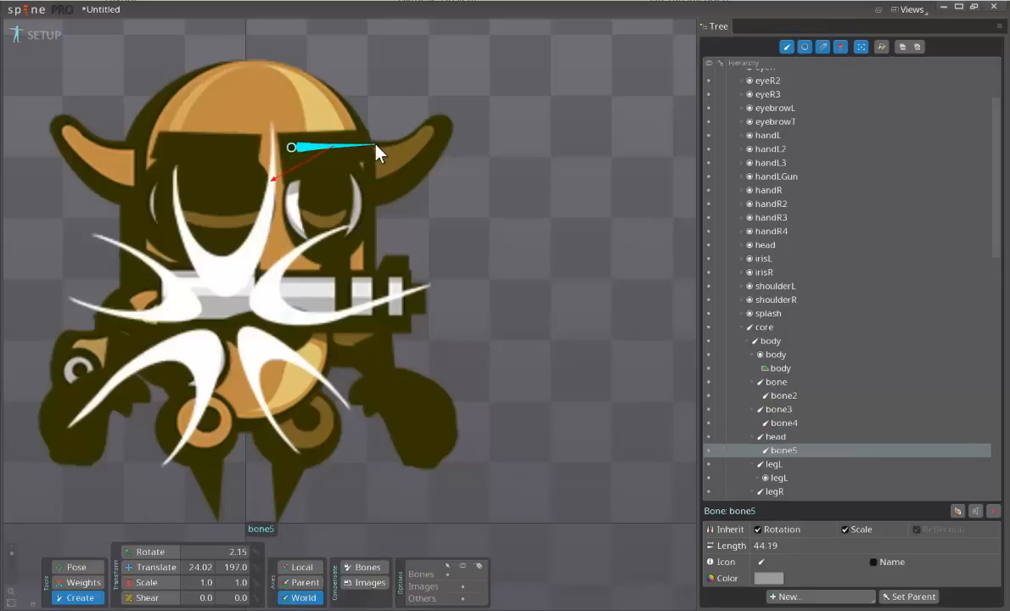
- Draw small bones across the right and left eyebrows
drag(377, 153, 309, 149)
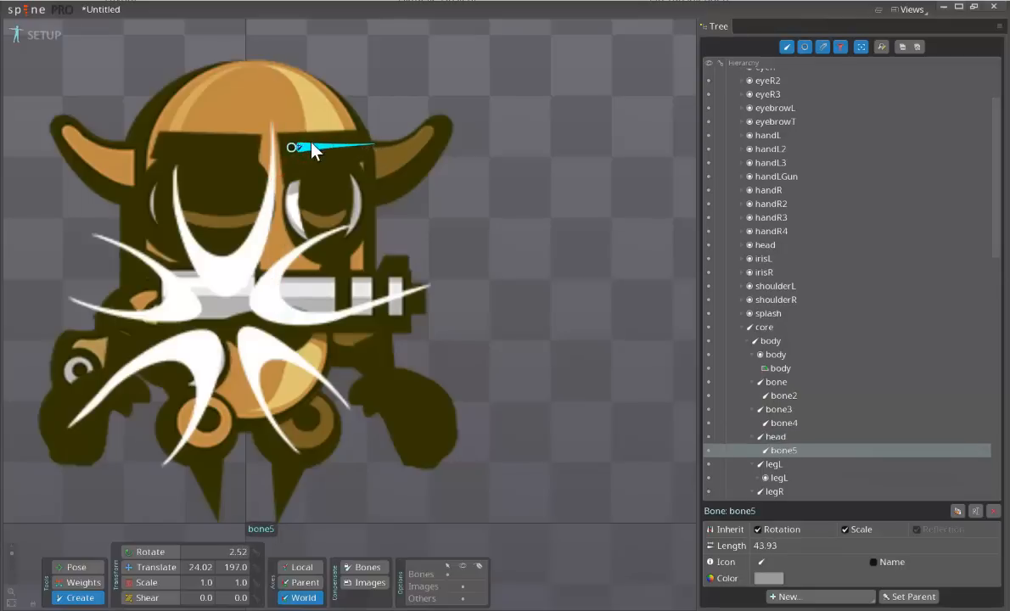
drag(306, 150, 251, 151)
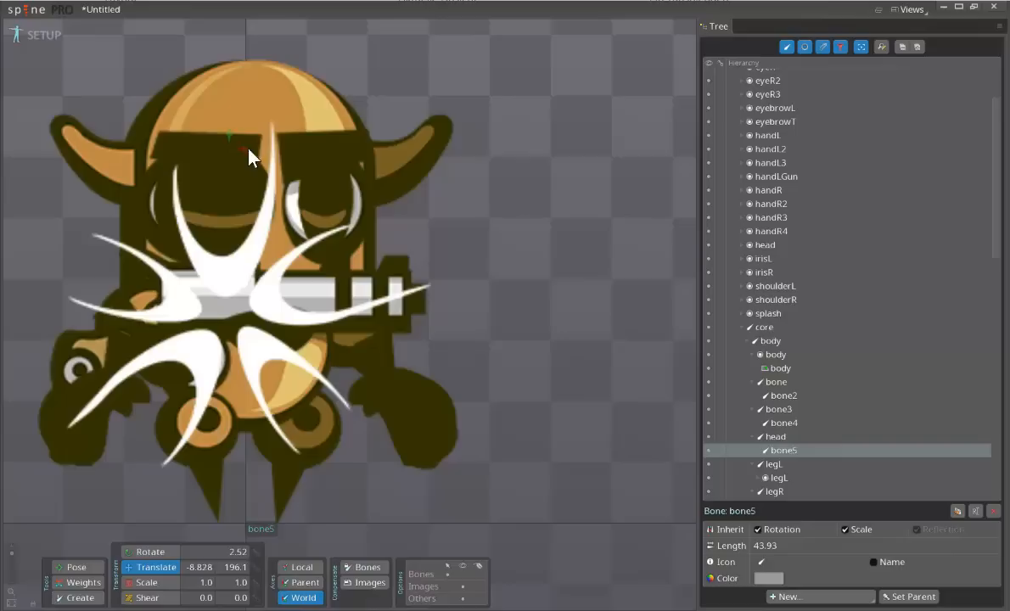
drag(251, 157, 235, 157)
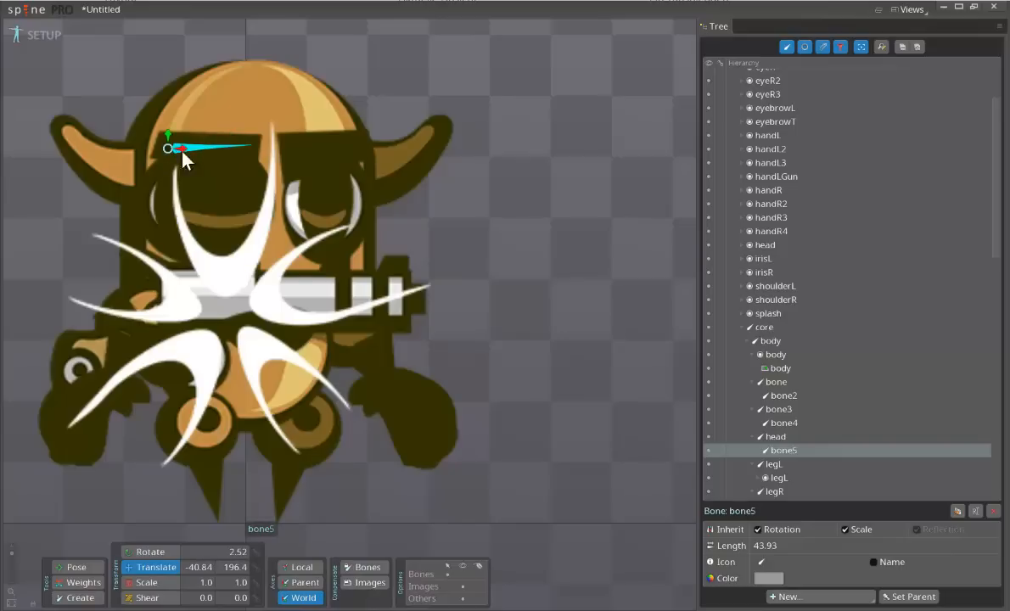
mouse_move(329, 212)
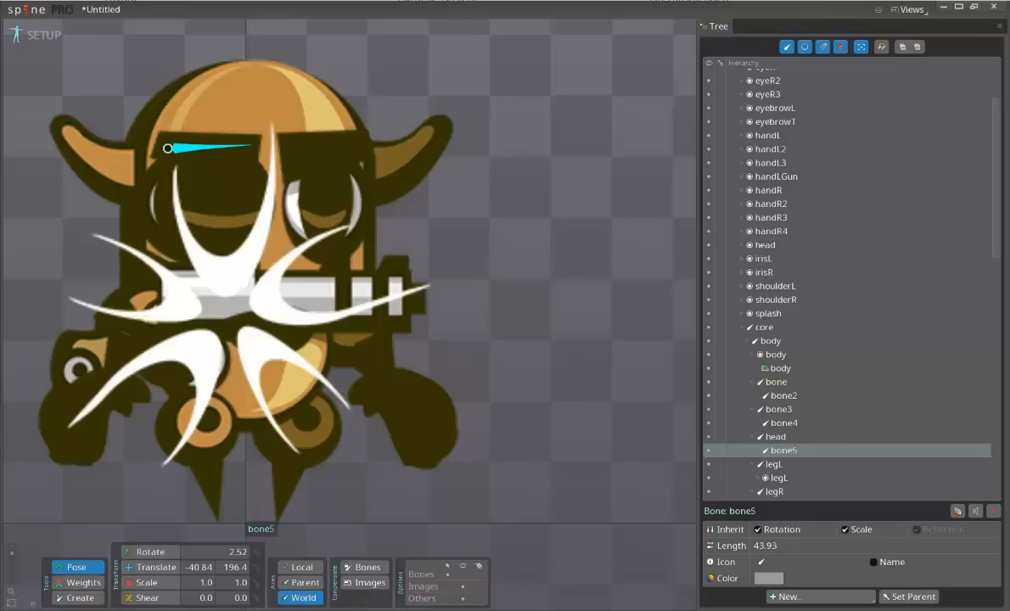
click(76, 598)
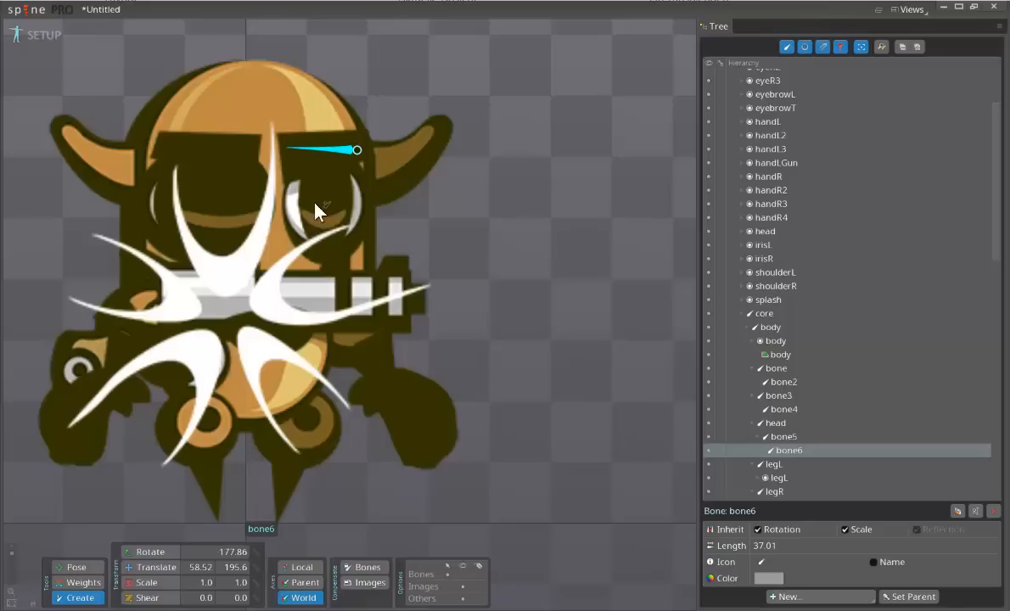
mouse_move(321, 231)
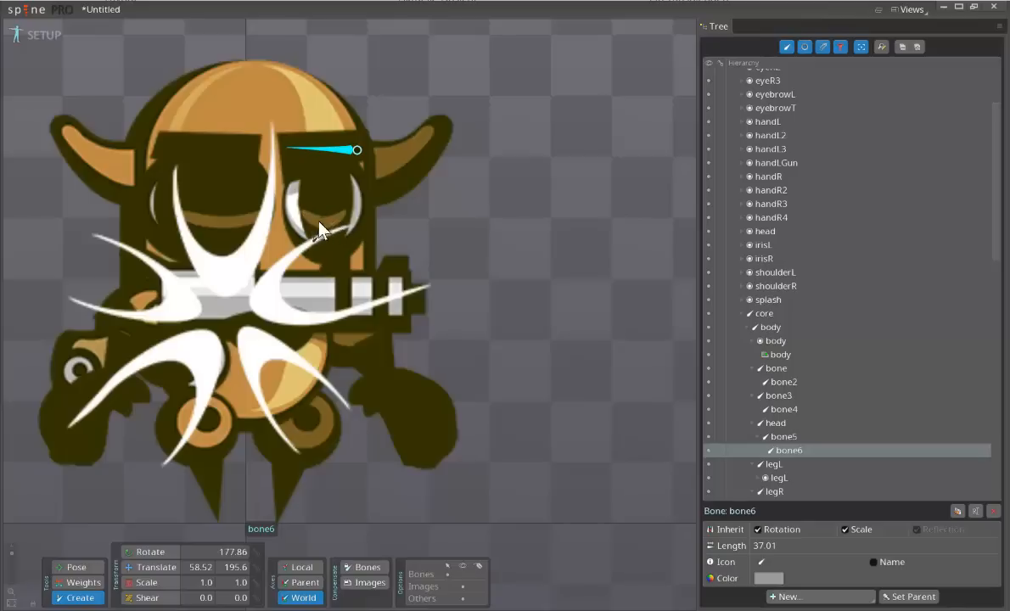
mouse_move(333, 228)
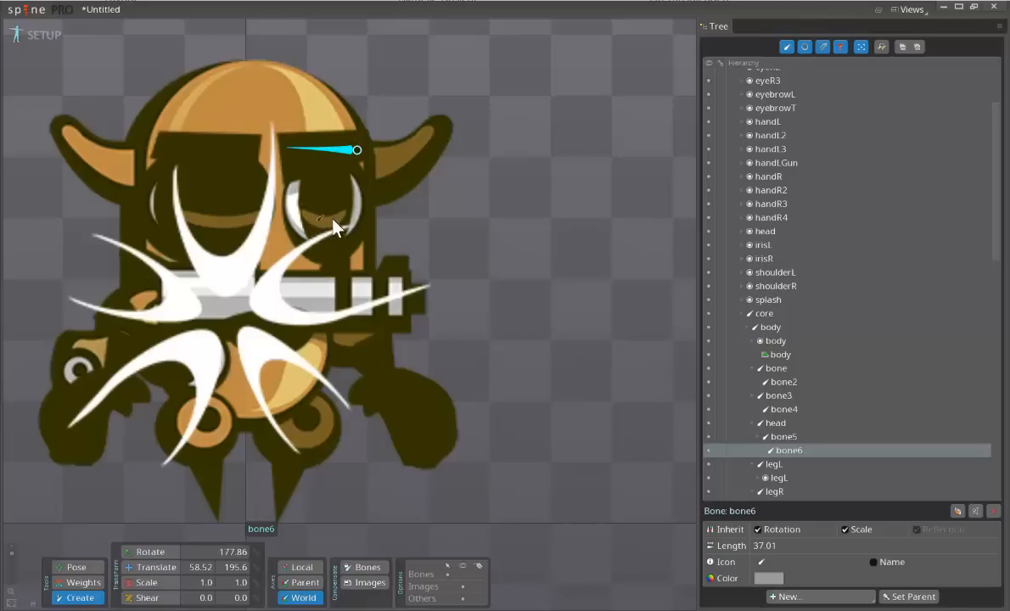
mouse_move(330, 258)
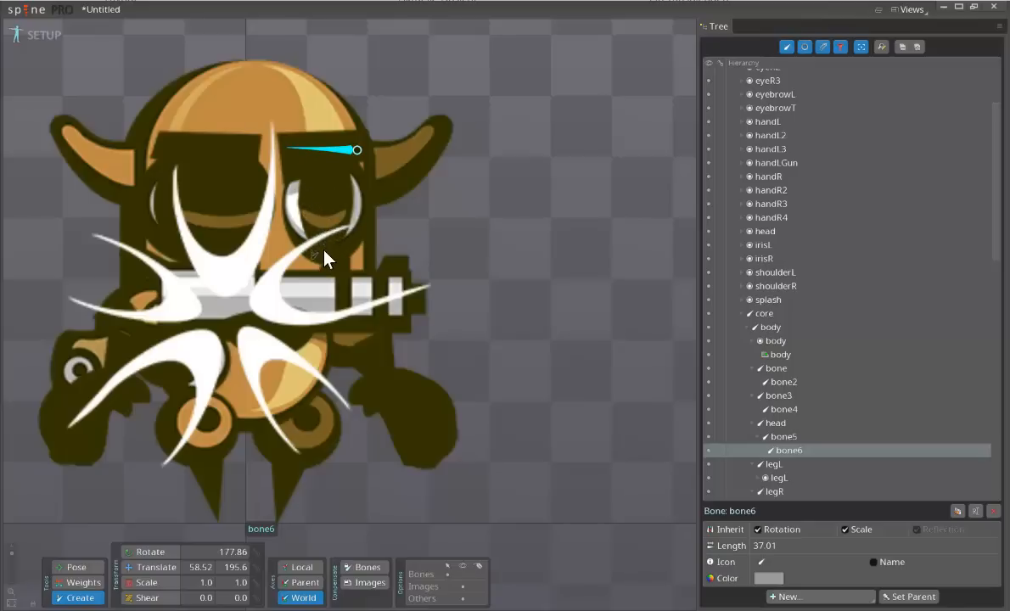
mouse_move(329, 263)
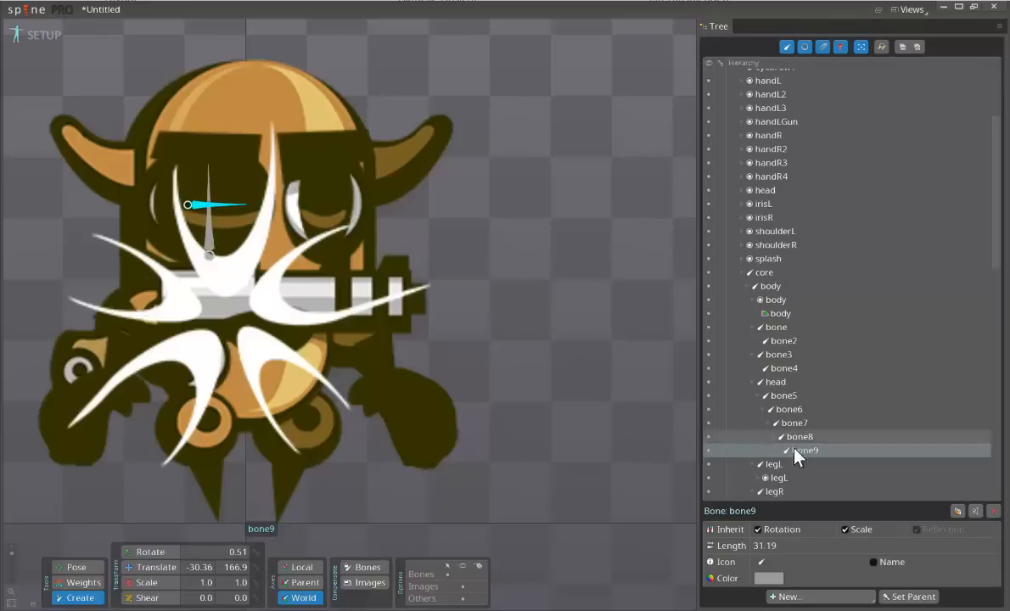
- Check the new eye and eyebrow bones (bone7–bone9) in the Tree
click(798, 437)
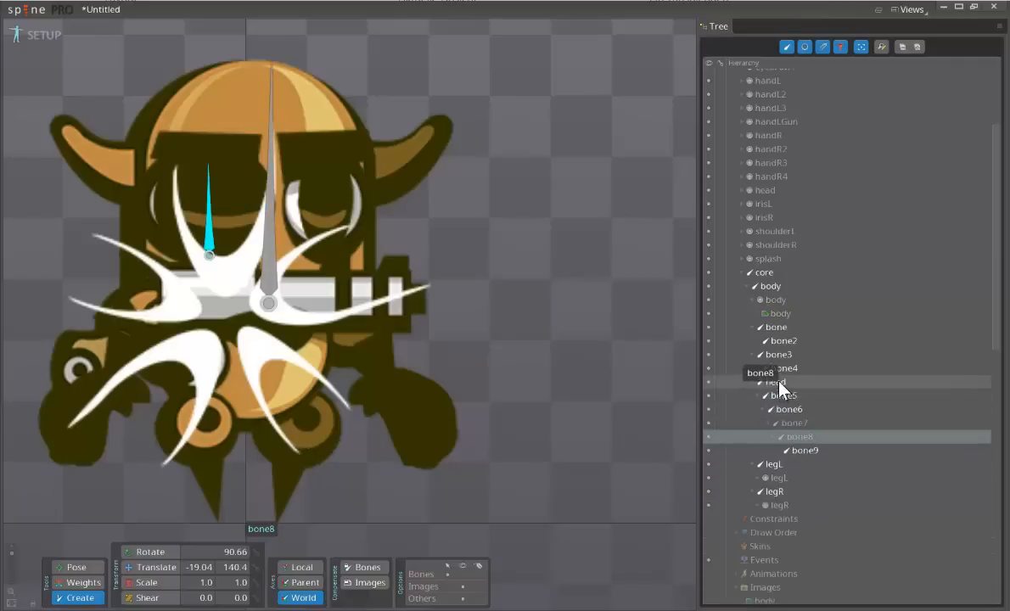
click(793, 422)
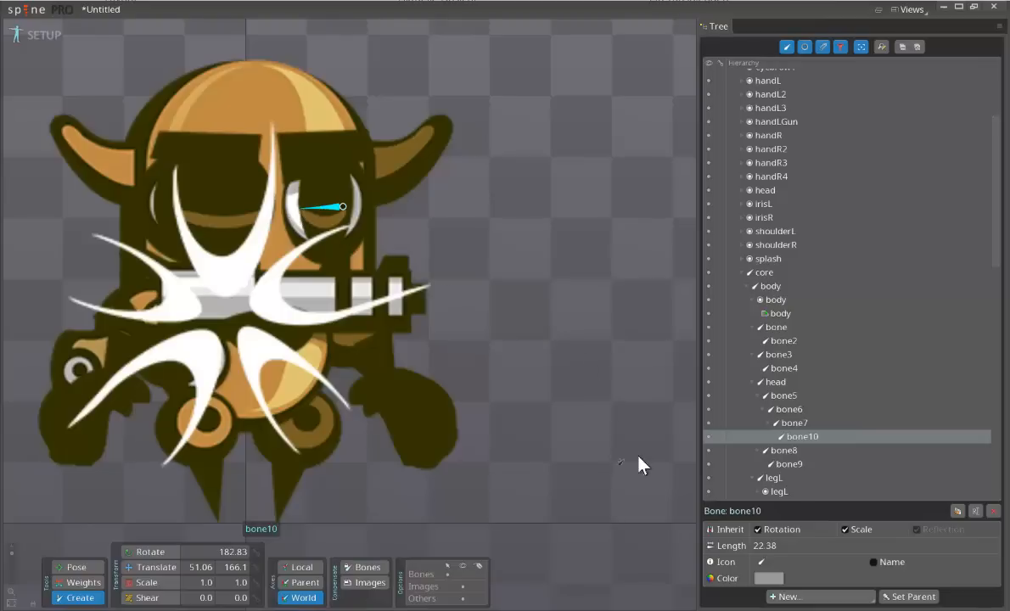
click(793, 423)
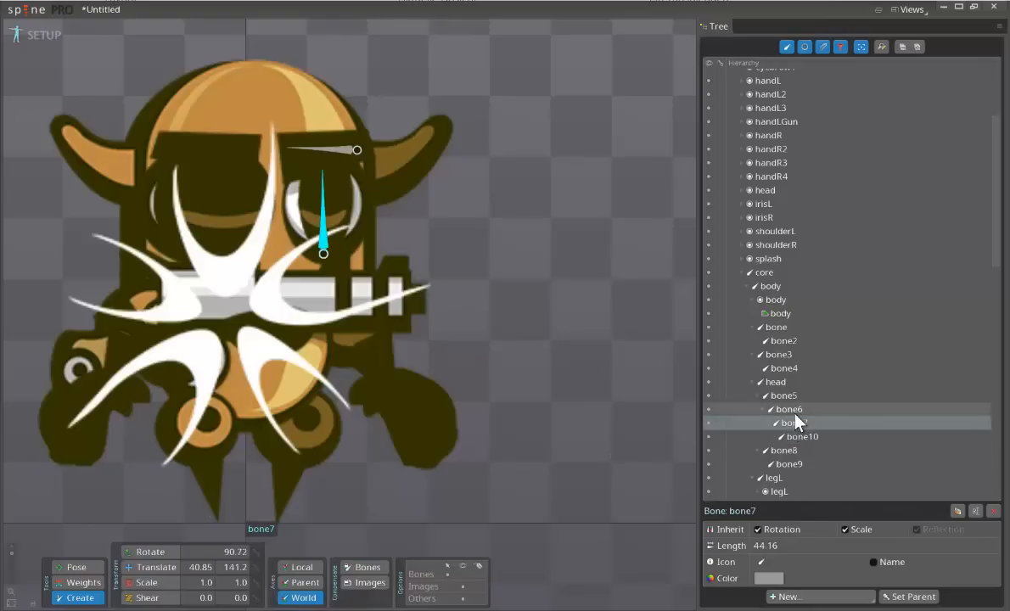
click(783, 396)
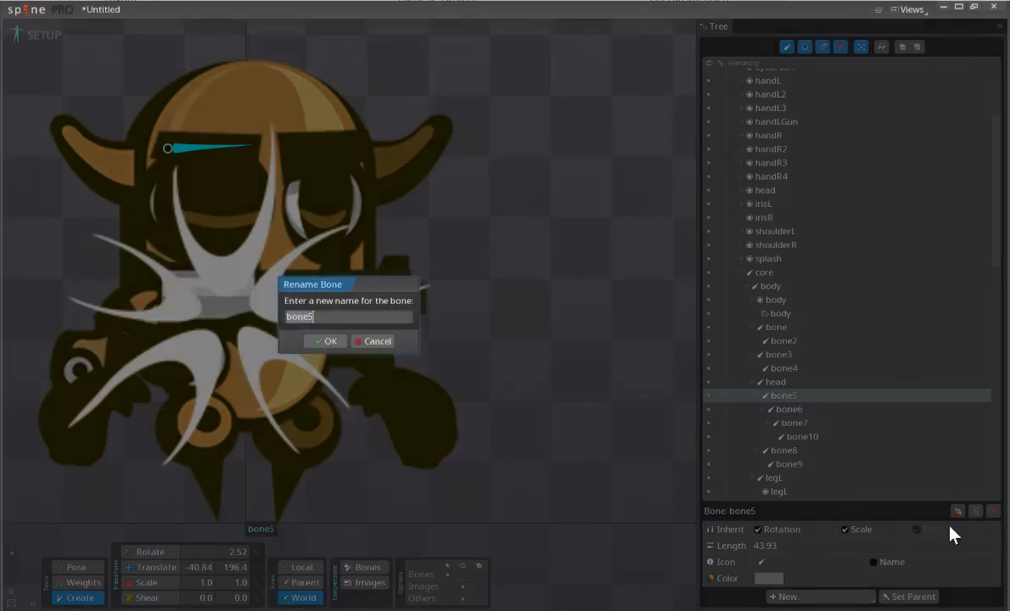
- Rename the left eyebrow bone (bone5) to eyebrowL
text(eze)
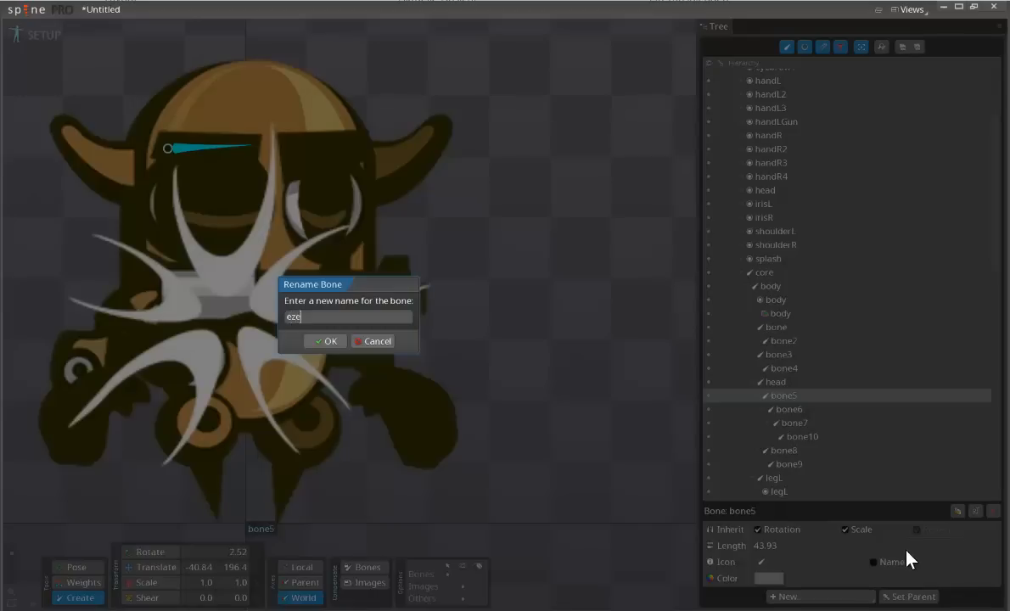
text(yebrow)
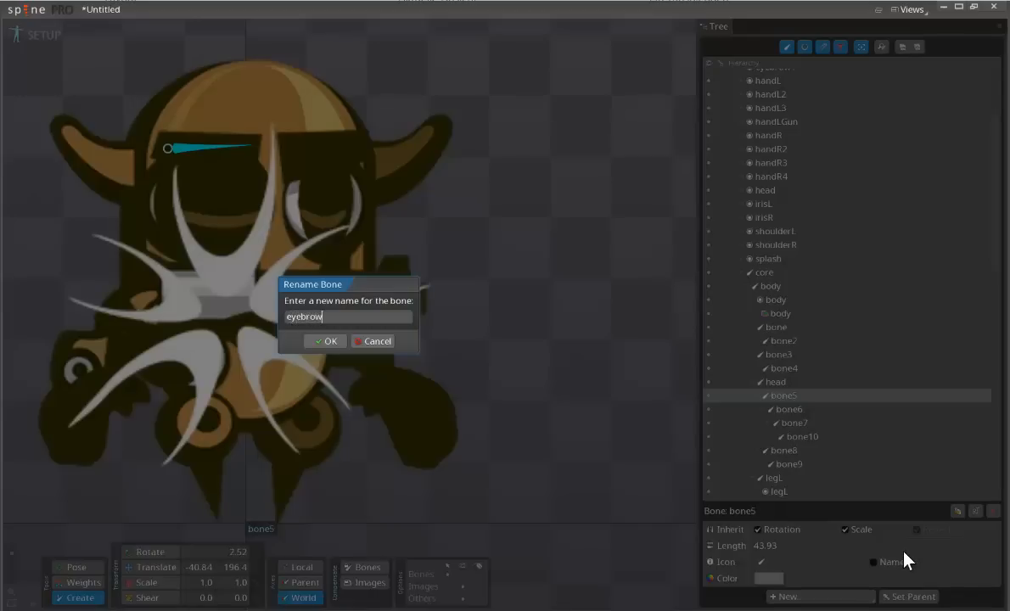
click(324, 340)
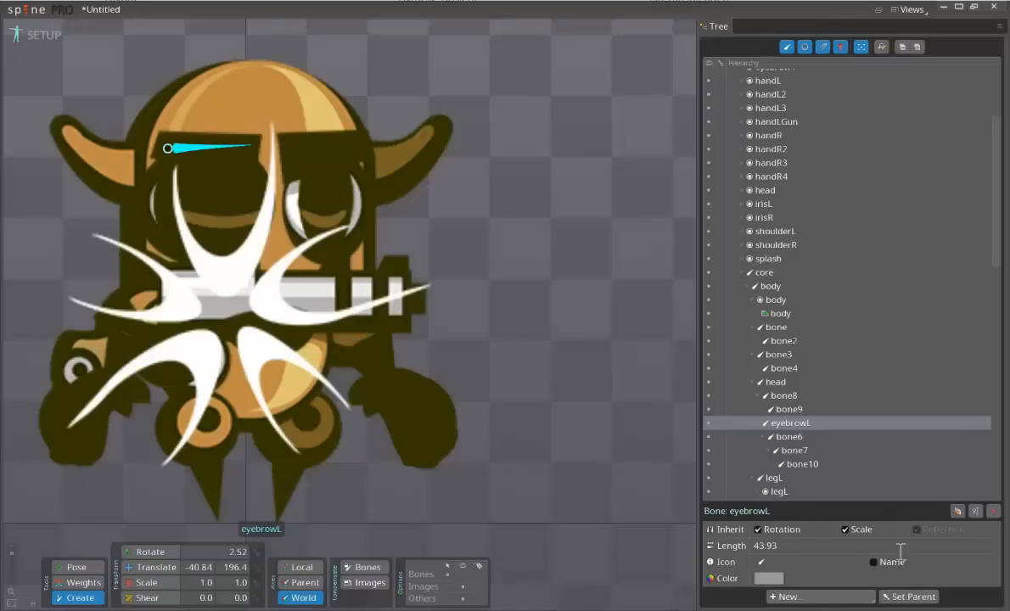
- Rename the right eyebrow bone (bone6) to eyebrowR
click(788, 436)
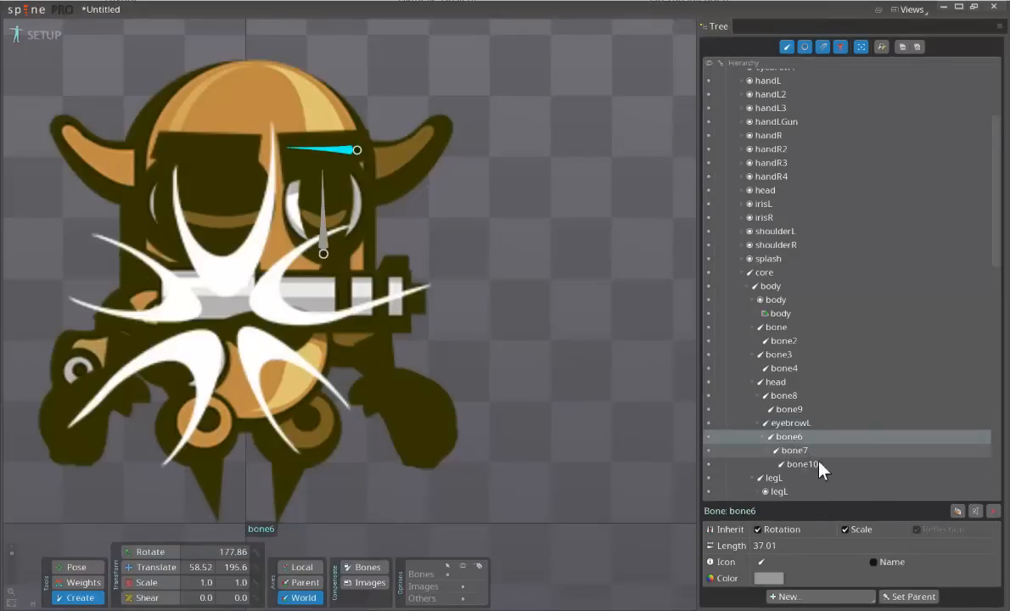
click(977, 509)
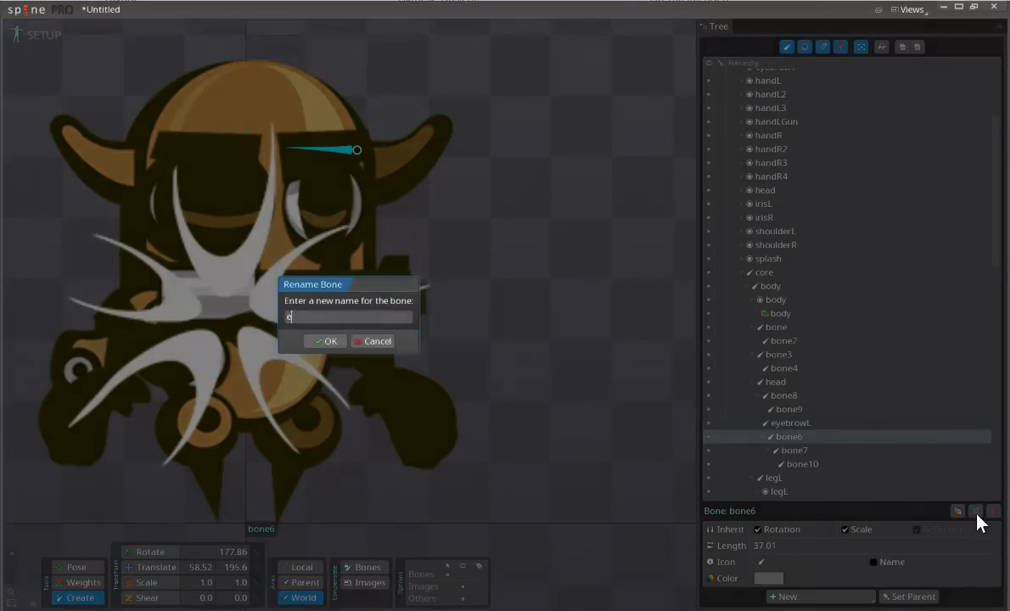
text(yebrowR)
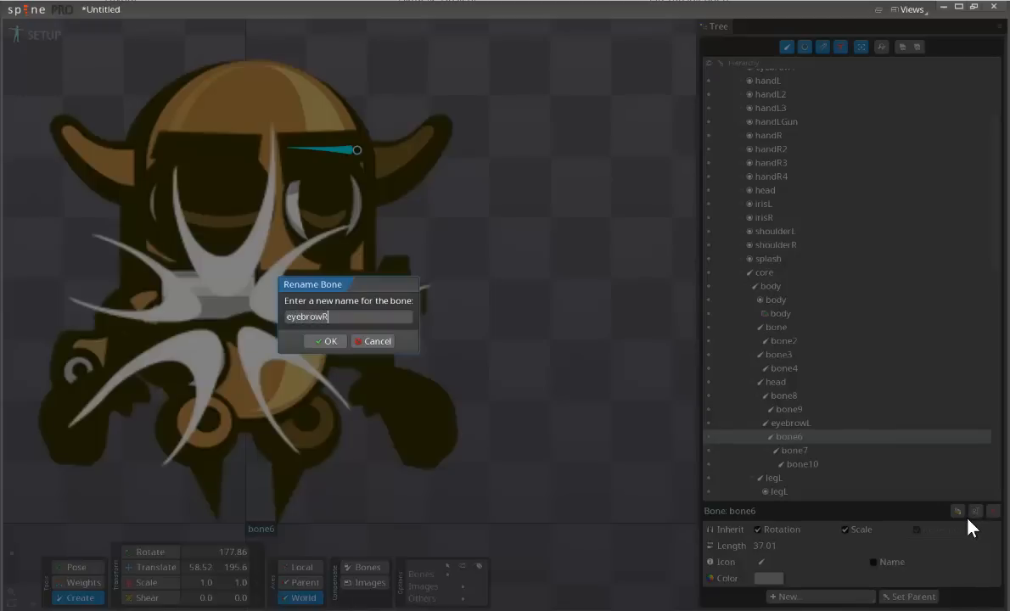
click(324, 340)
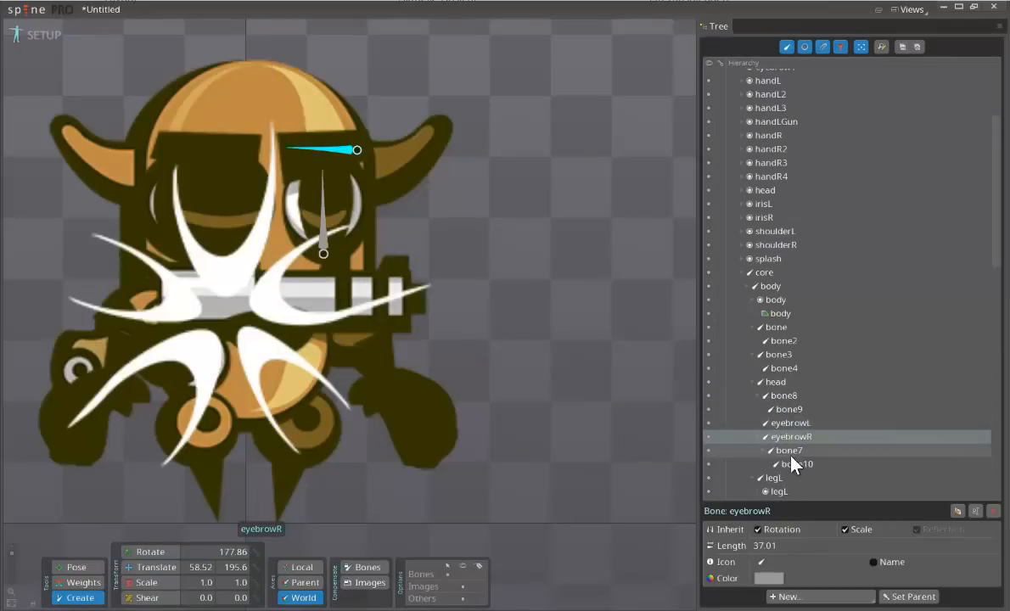
- Review bone7, bone8 and eyebrowR in the hierarchy under the head bone
click(788, 450)
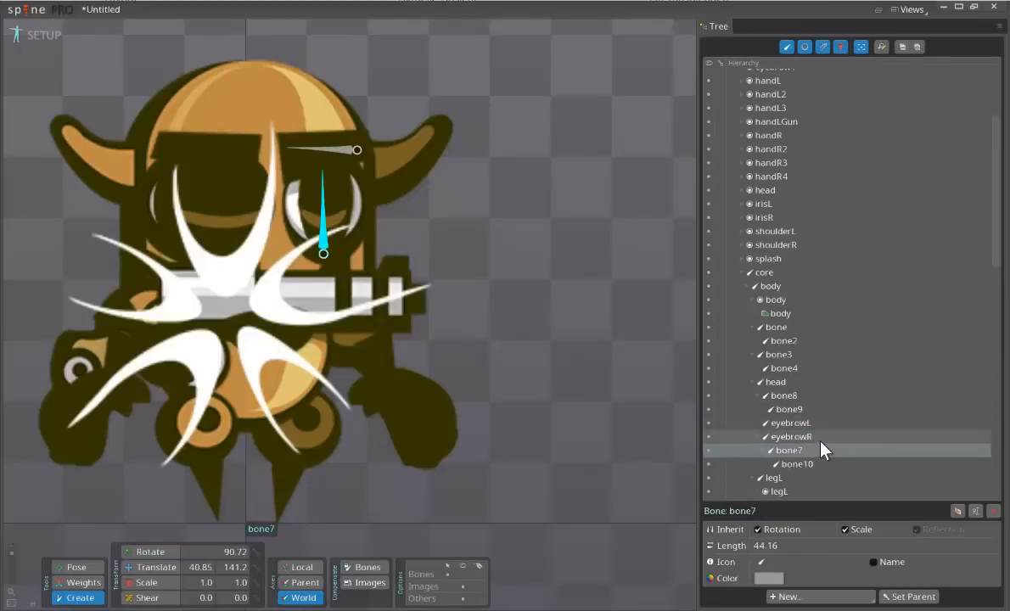
click(784, 394)
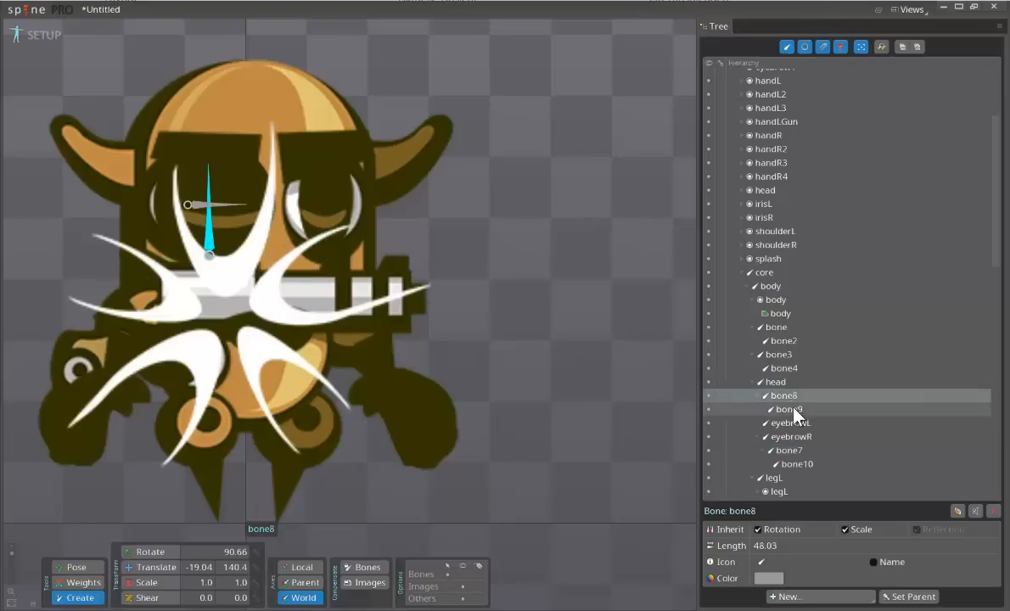
click(791, 436)
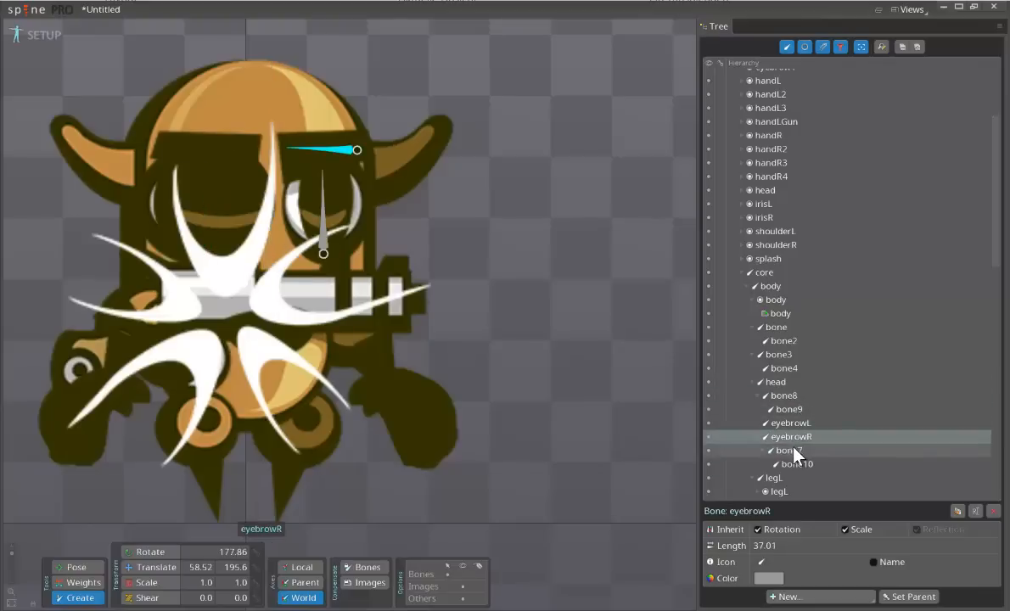
click(788, 450)
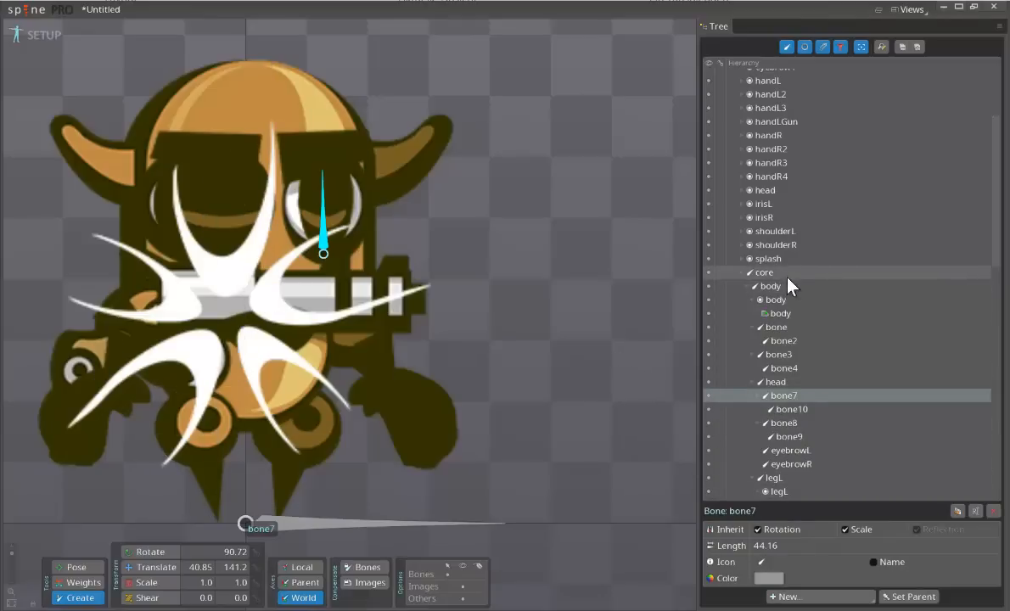
- Create a tall bone under core running from the body centre up to the head top
click(764, 272)
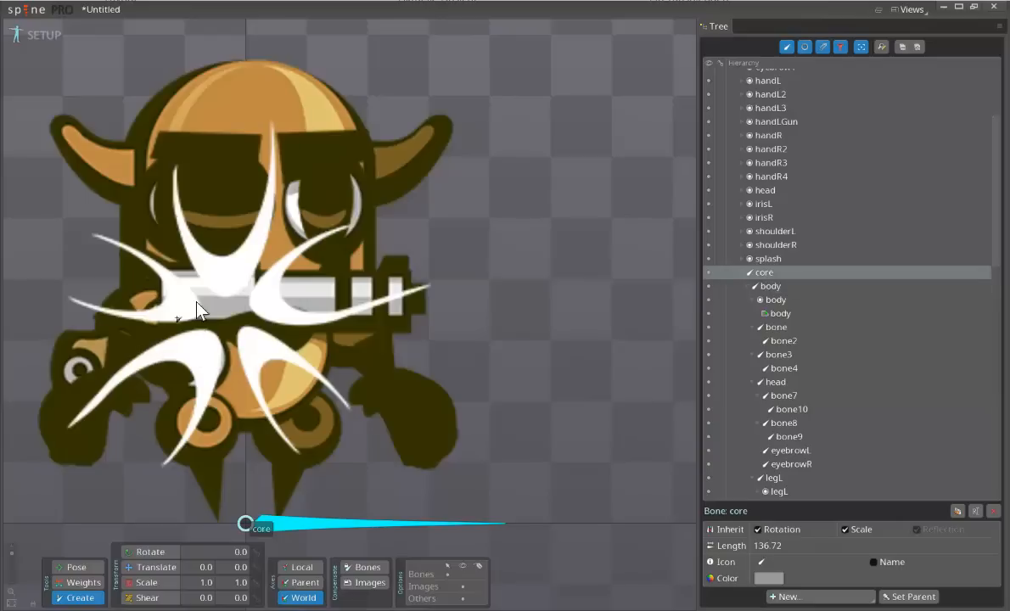
click(243, 326)
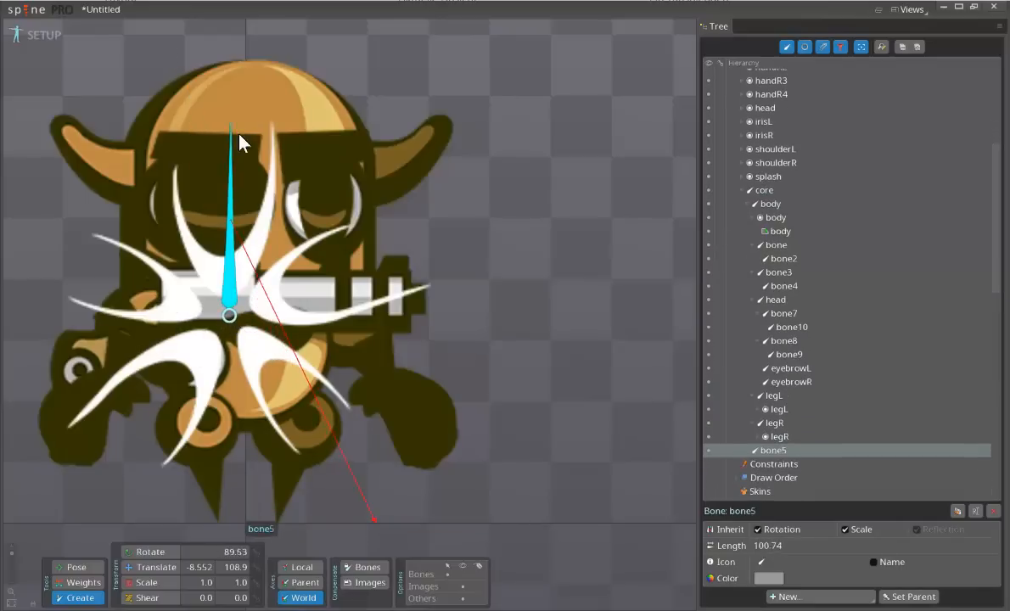
drag(229, 139, 234, 119)
text(eff)
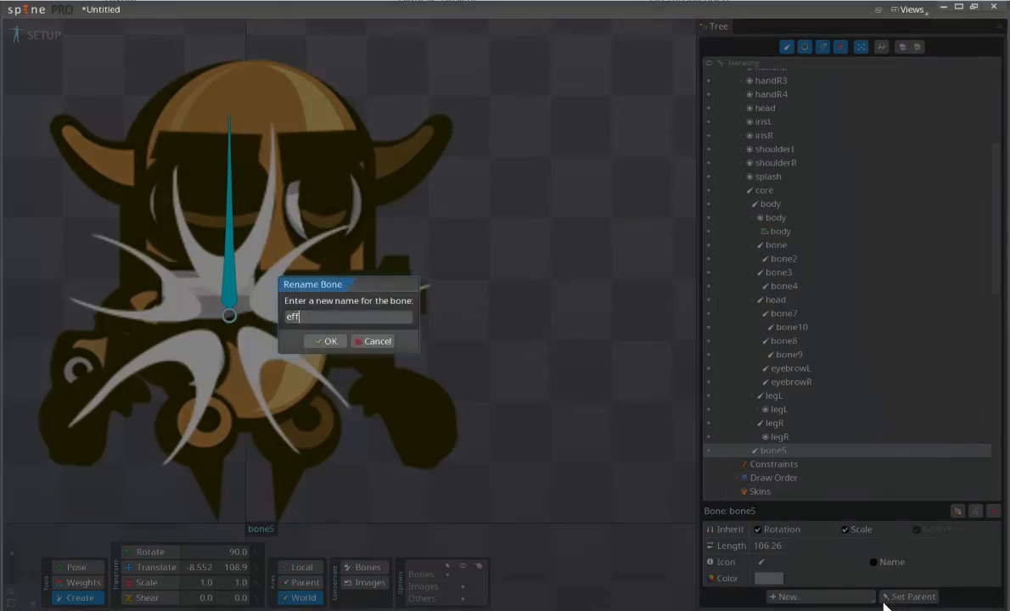
click(326, 340)
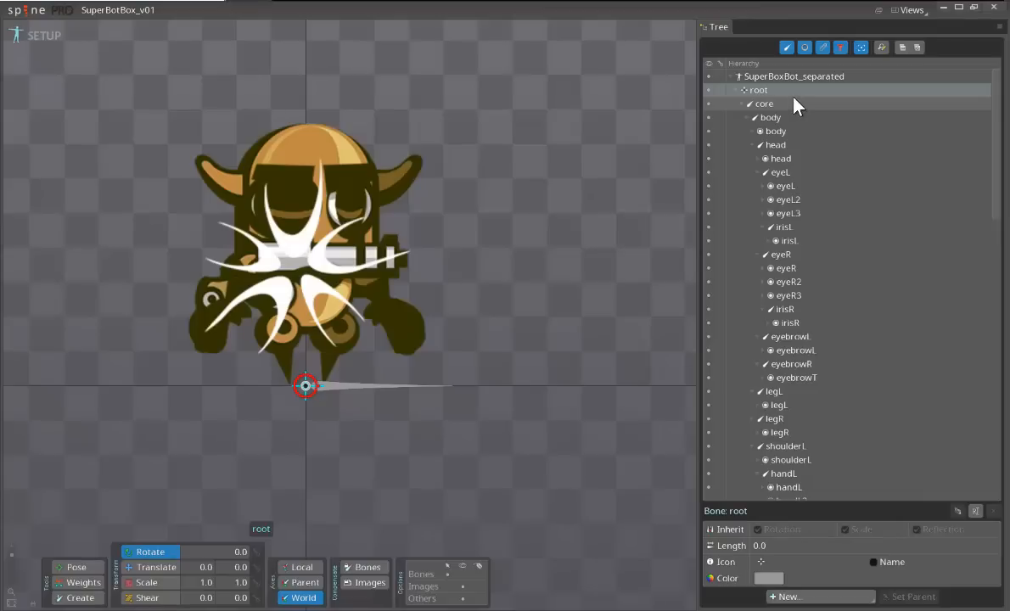
mouse_move(790, 136)
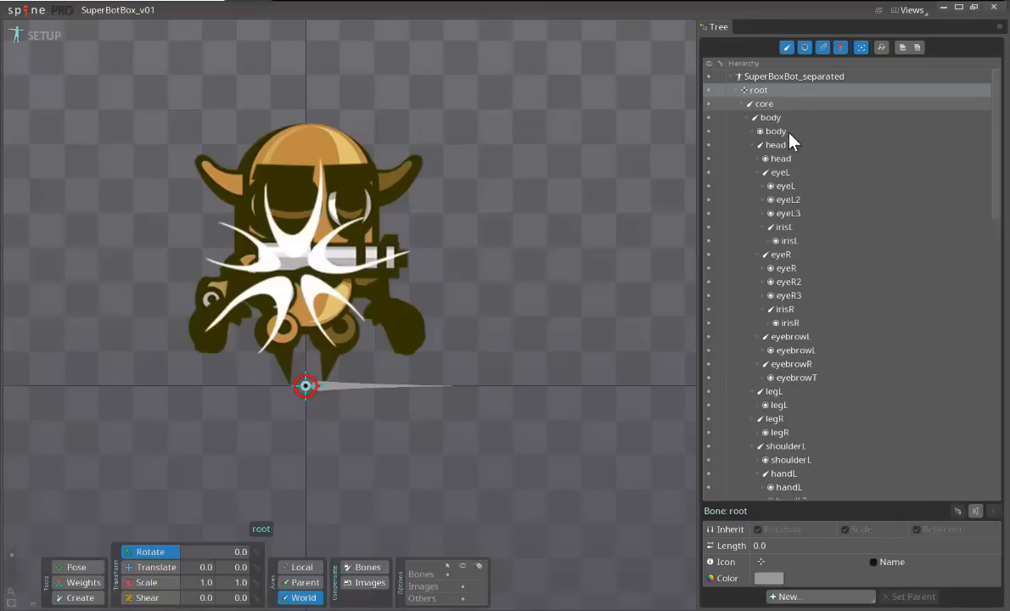
- Expand the root, core, body and head nodes of the SuperBoxBot_v01 hierarchy
click(776, 131)
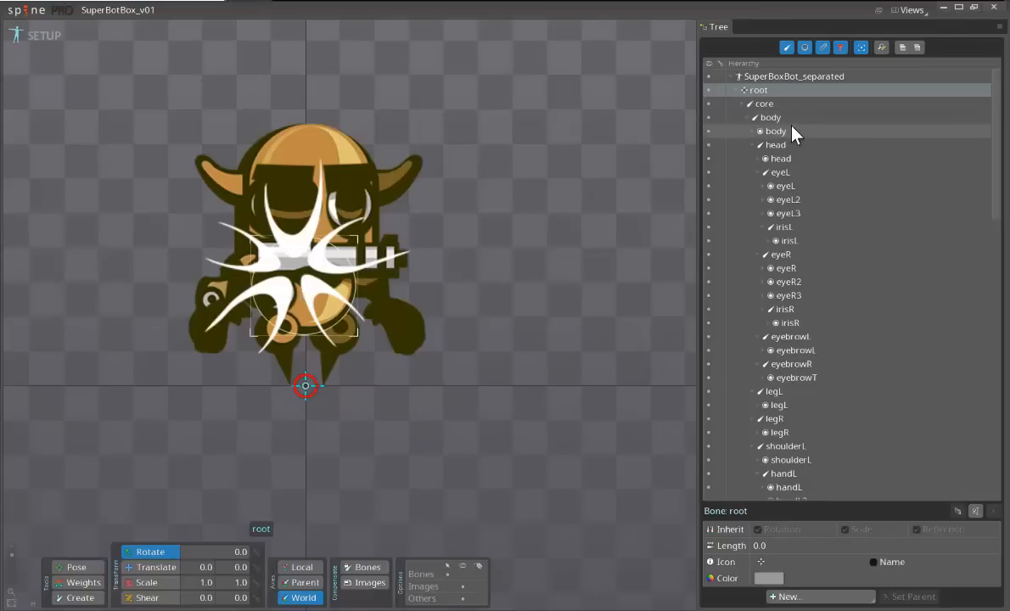
click(771, 117)
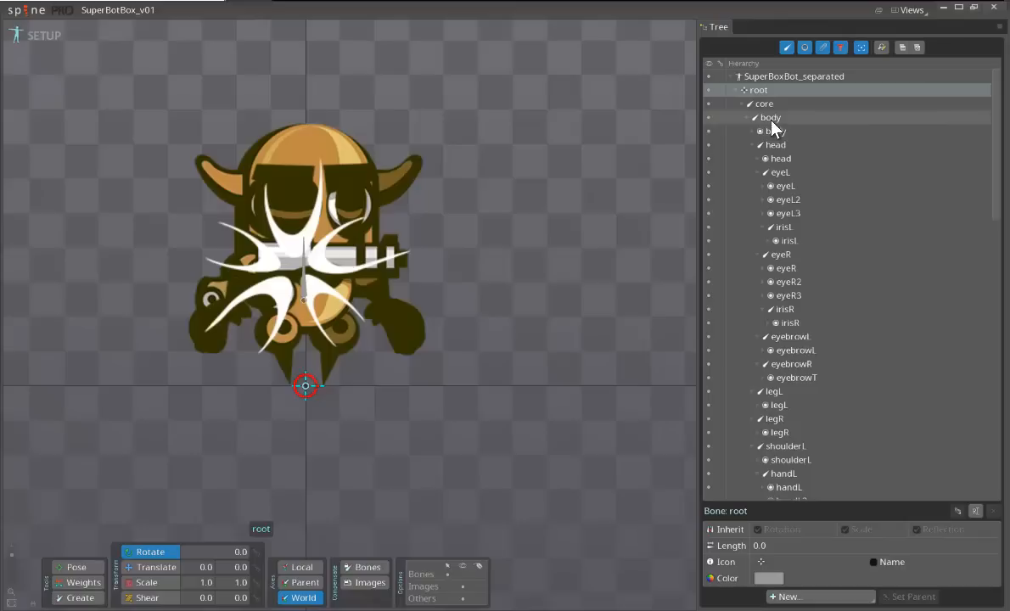
click(773, 130)
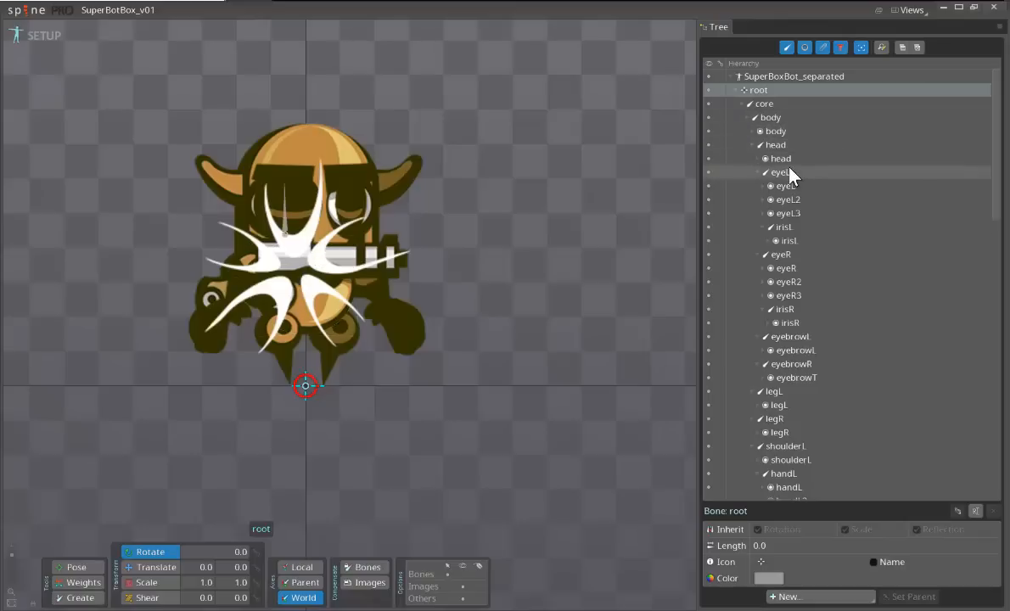
- Set the eyeL2 and eyeL3 slot colours to alpha 0 so only the main left eye shows
click(778, 174)
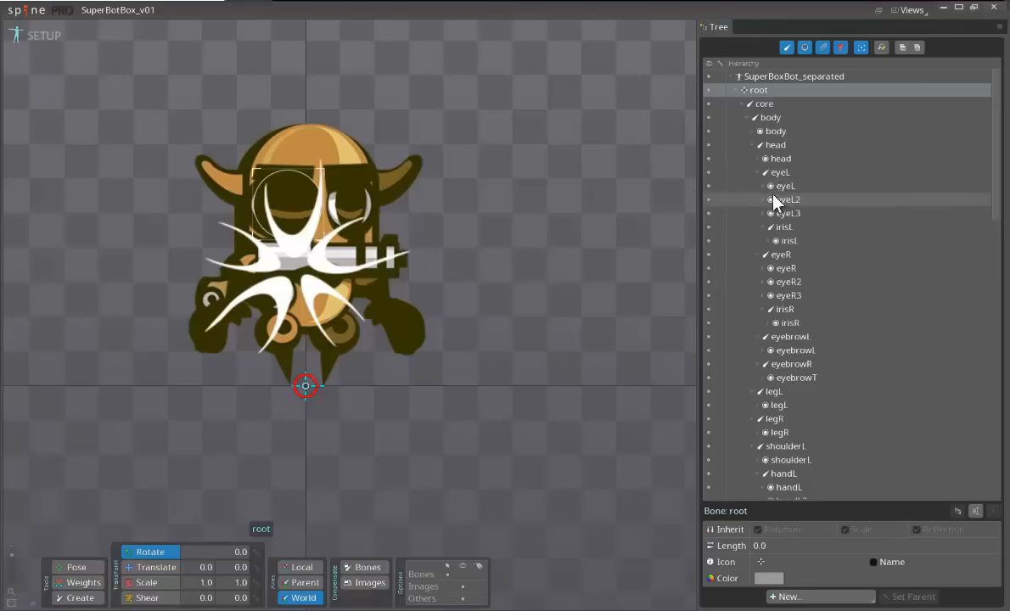
click(781, 228)
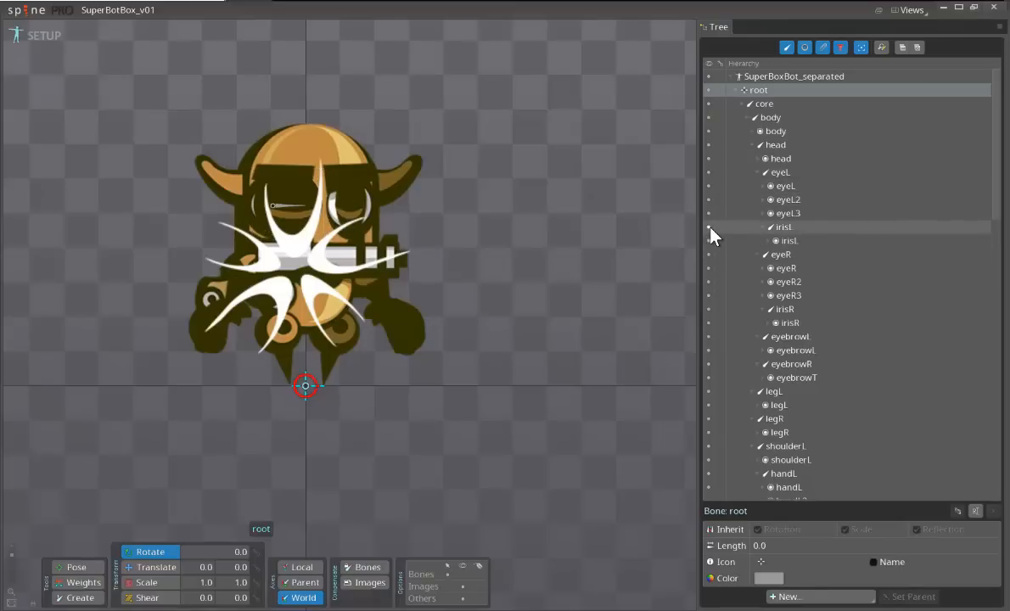
click(788, 214)
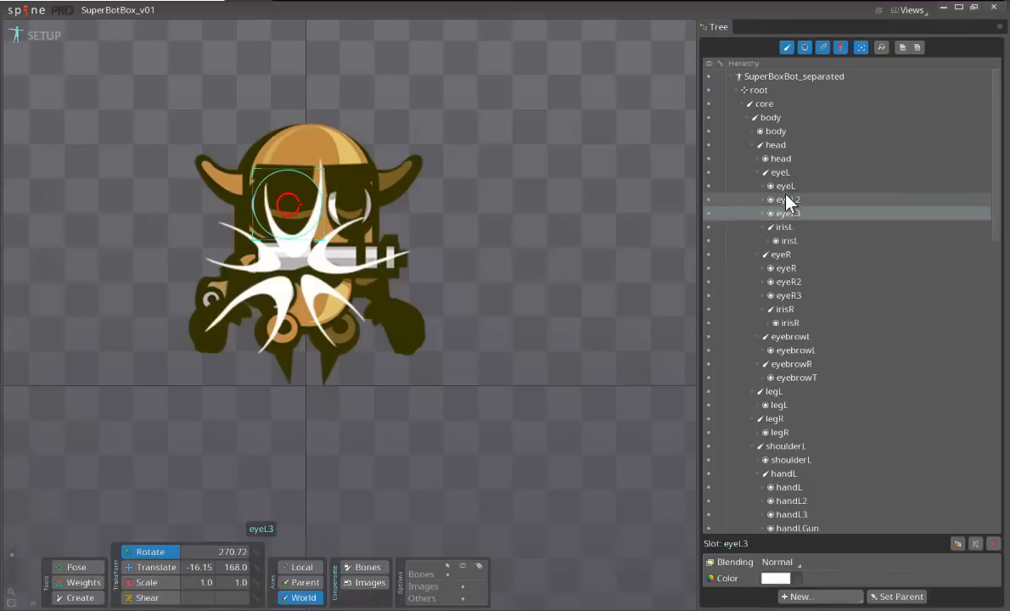
click(786, 200)
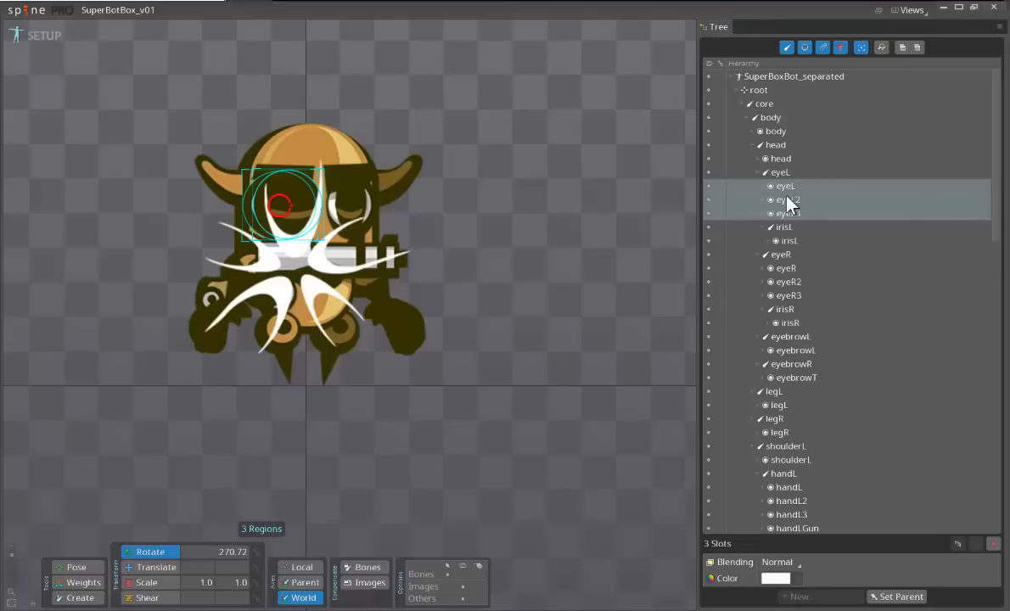
click(788, 214)
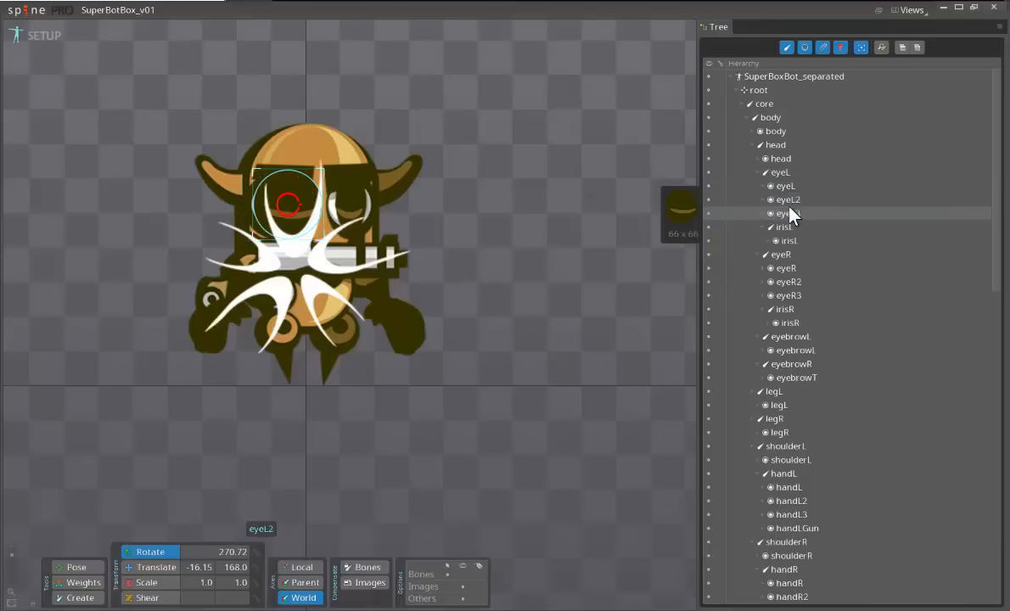
click(788, 214)
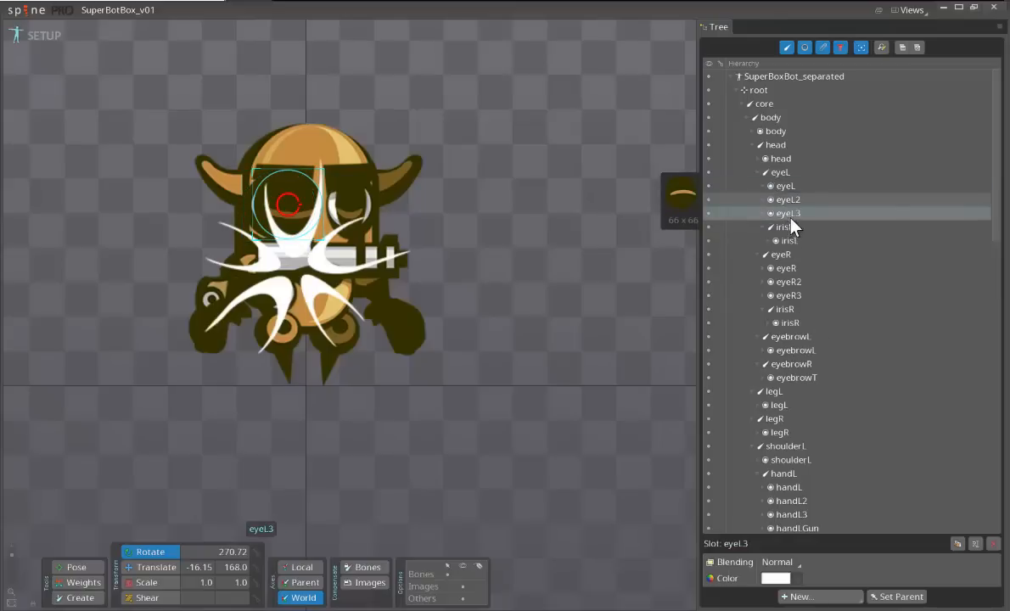
click(788, 200)
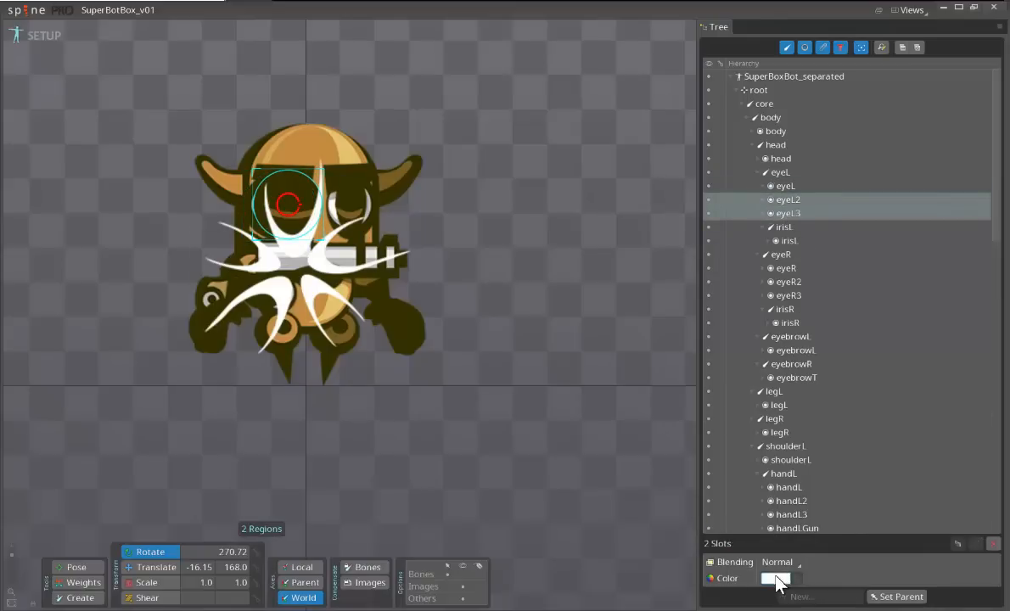
click(776, 578)
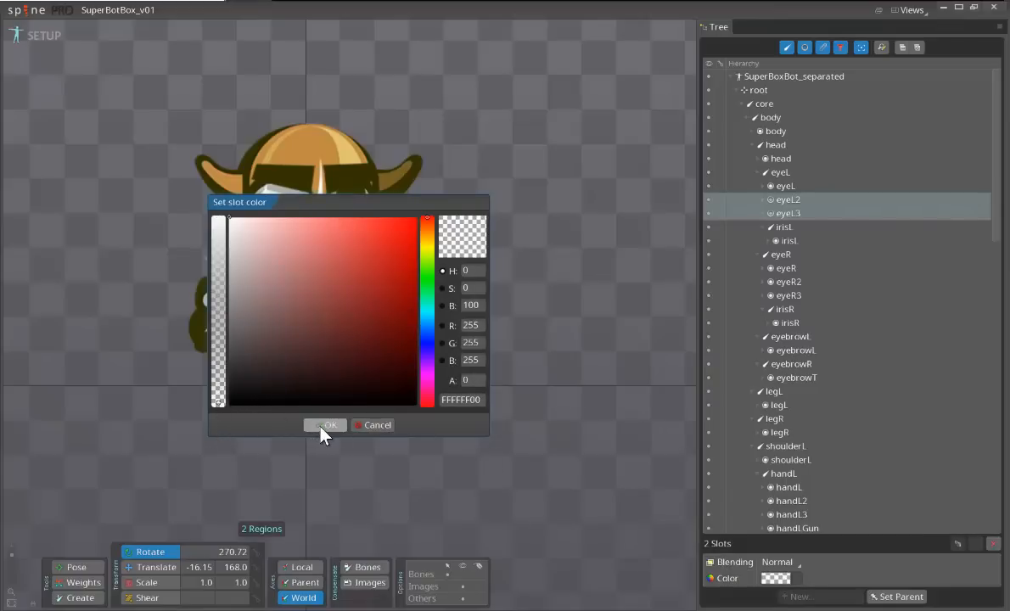
click(326, 425)
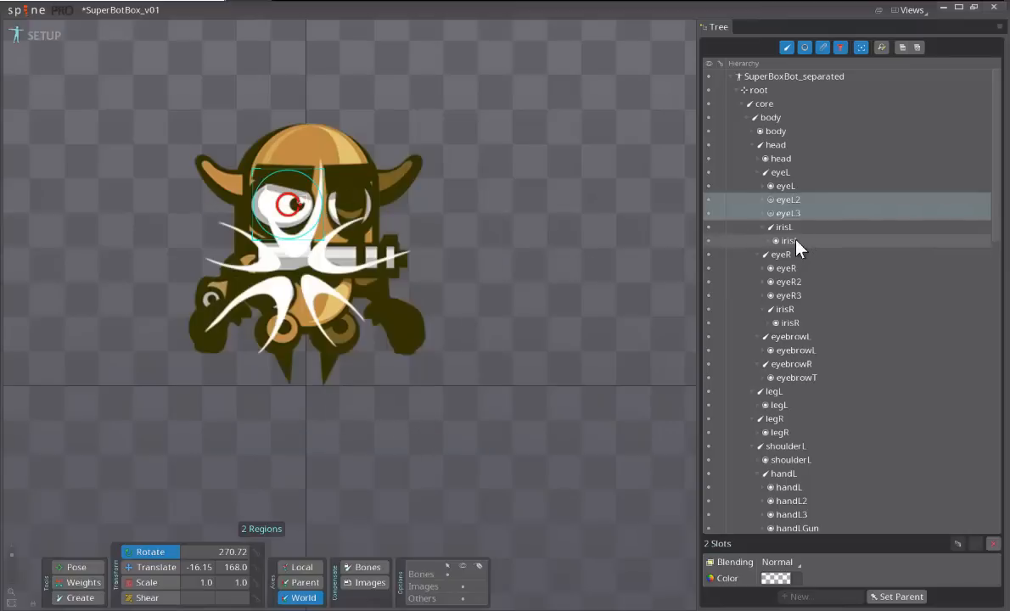
- Set the eyeR2 and eyeR3 slot colours to alpha 0 so only the main right eye shows
click(783, 227)
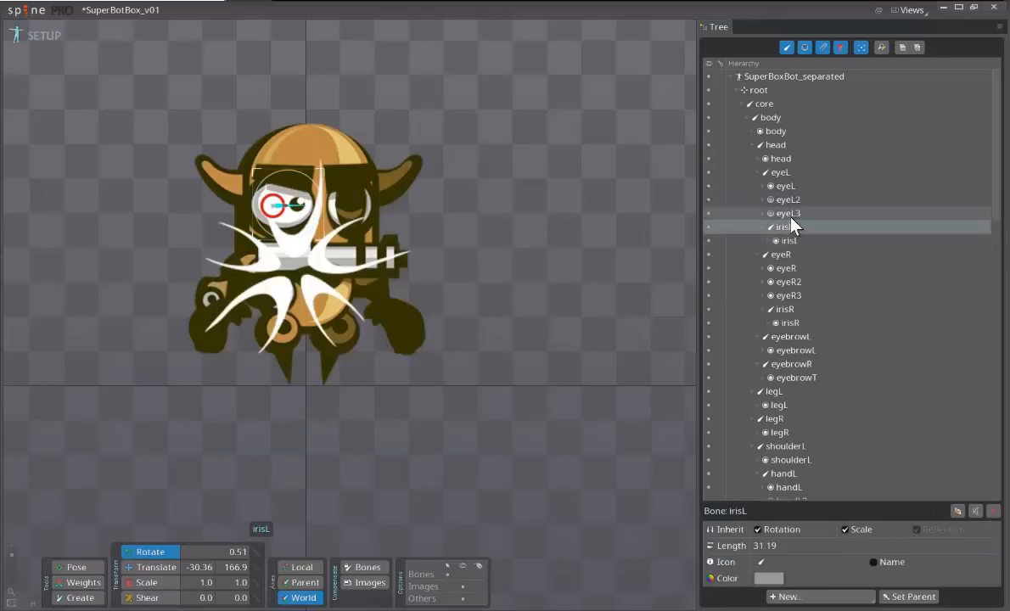
click(788, 214)
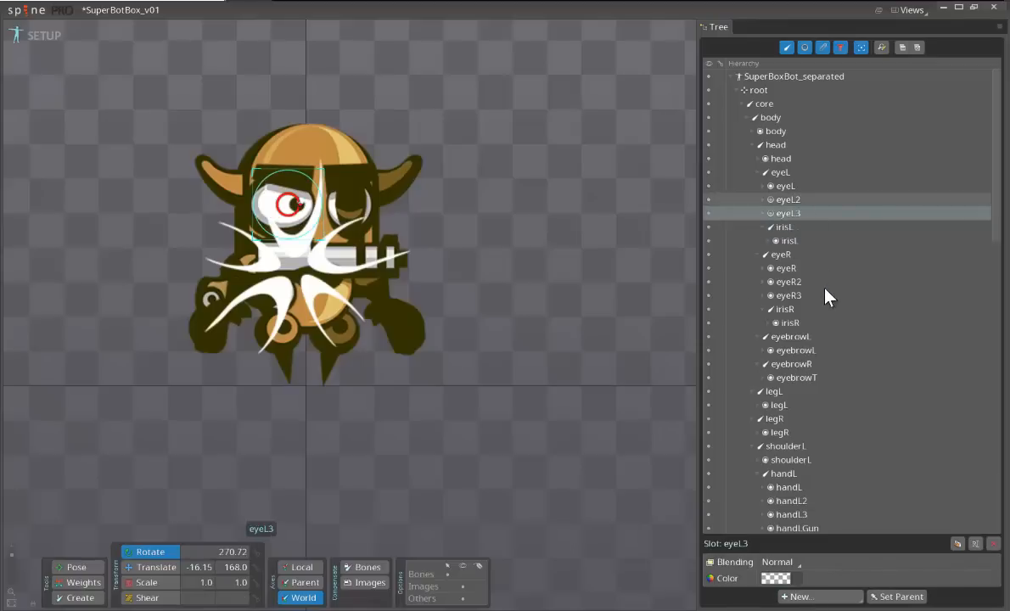
click(785, 268)
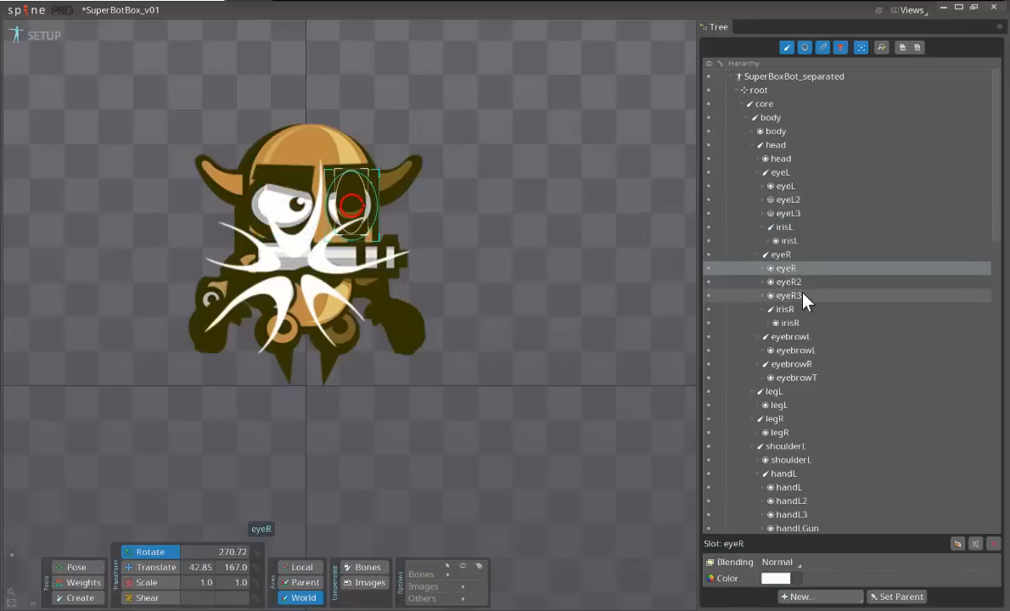
click(788, 282)
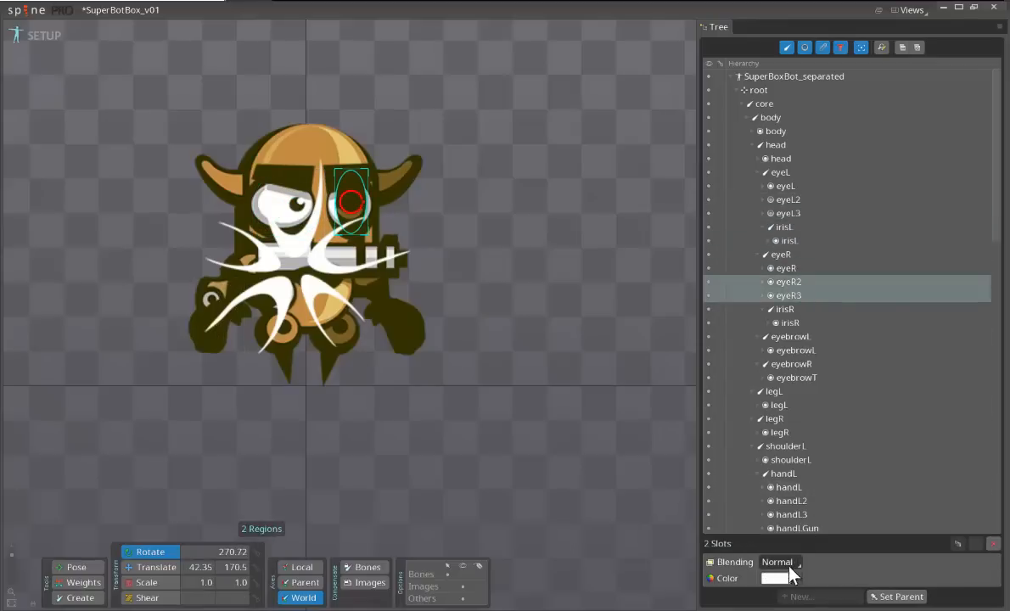
click(773, 578)
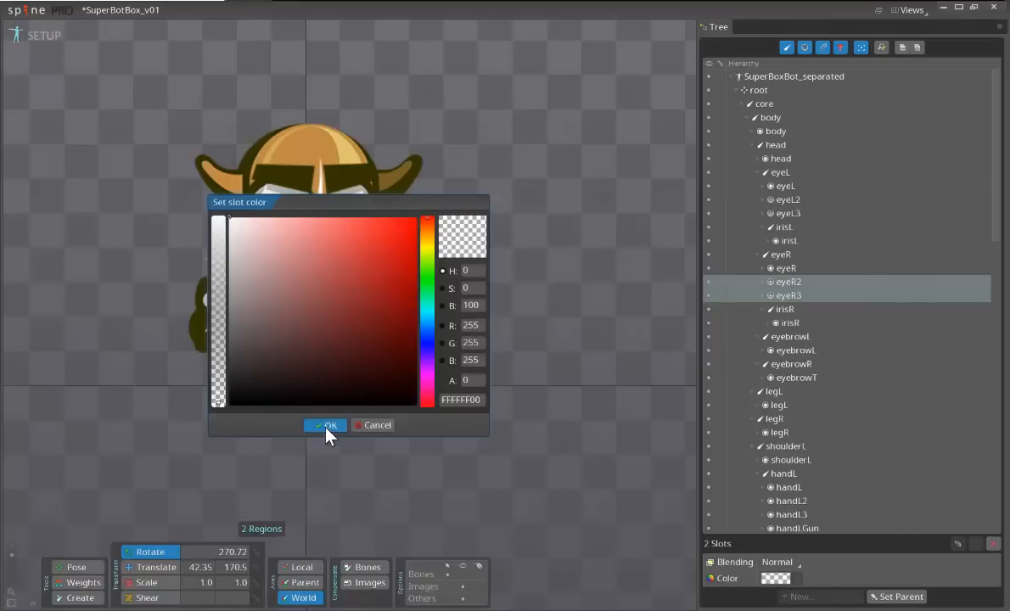
click(326, 424)
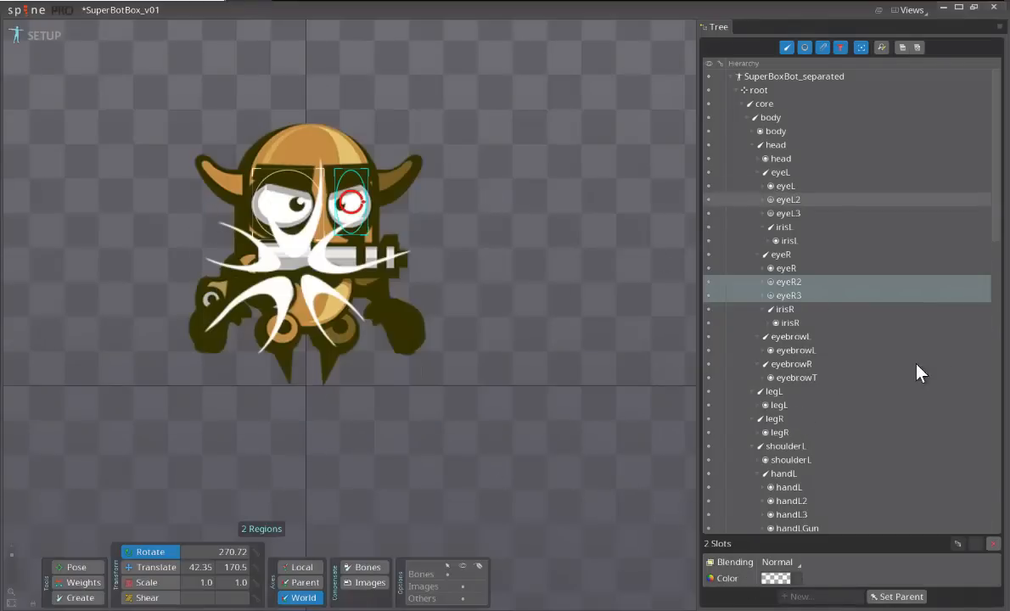
- Make the splash effect slot fully transparent
scroll(down, 3)
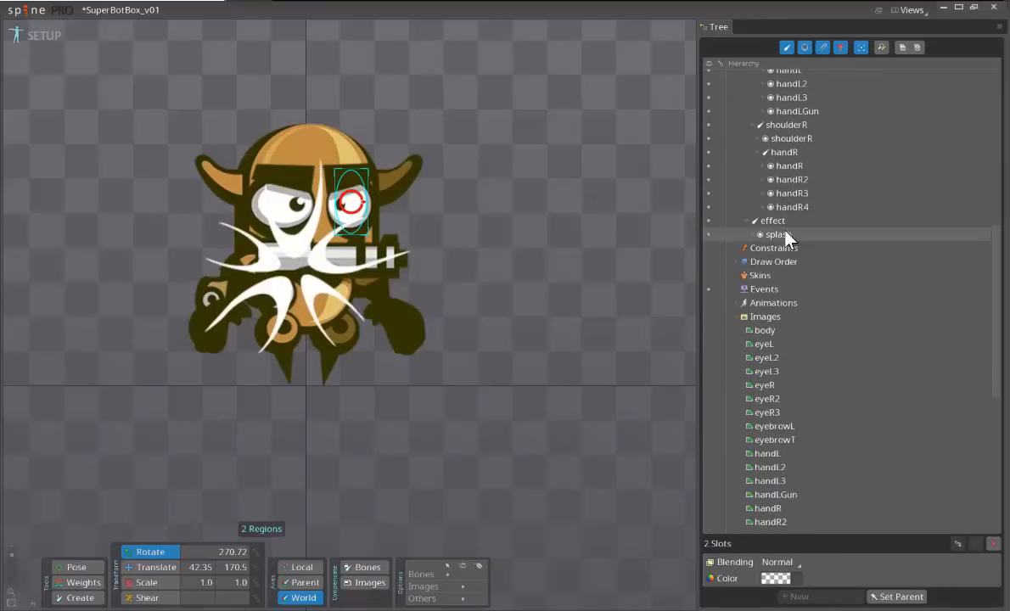
click(774, 578)
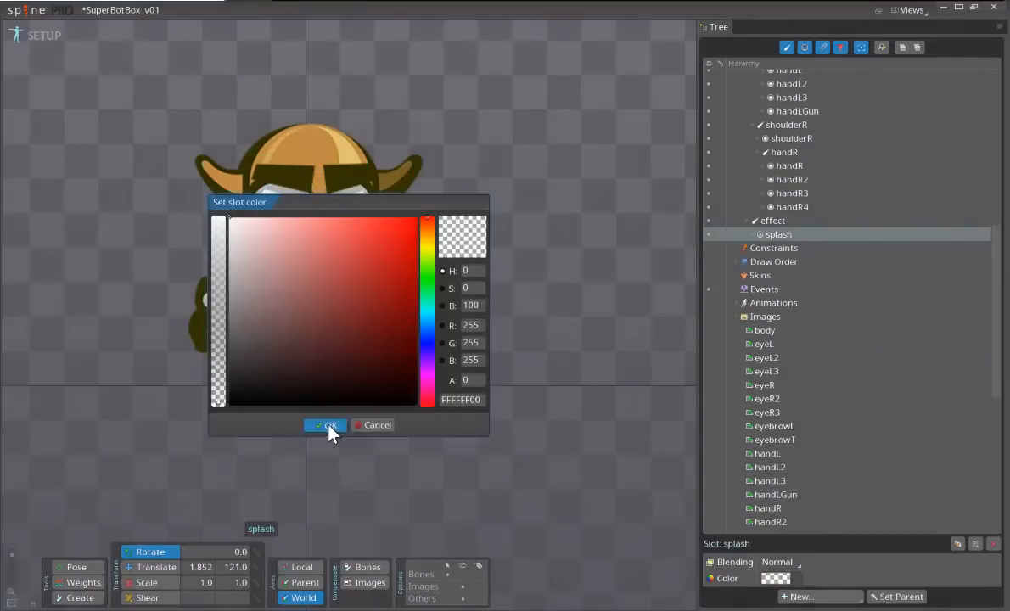
click(326, 425)
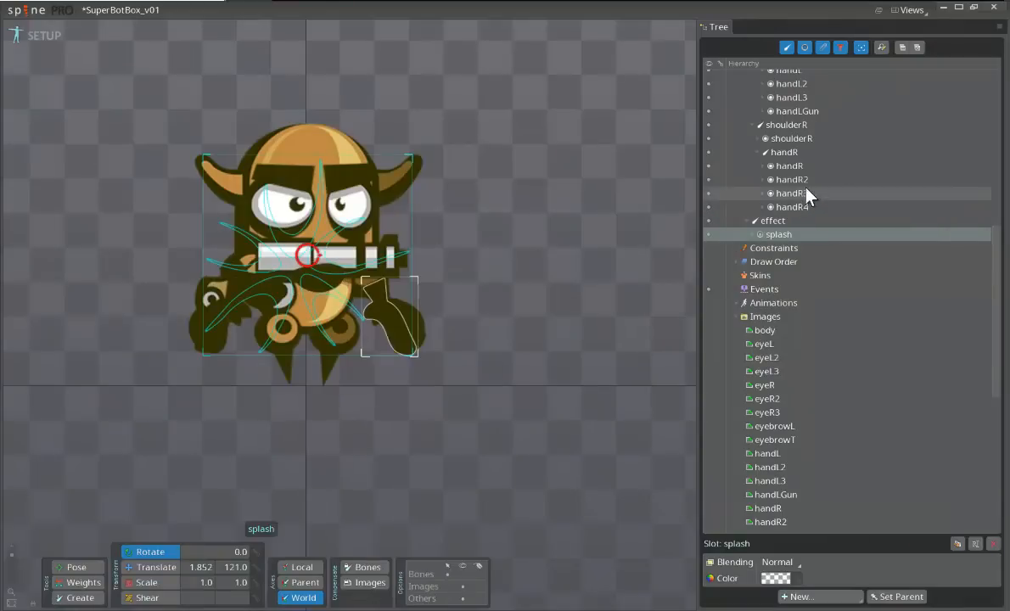
- Make the handR2, handR3 and handR4 slots fully transparent
click(788, 166)
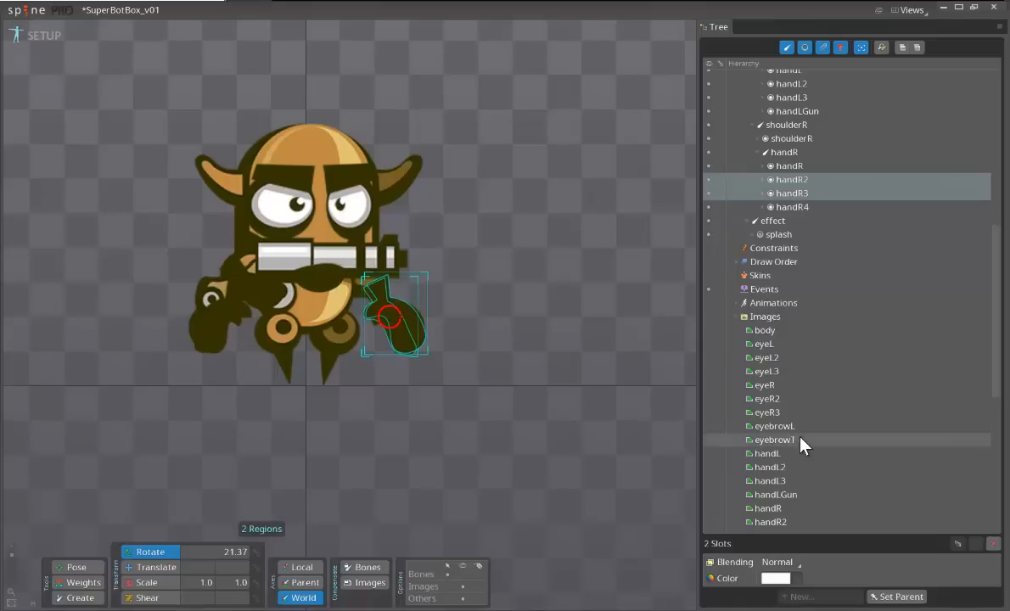
click(791, 207)
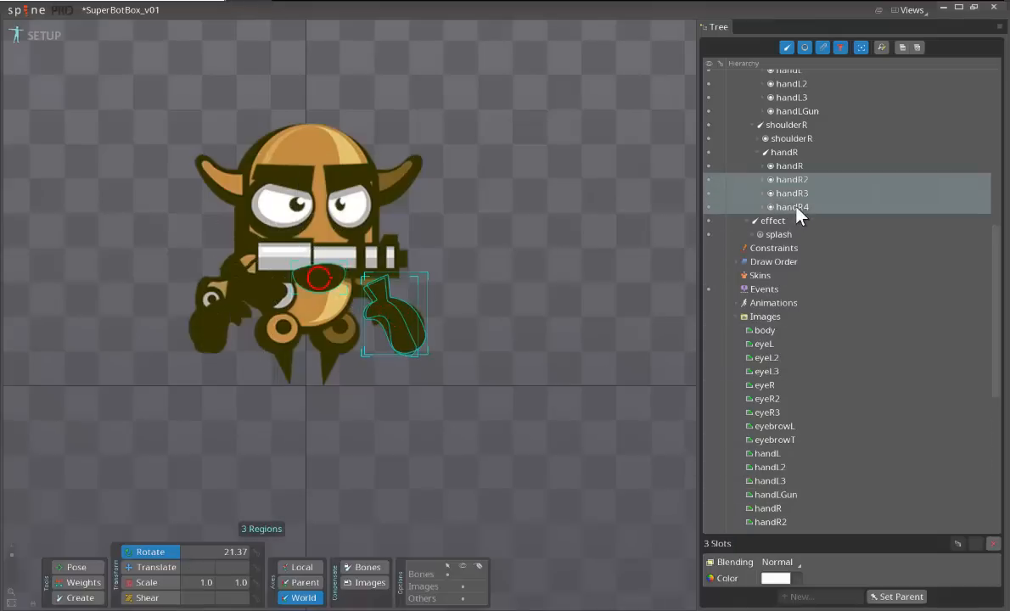
mouse_move(771, 580)
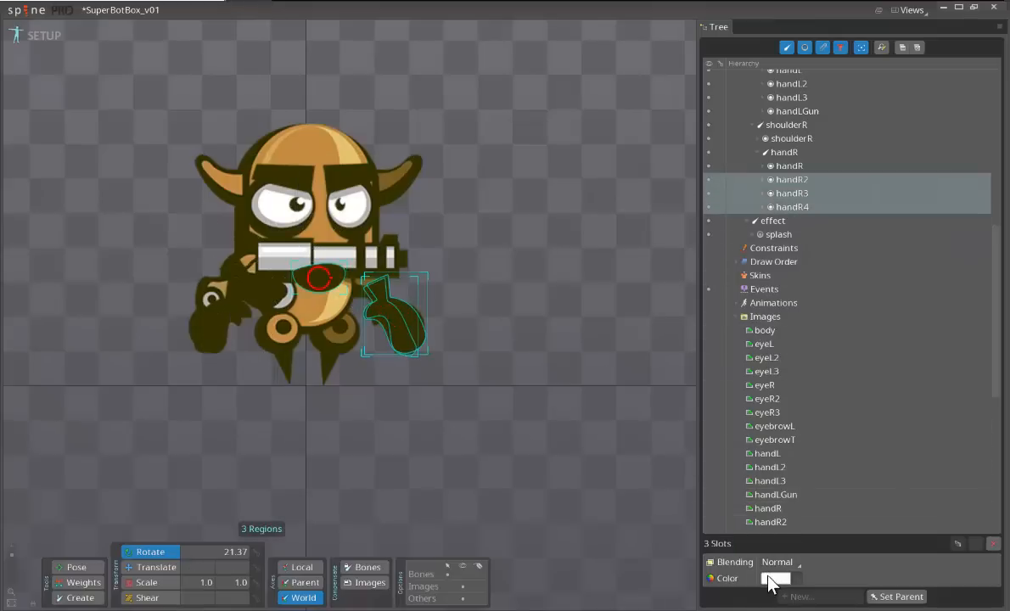
click(776, 577)
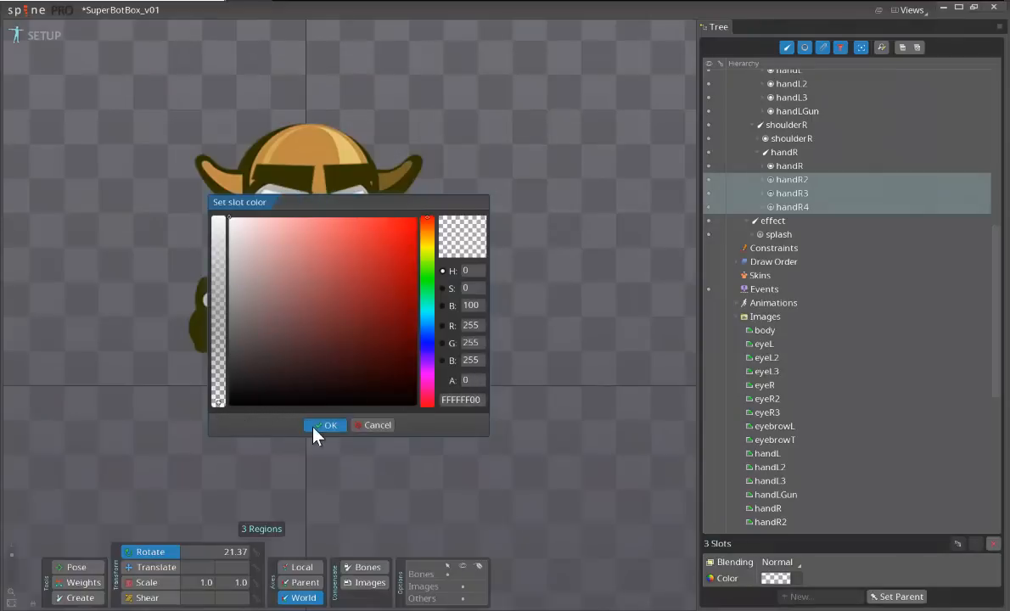
click(326, 424)
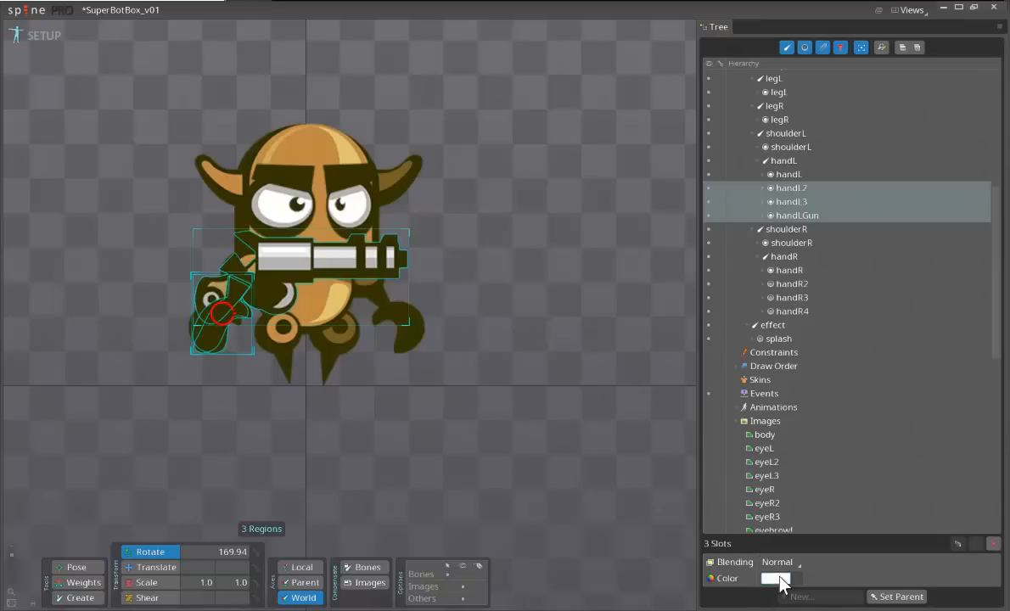
- Make the handL2, handL3 and handLGun slots fully transparent
click(779, 577)
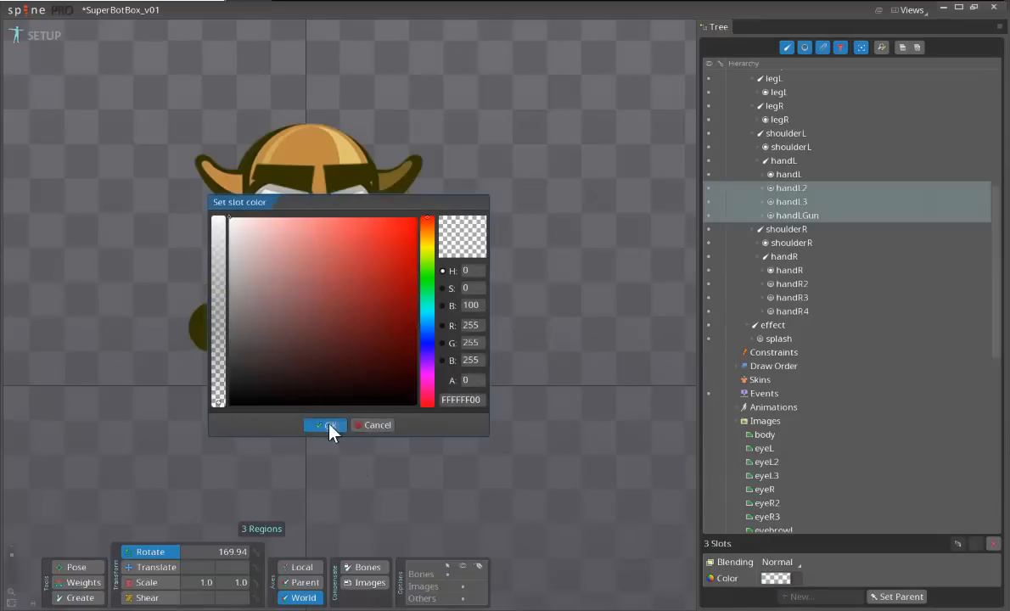
click(326, 425)
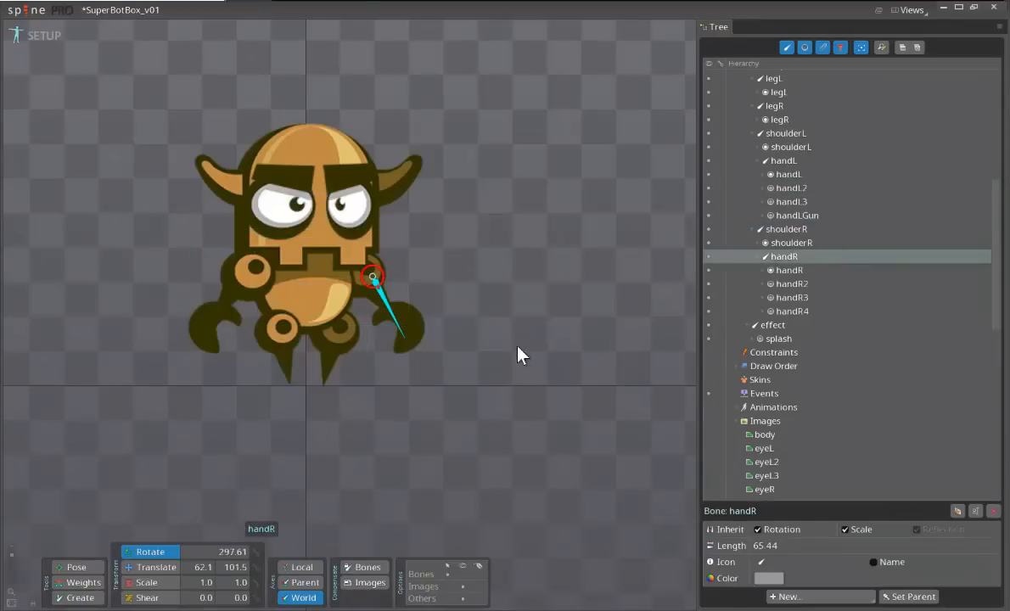
mouse_move(542, 268)
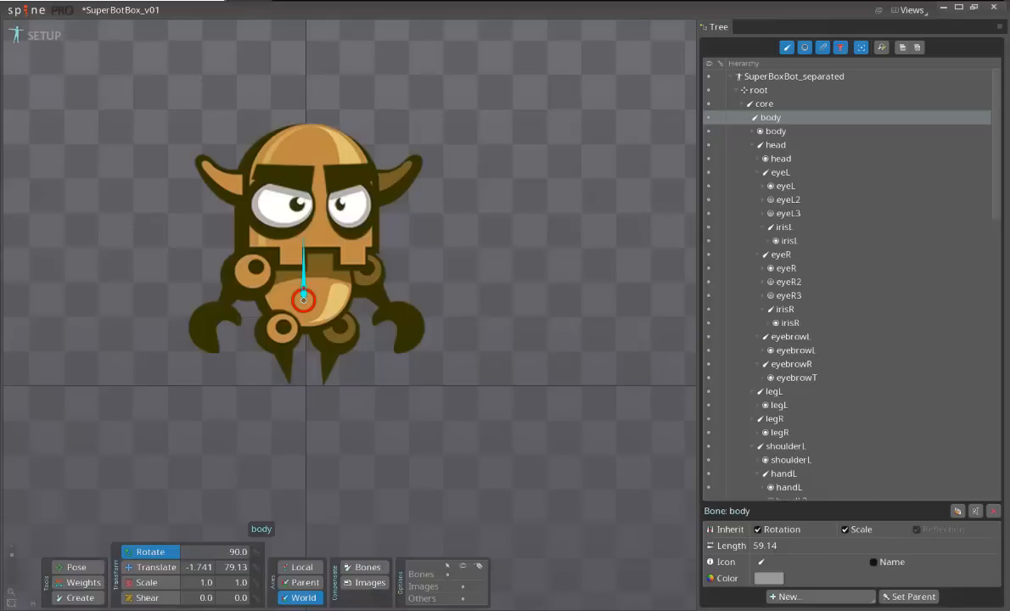
mouse_move(286, 282)
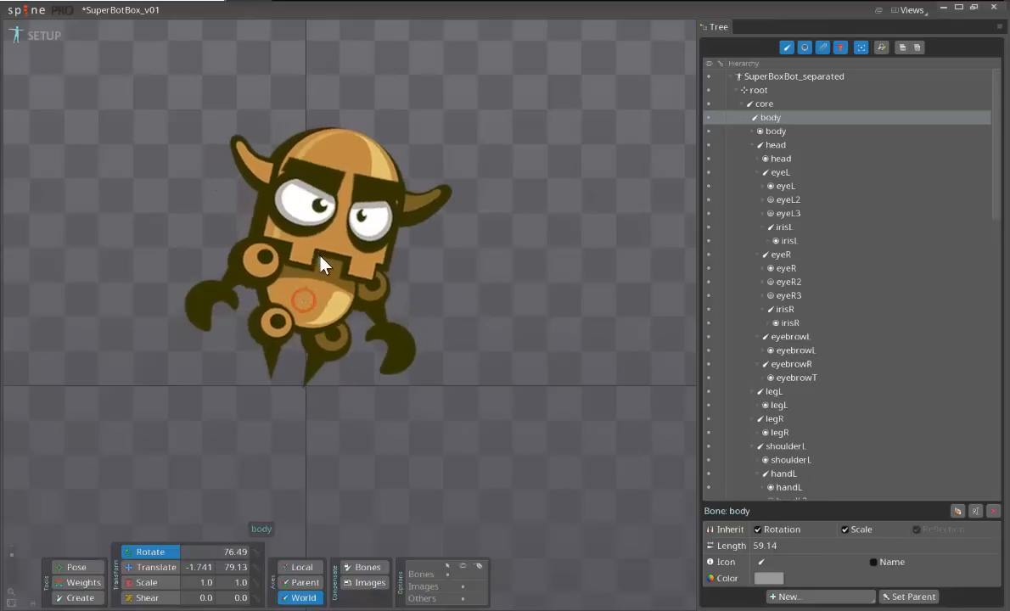
- Test-rotate the body and head bones to check their pivots, returning the head upright
drag(321, 263, 217, 309)
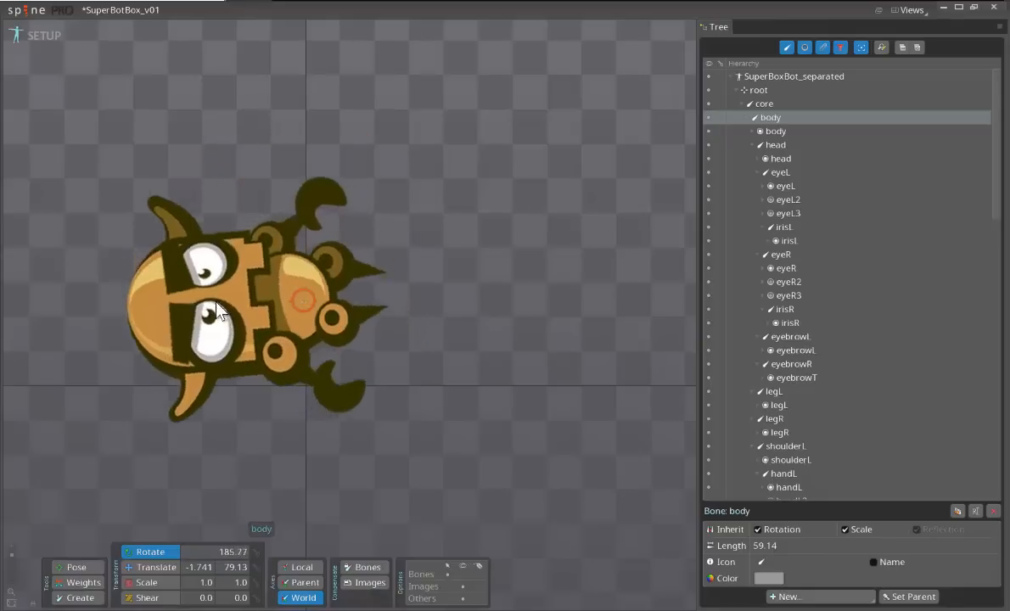
drag(218, 309, 306, 269)
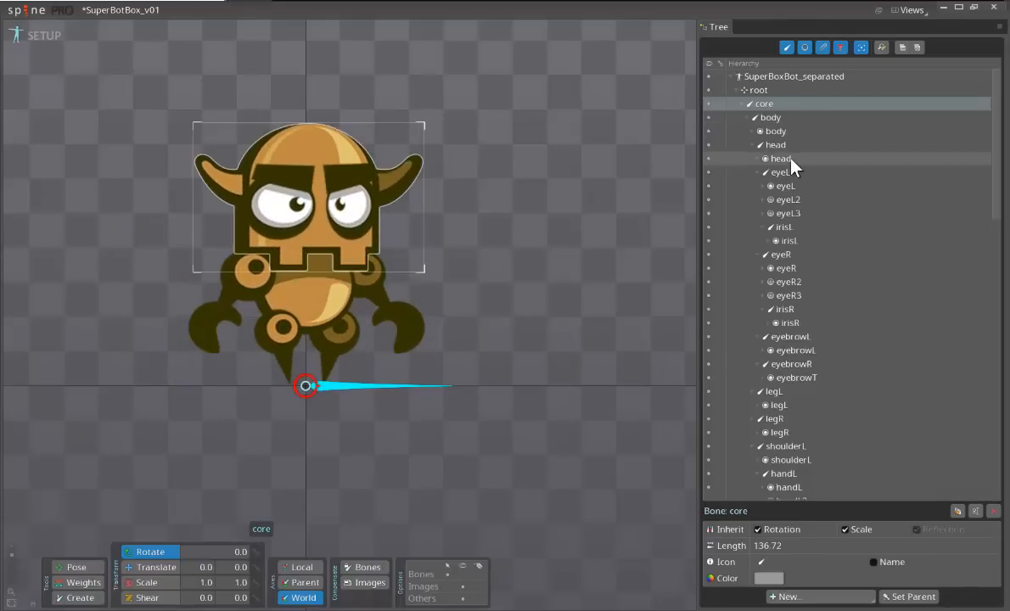
click(781, 160)
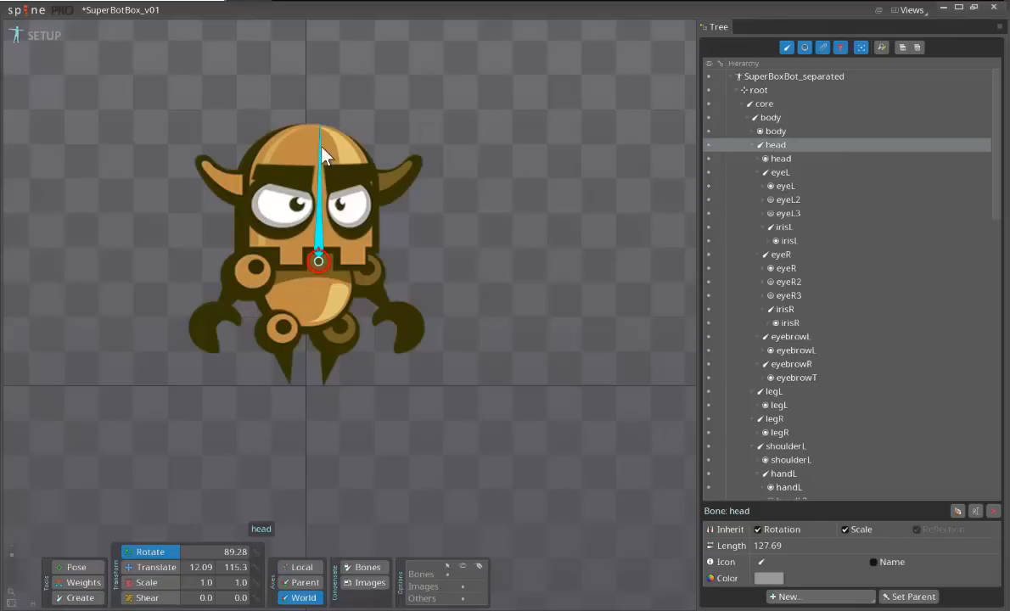
drag(321, 144, 339, 170)
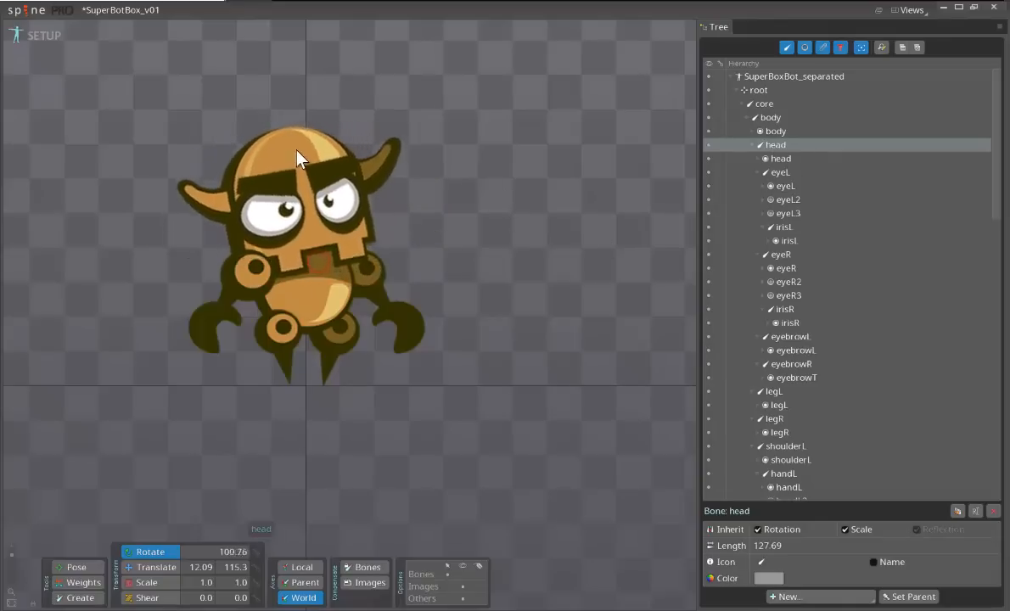
drag(297, 160, 330, 159)
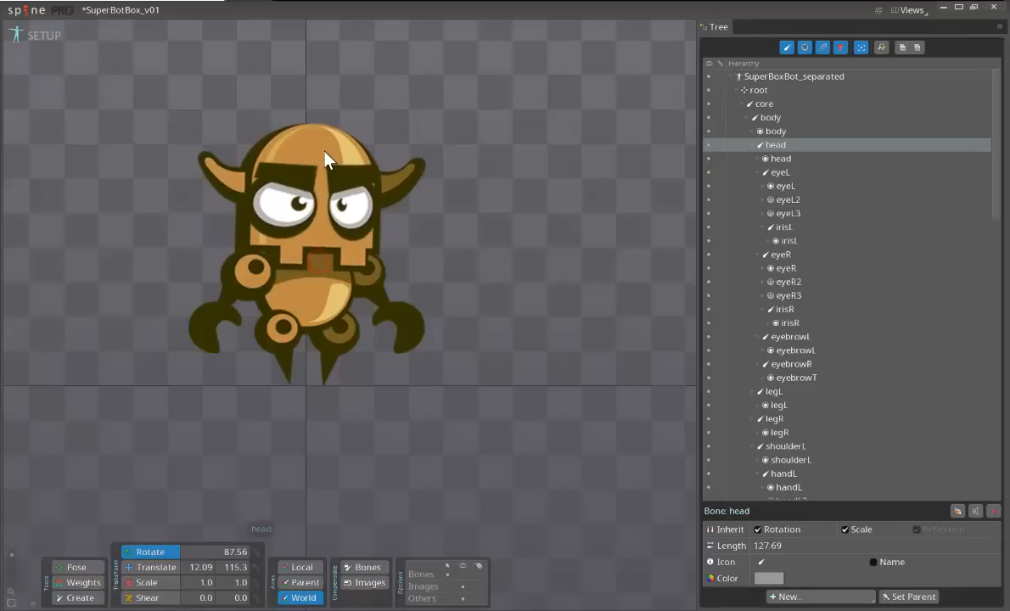
drag(331, 159, 333, 156)
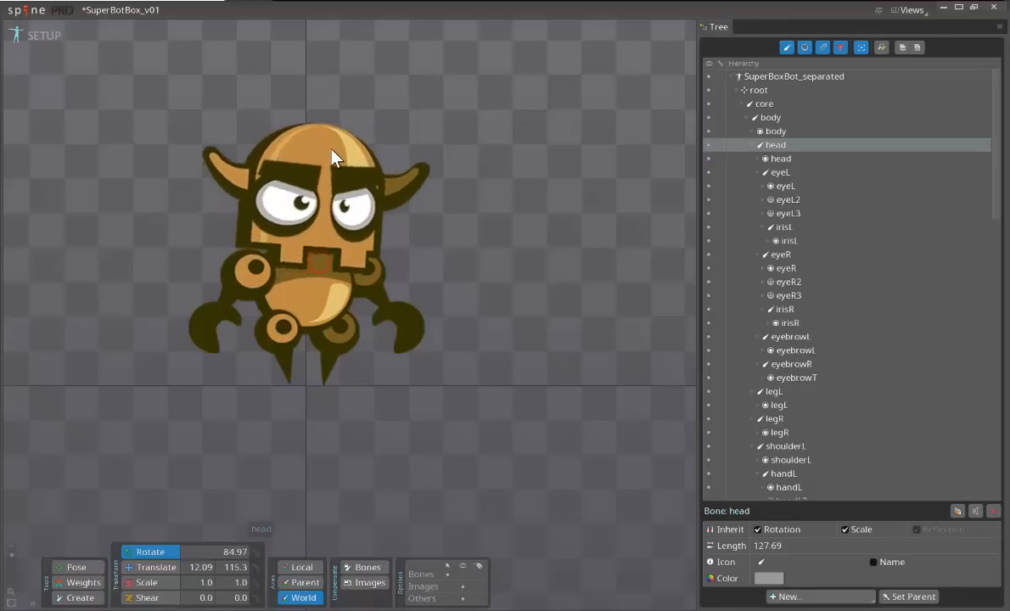
drag(331, 156, 326, 149)
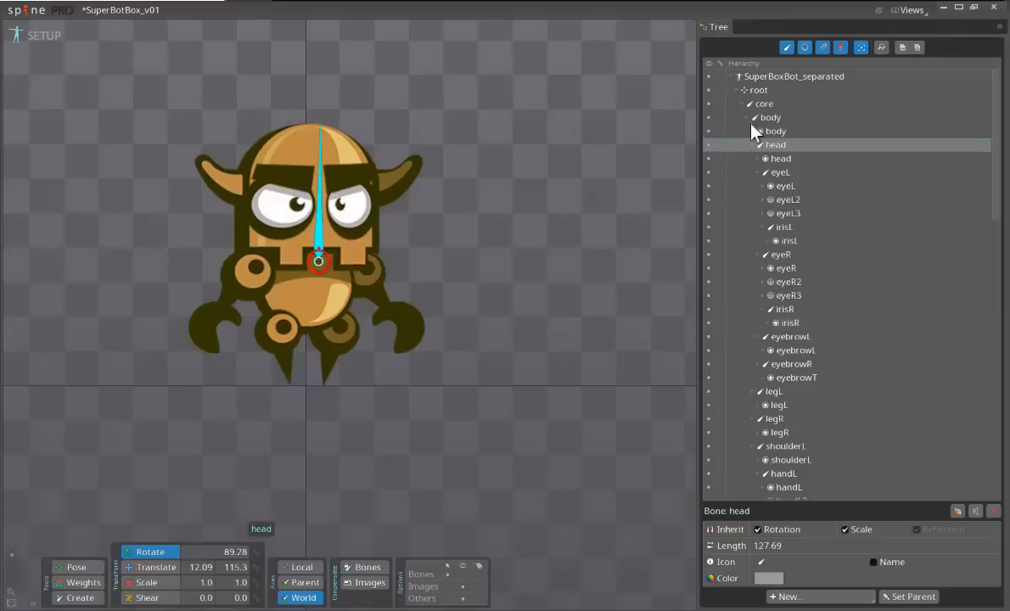
mouse_move(394, 560)
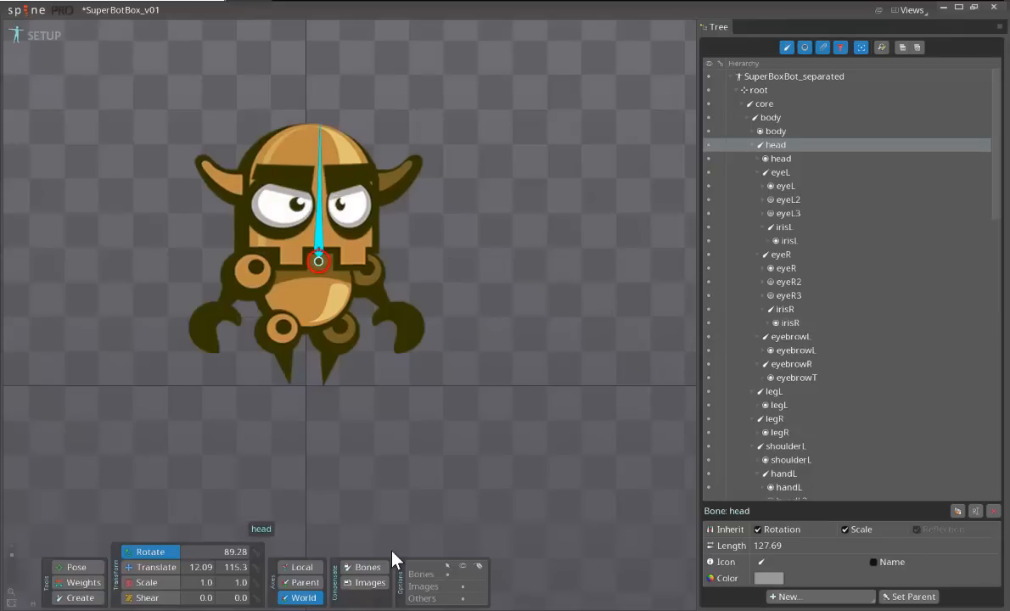
mouse_move(414, 448)
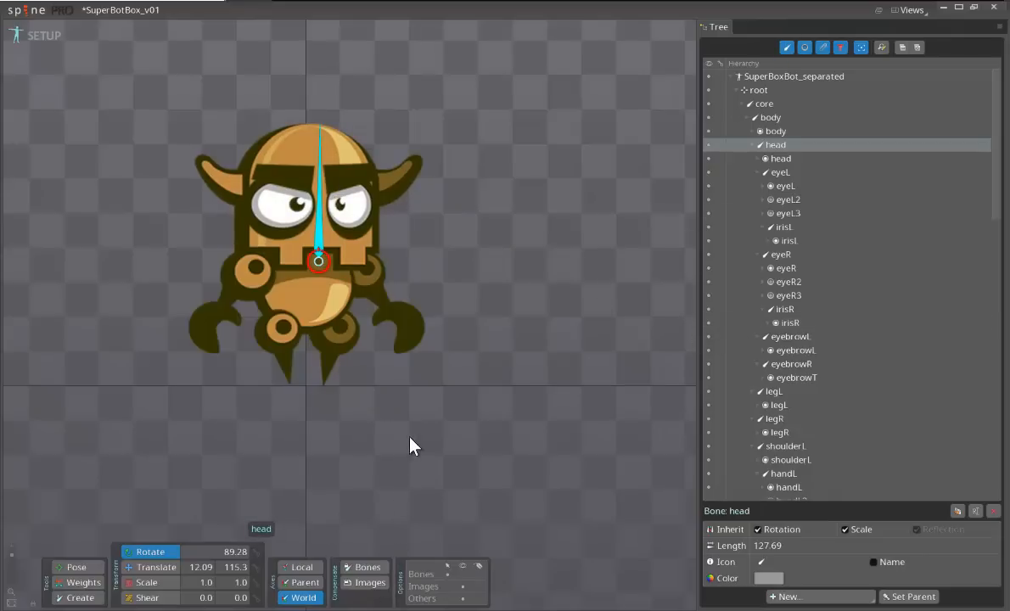
- Rotate the legL bone to 270 degrees so the leg hangs straight
click(285, 323)
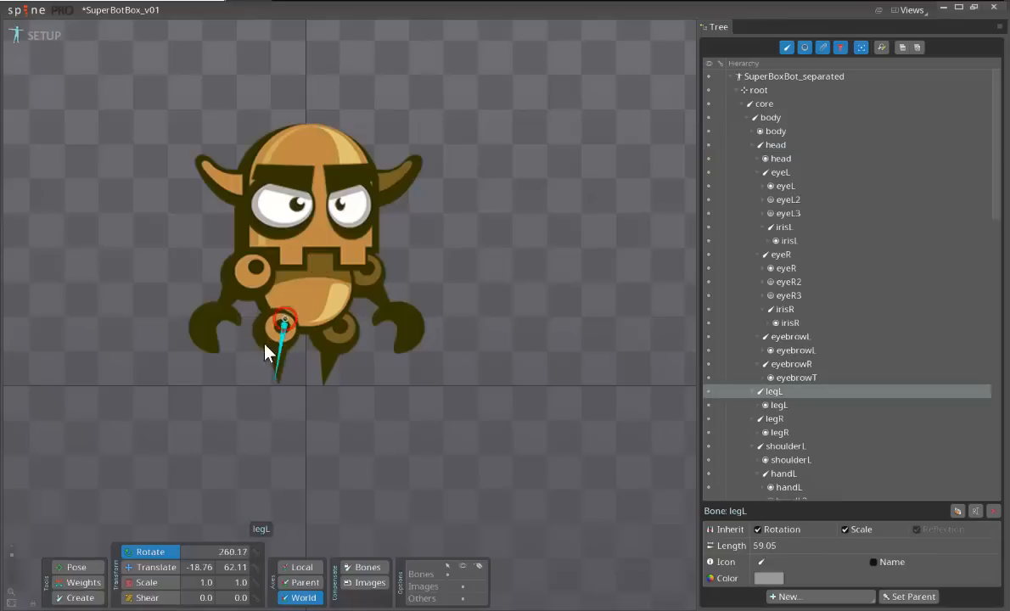
drag(272, 352, 297, 372)
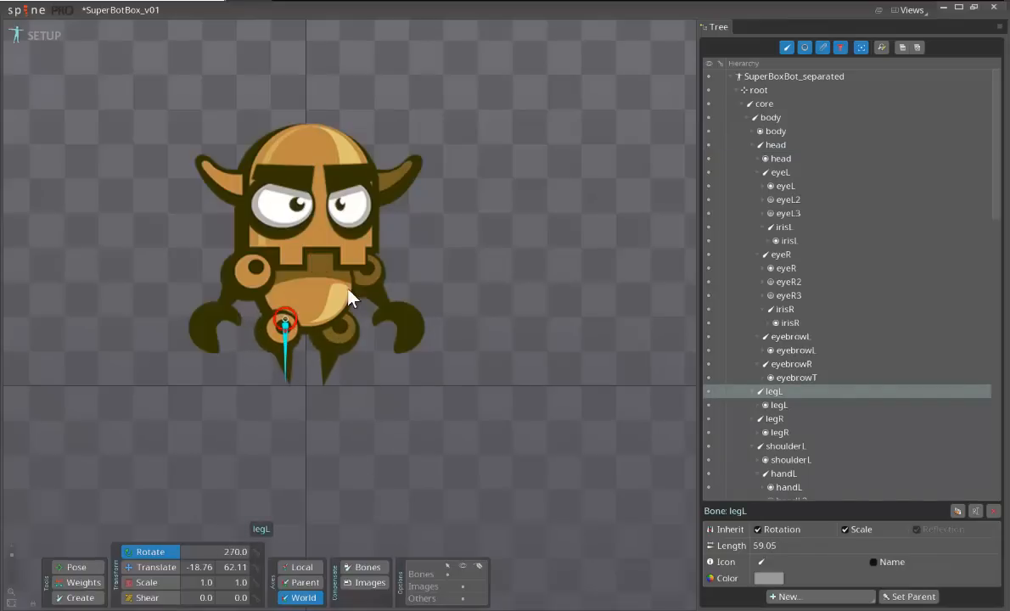
mouse_move(135, 133)
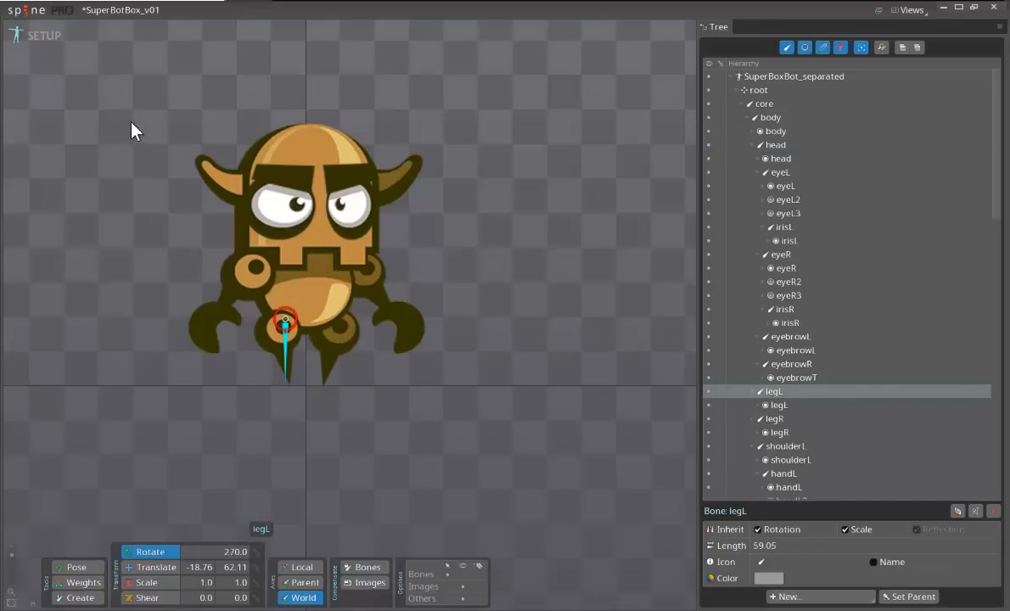
mouse_move(319, 105)
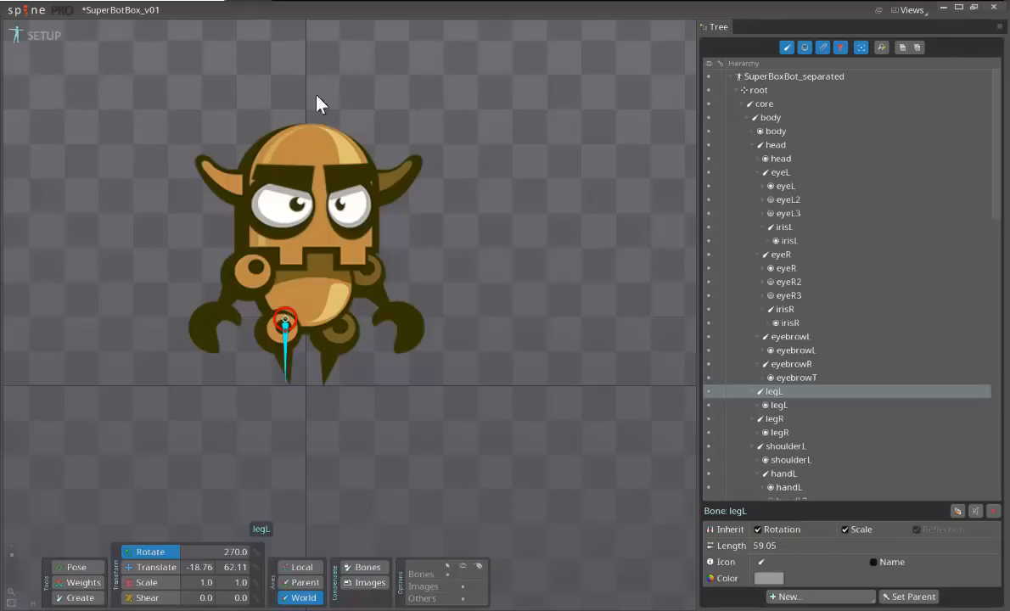
mouse_move(37, 41)
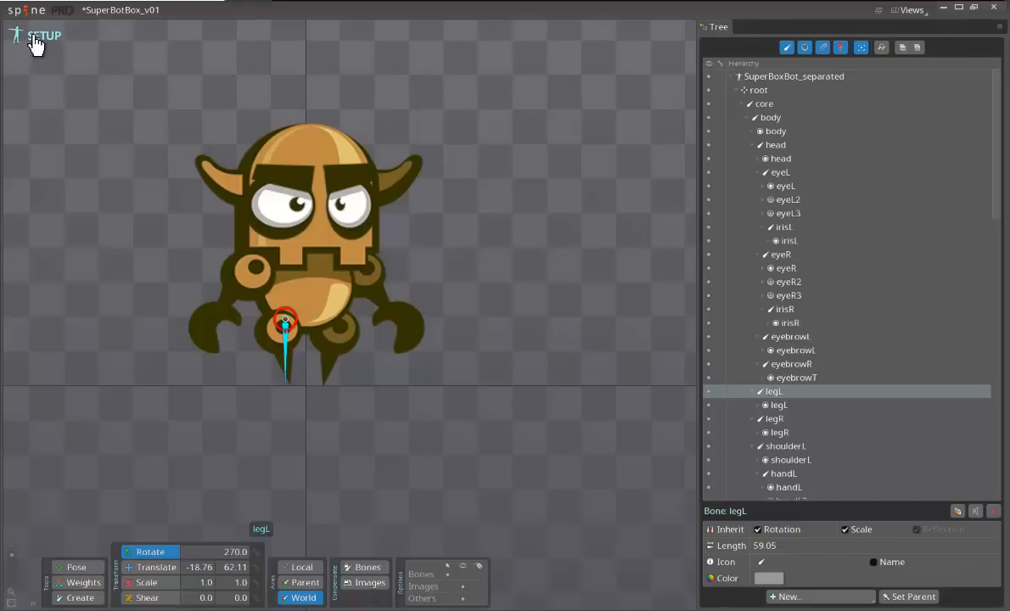
- In Animate mode, key all of the core bone's transforms at frames 0 and 40
click(44, 35)
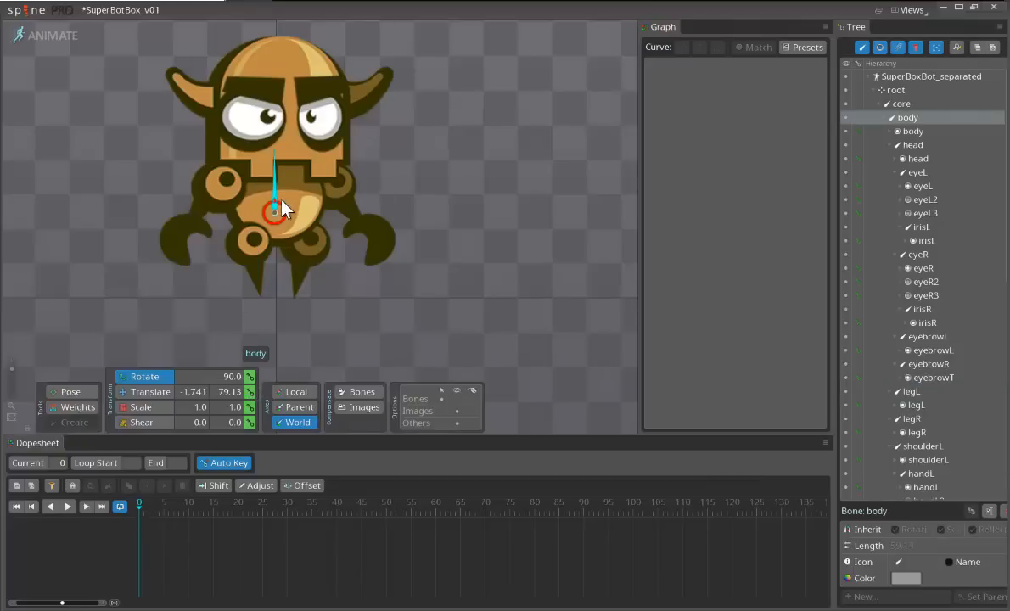
mouse_move(296, 295)
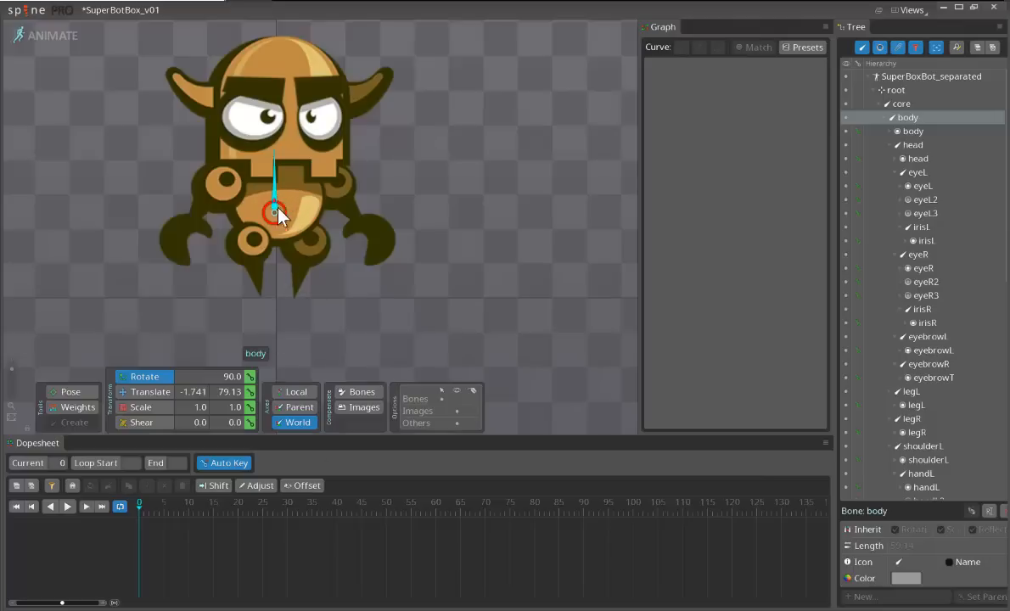
click(900, 103)
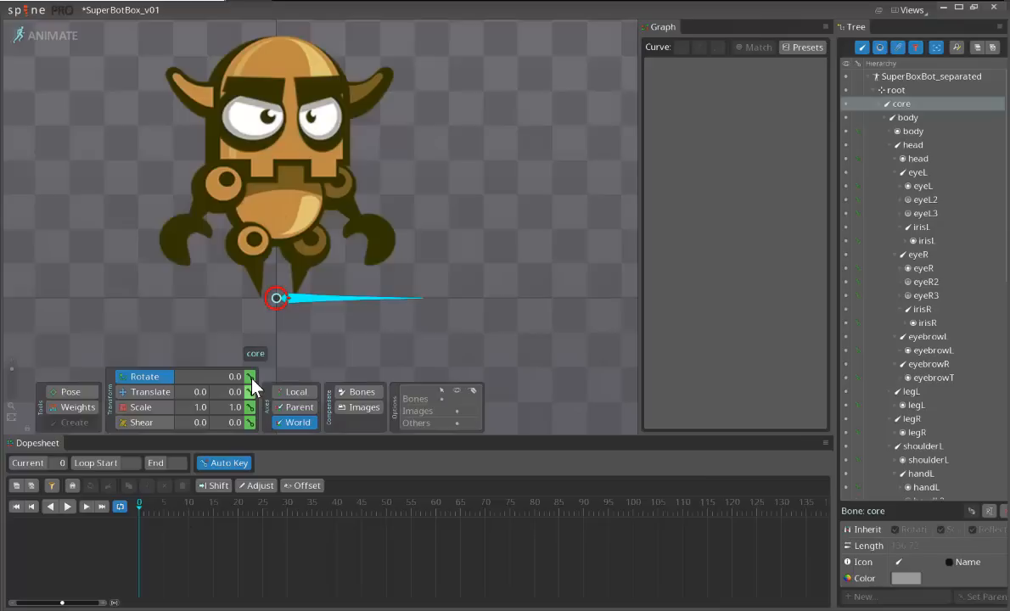
click(250, 377)
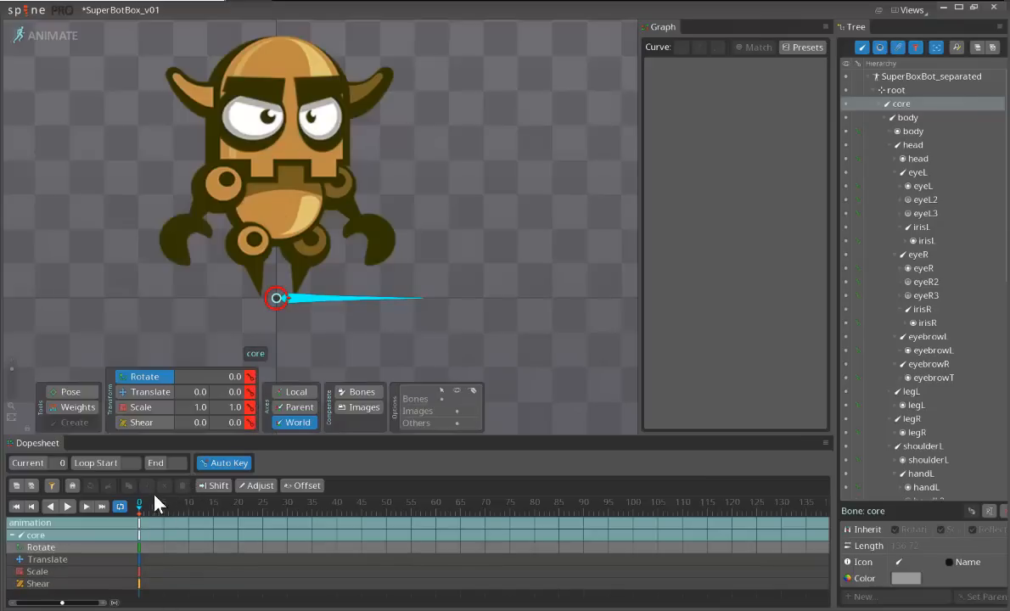
click(214, 502)
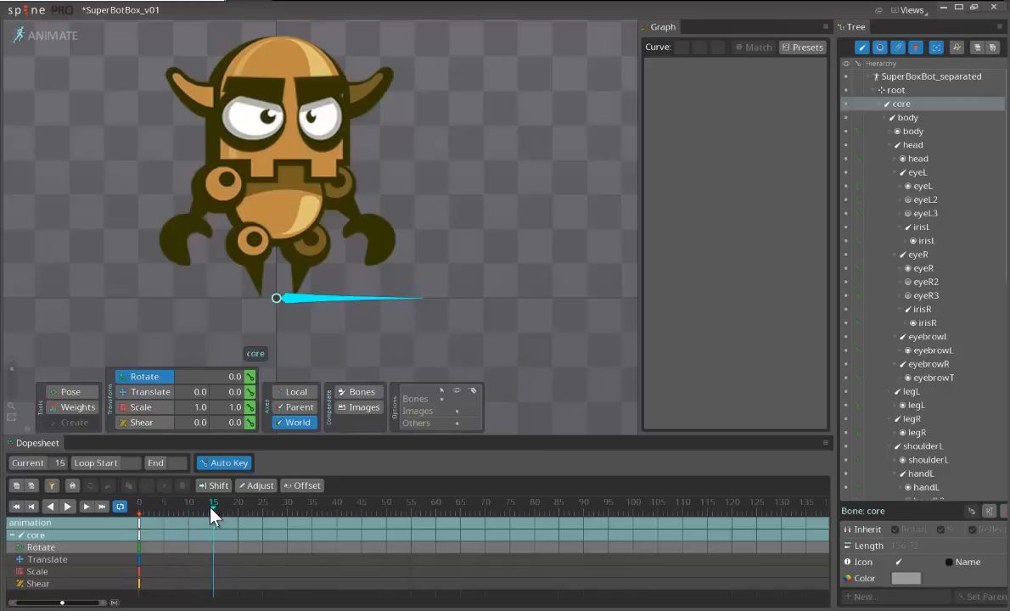
click(332, 502)
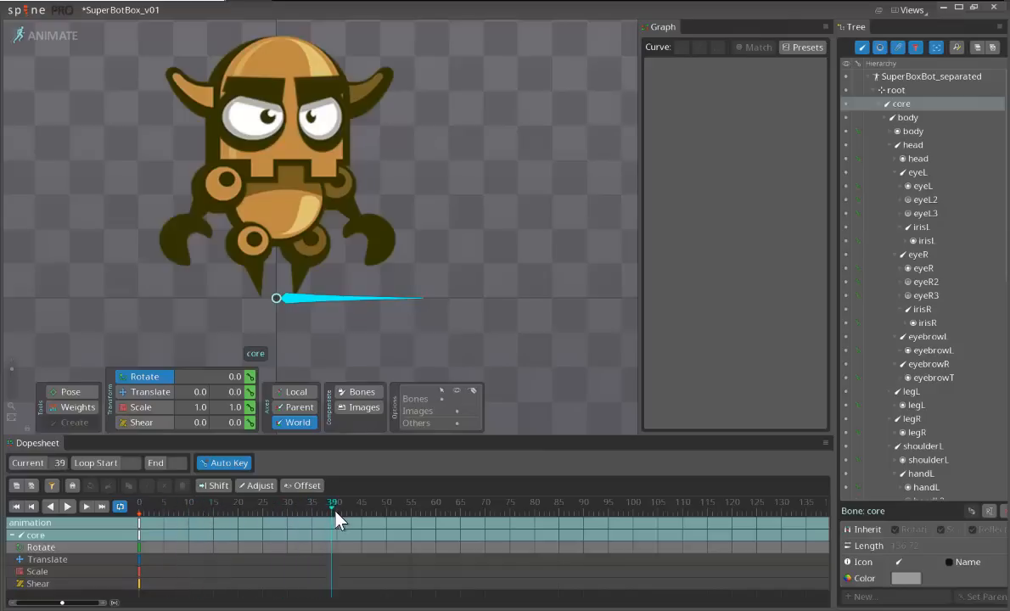
click(336, 502)
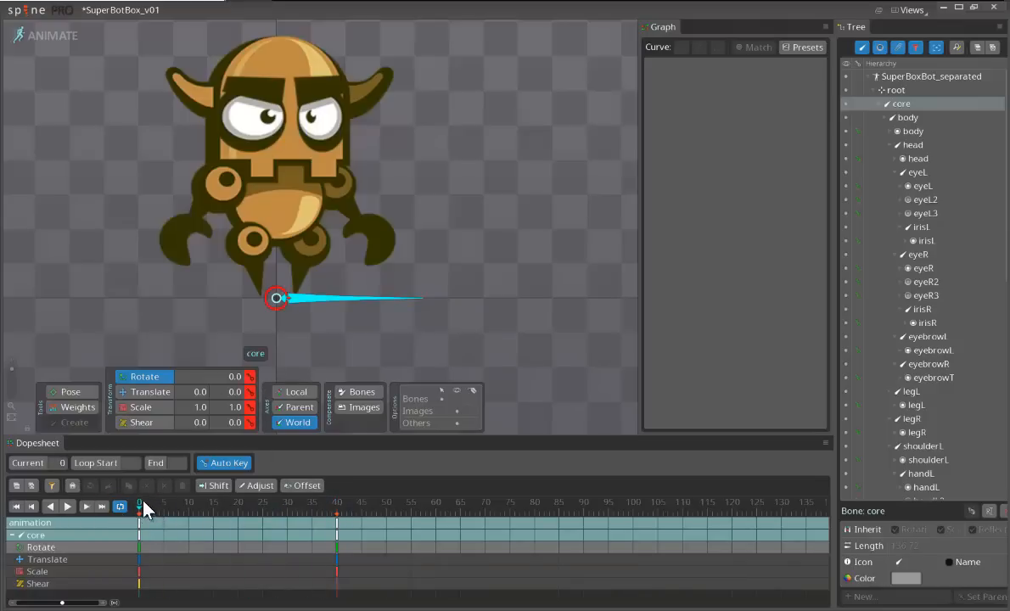
- Scale core's Y to 1.04 at frame 20 and preview the breathing loop
click(237, 503)
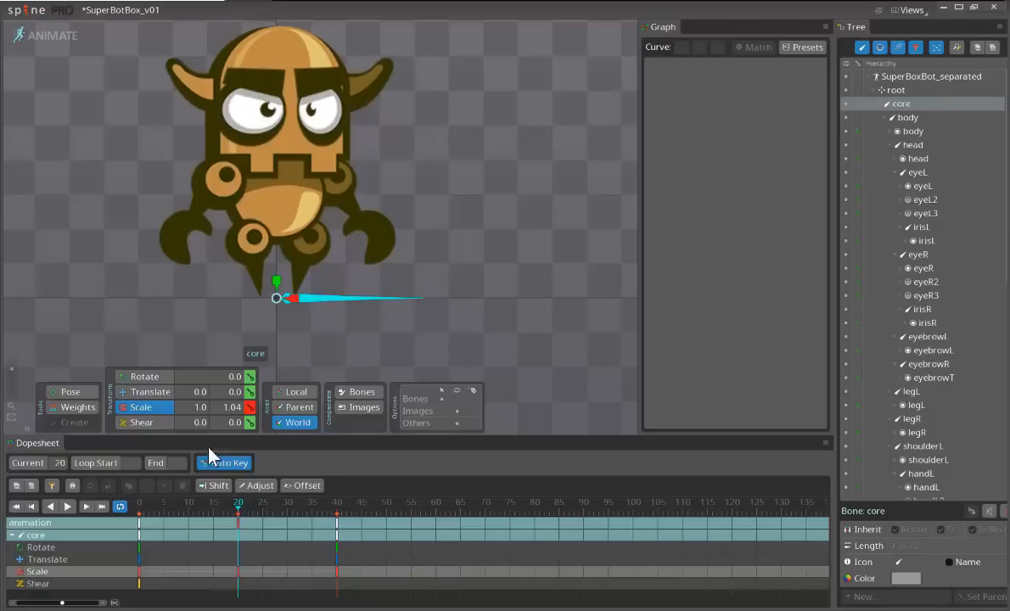
click(68, 506)
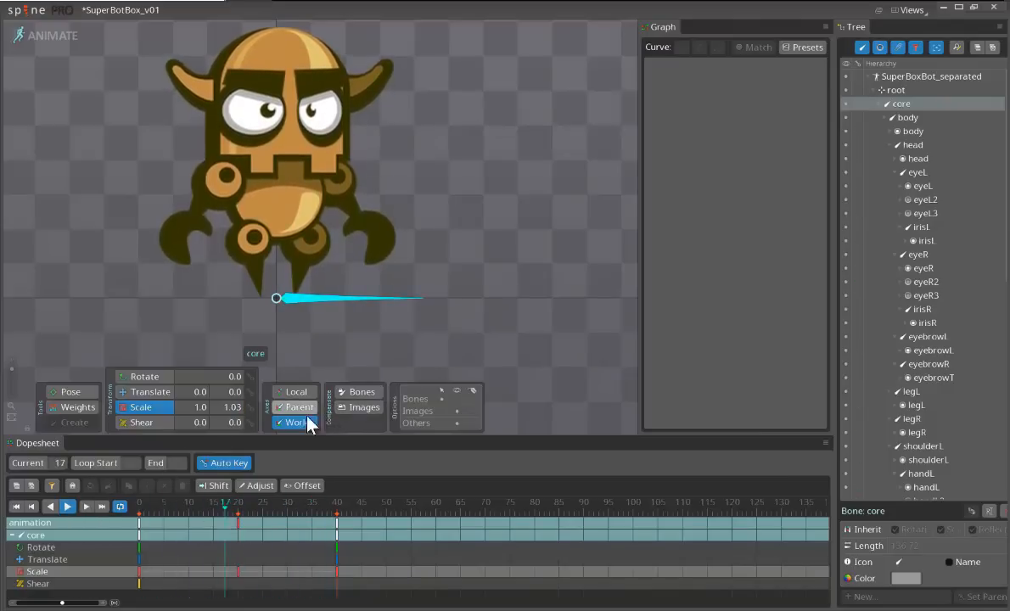
click(68, 506)
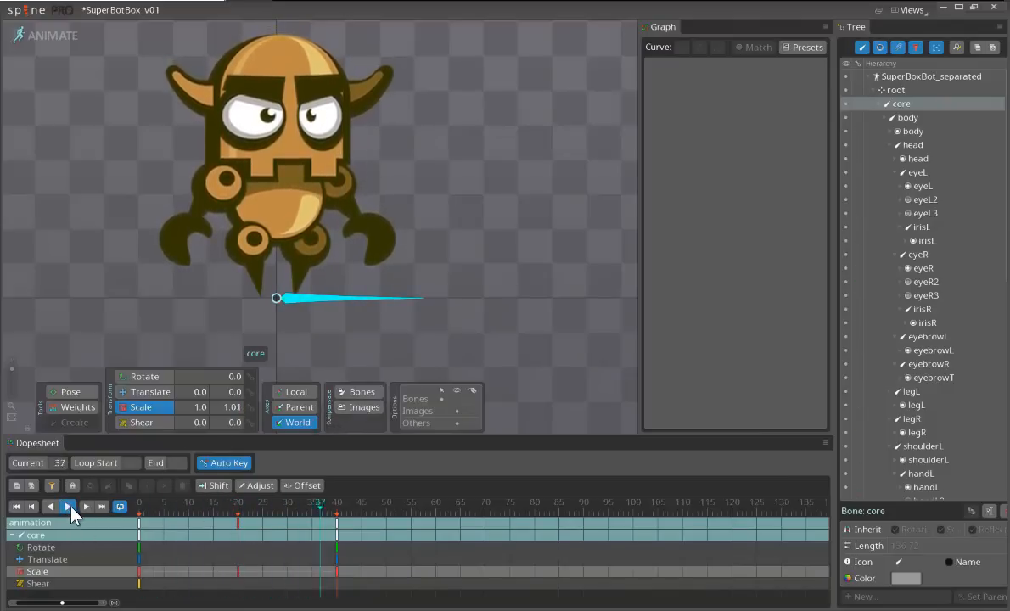
click(66, 506)
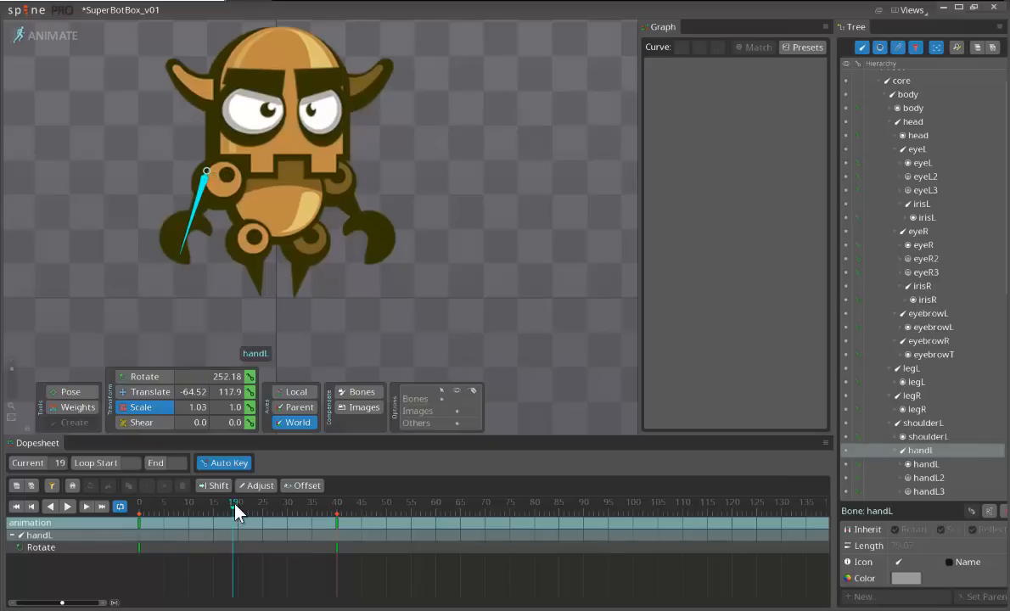
- Key rotated poses for handL and handR at frame 20 for the arm swing
click(238, 503)
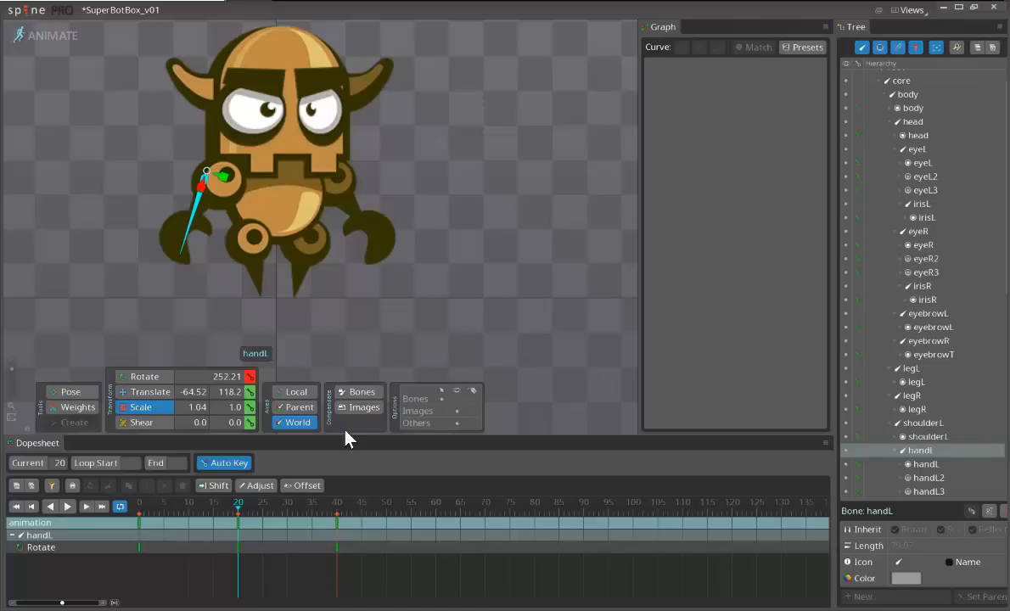
mouse_move(269, 421)
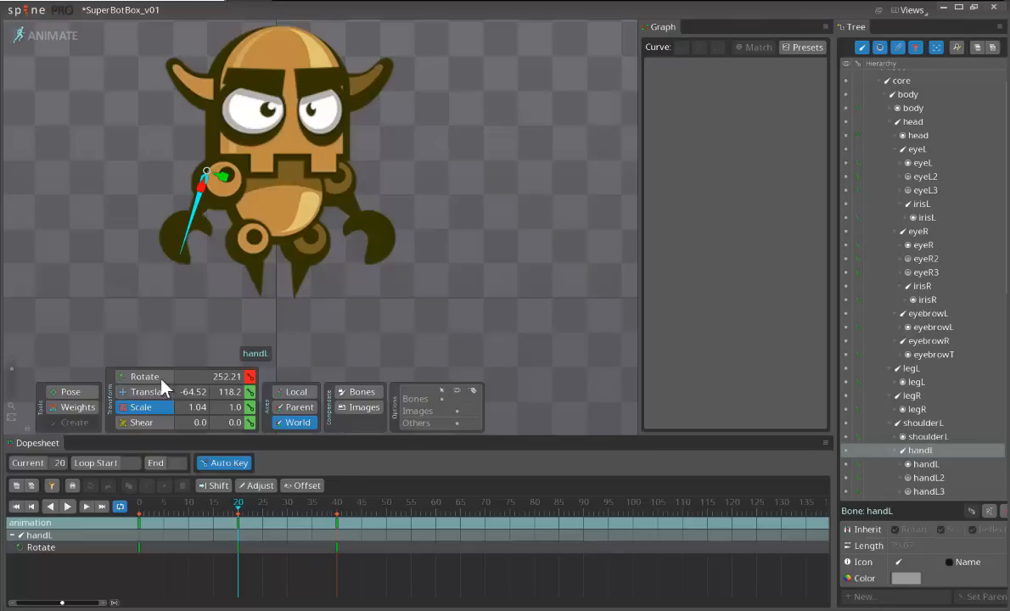
click(144, 377)
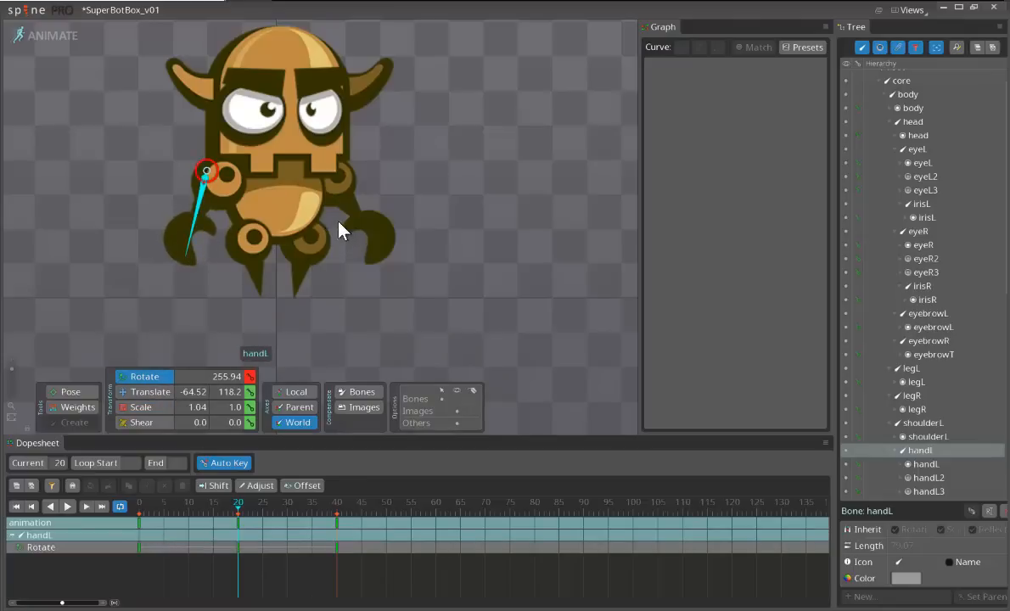
click(142, 506)
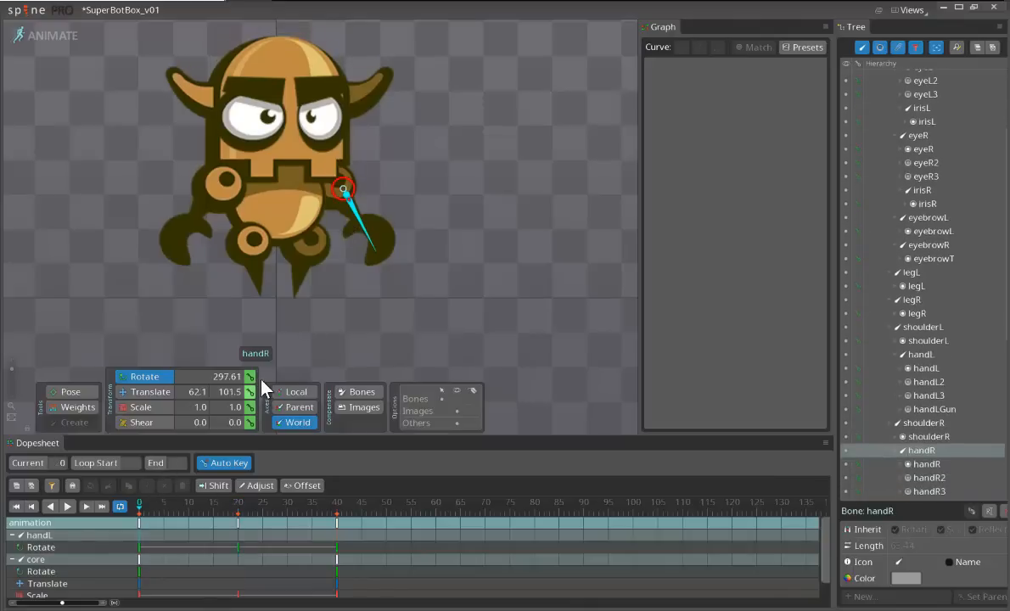
click(238, 506)
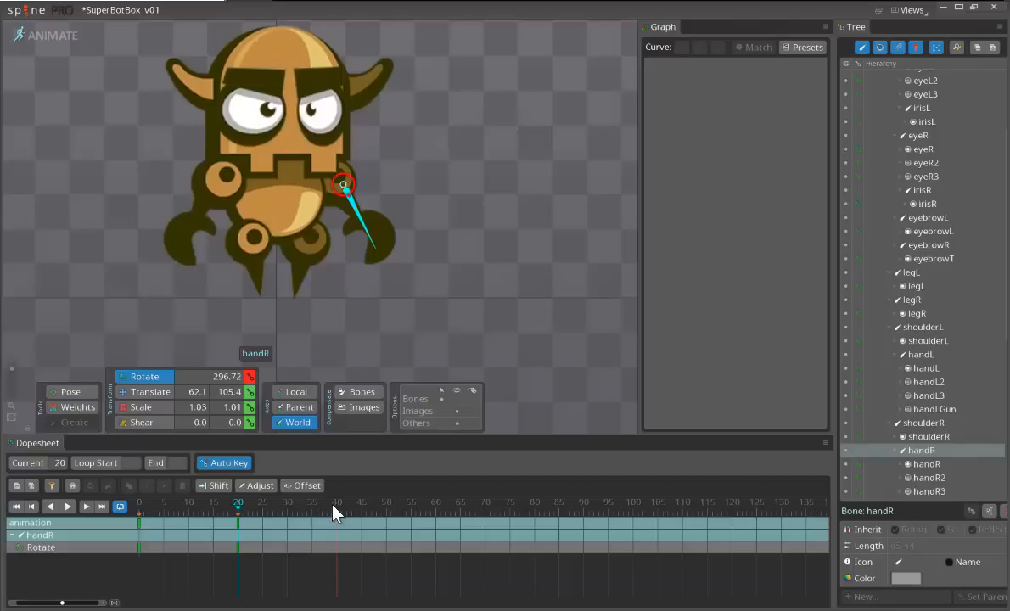
- Key the hands' return at frame 40 and preview the arm swing
click(339, 502)
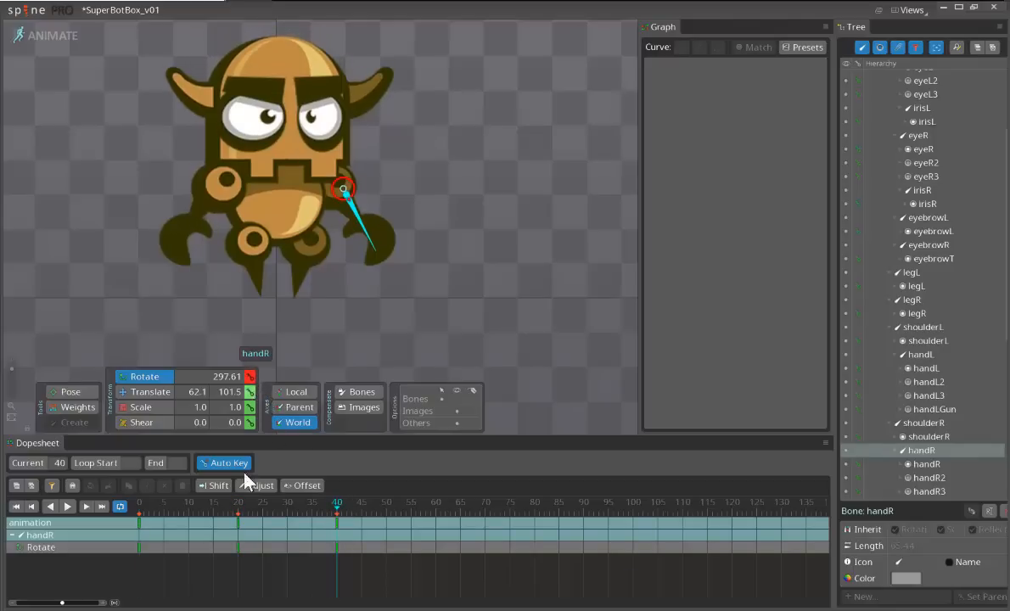
click(238, 503)
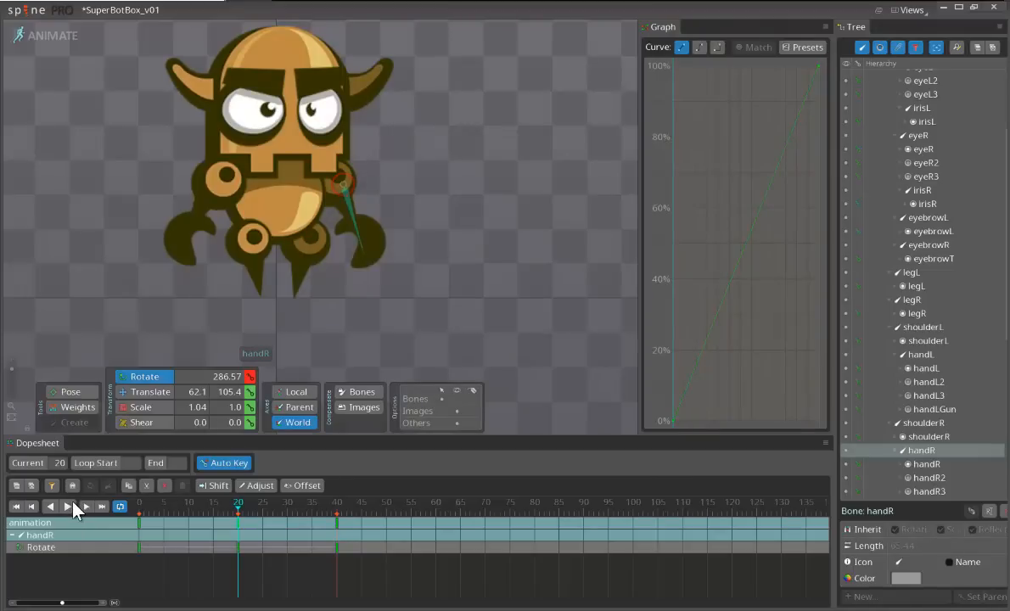
click(50, 506)
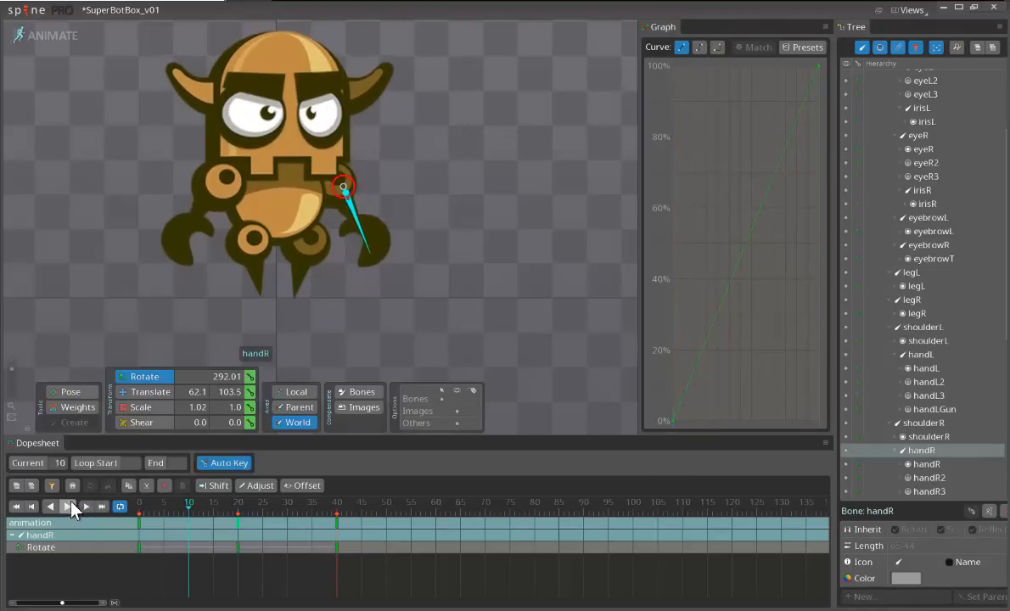
click(66, 506)
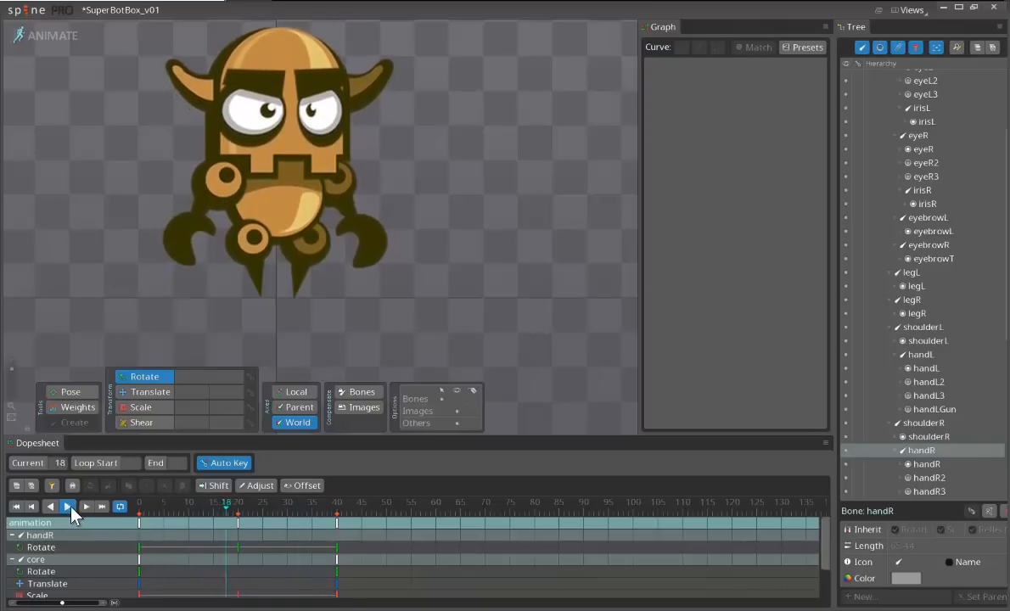
- Key a tilted rotation for the eyebrowR bone at frame 20
click(67, 506)
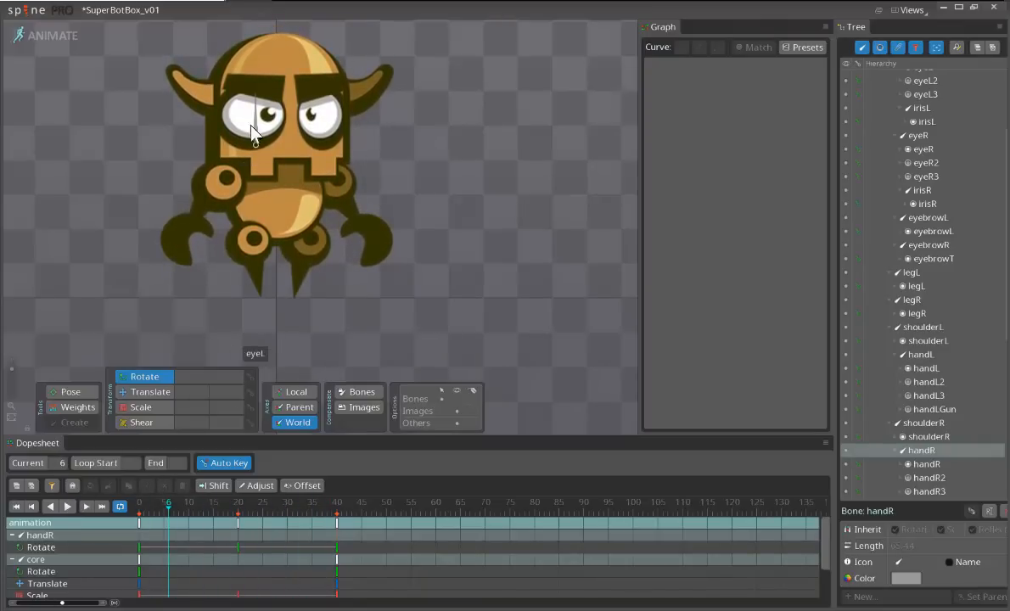
mouse_move(173, 520)
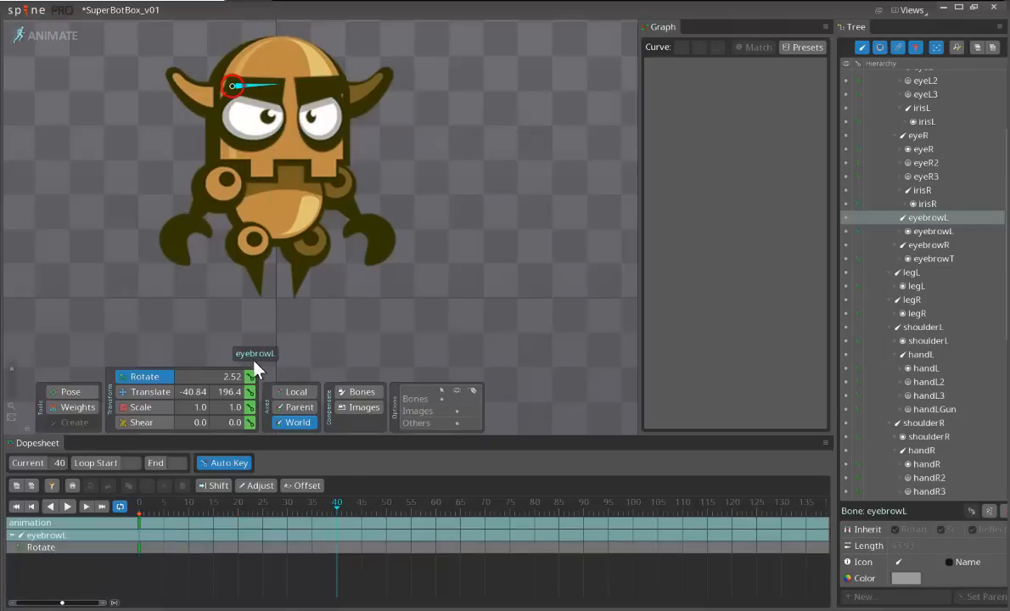
click(237, 502)
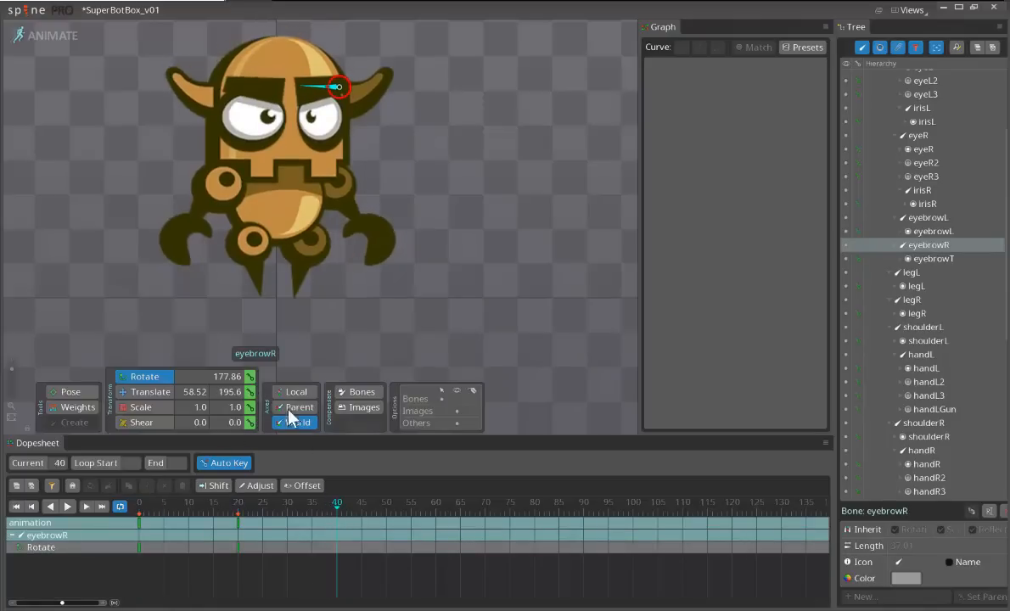
click(236, 503)
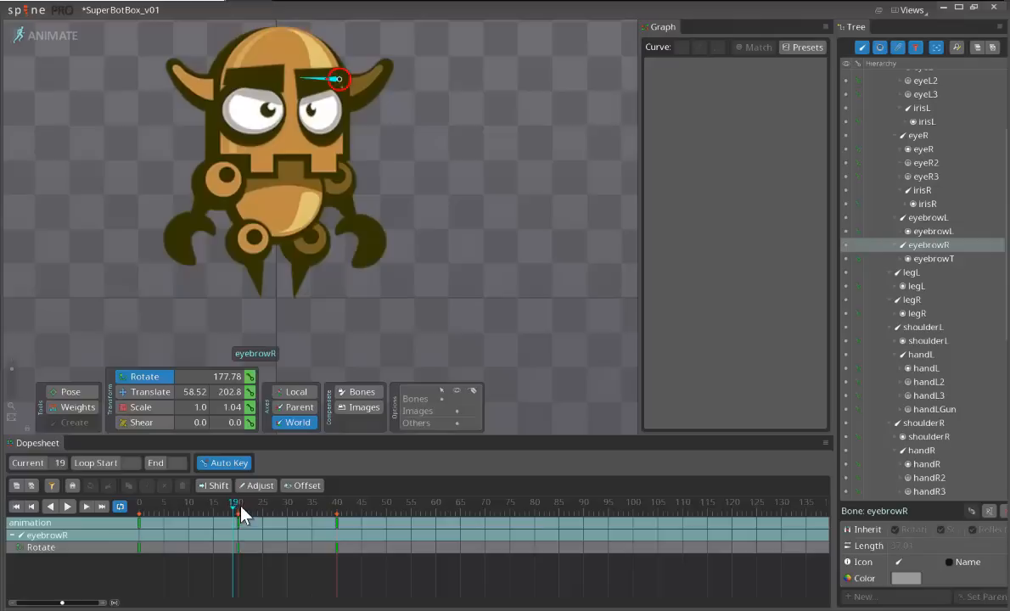
click(238, 503)
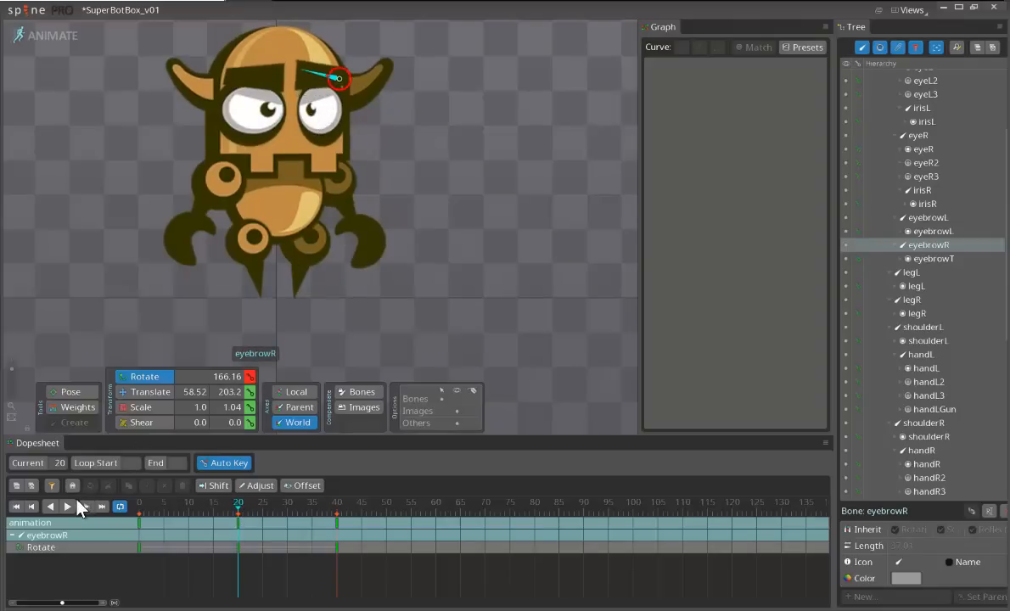
- Play back the loop to check the brow movement, then clear the selection
click(68, 506)
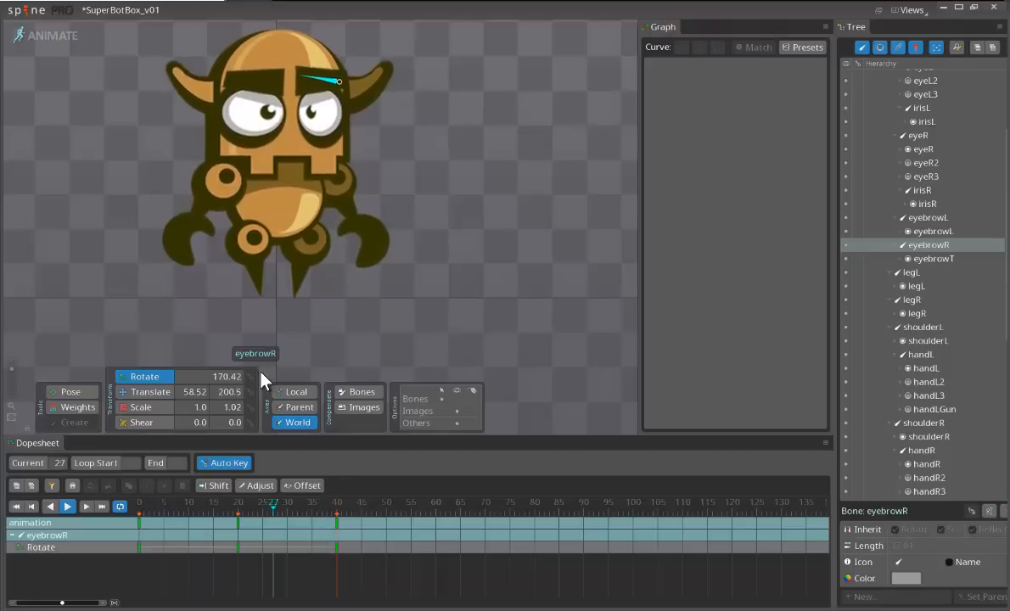
click(168, 506)
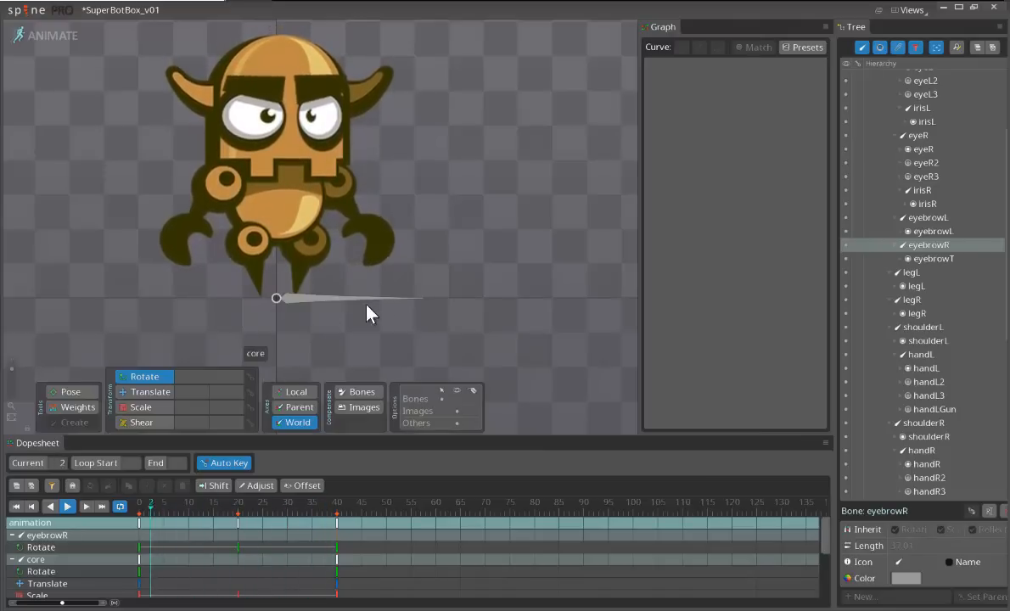
click(248, 502)
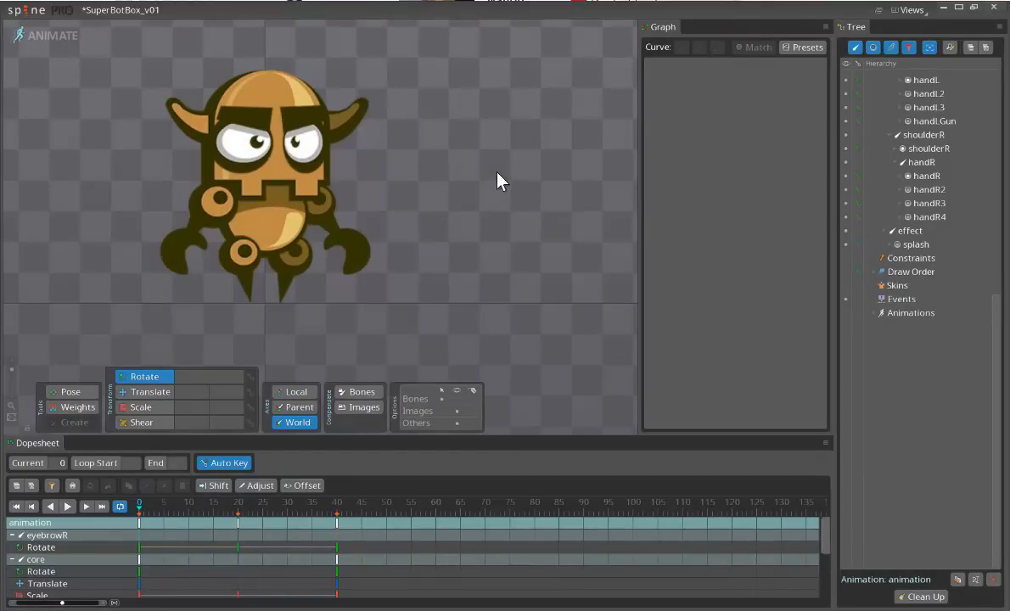
mouse_move(519, 188)
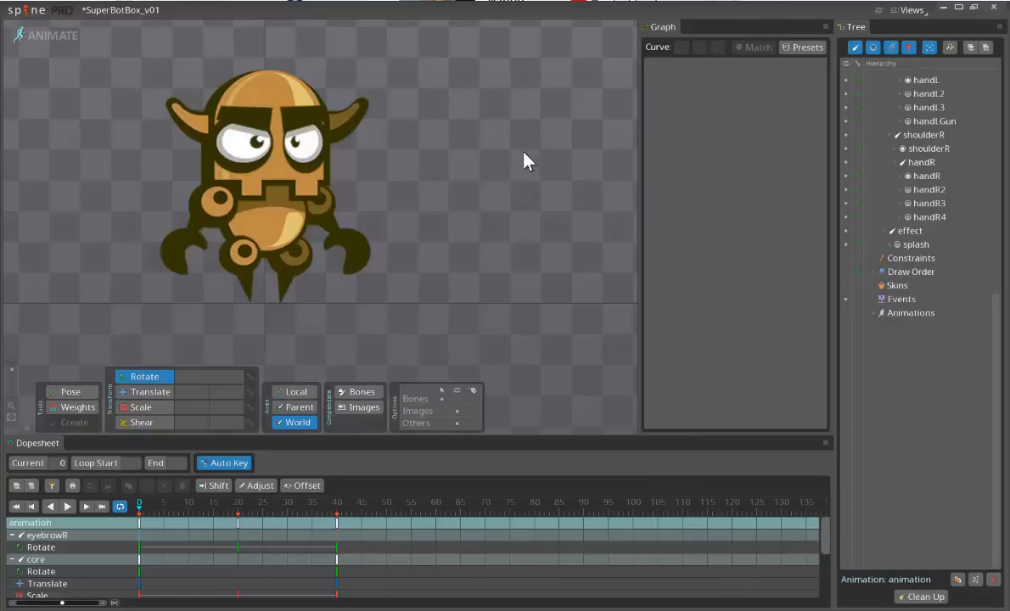
mouse_move(781, 258)
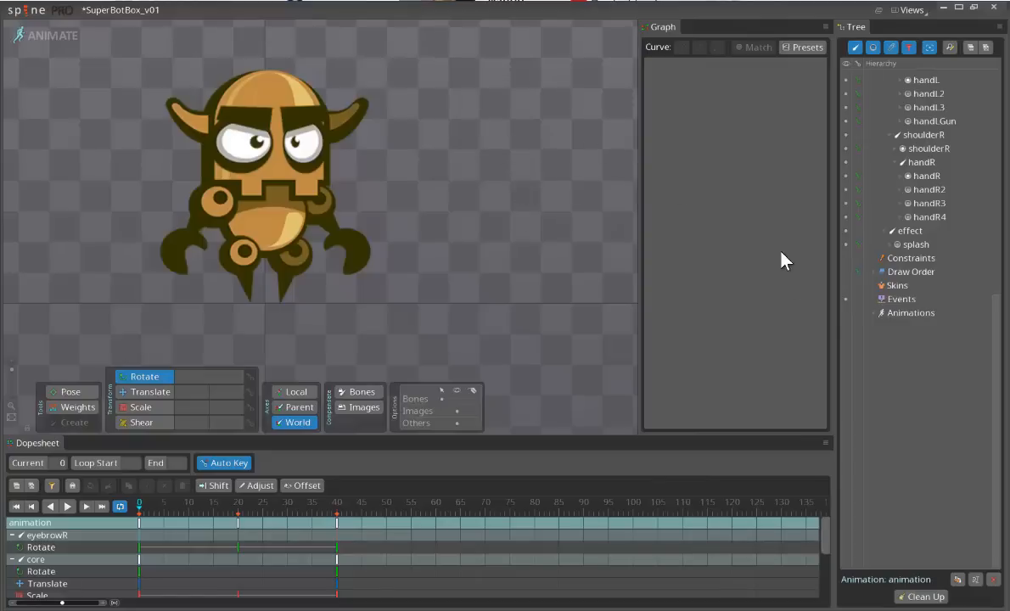
- Rename the animation to idle1 and duplicate it as idle2
click(910, 312)
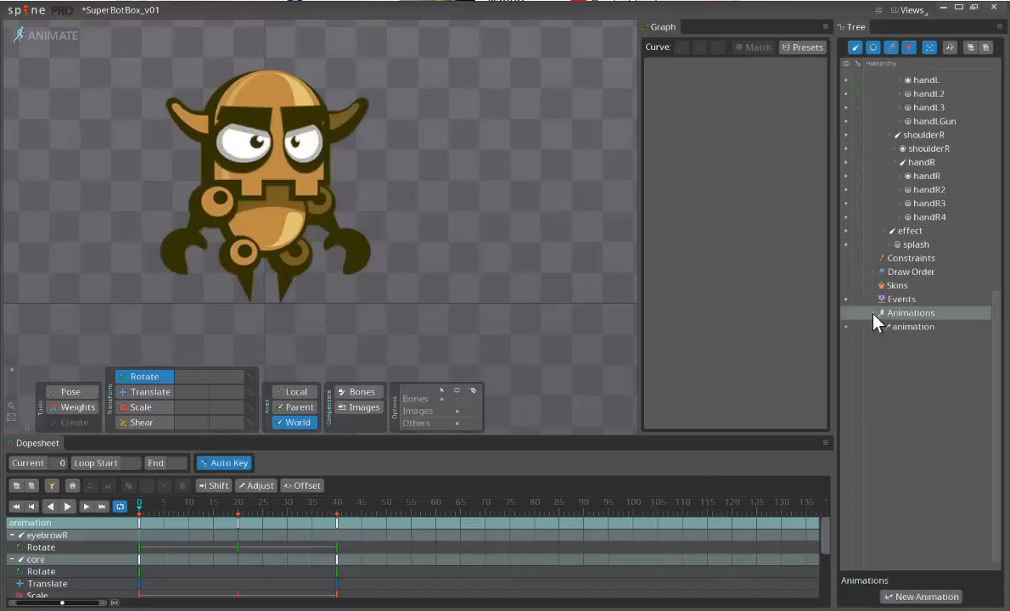
click(914, 326)
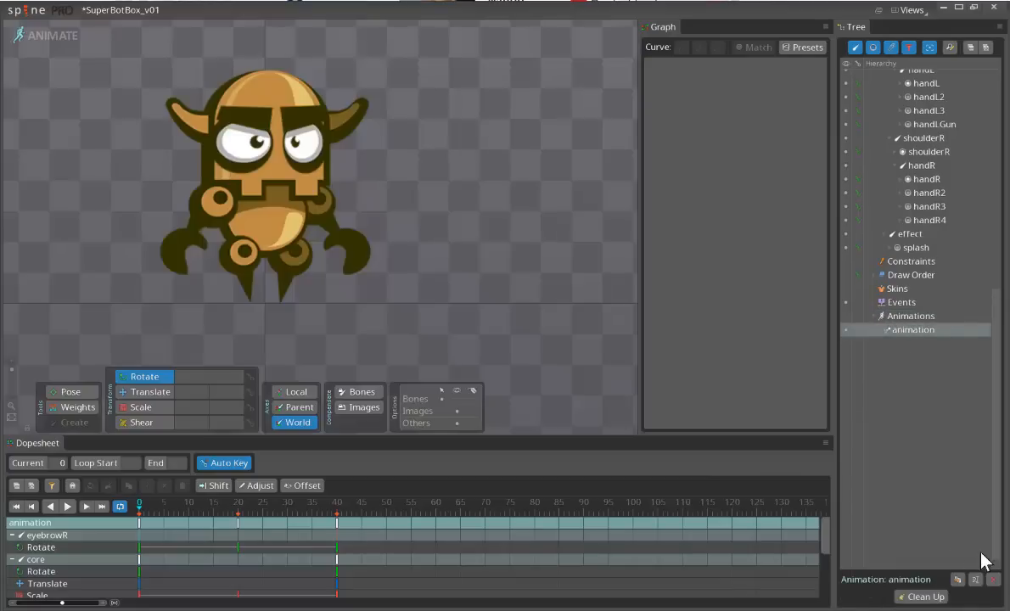
double_click(913, 330)
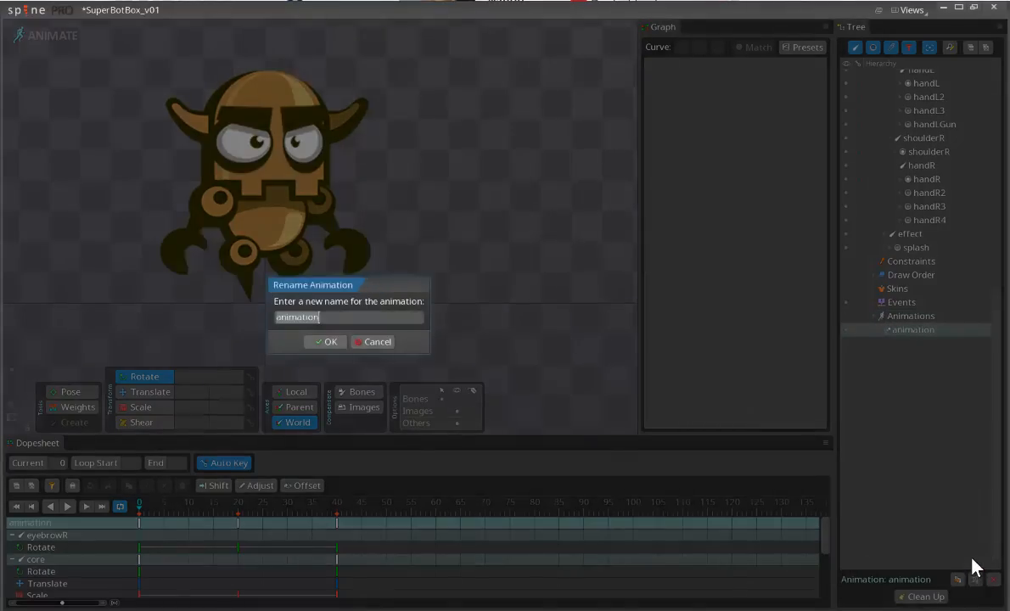
text(id.)
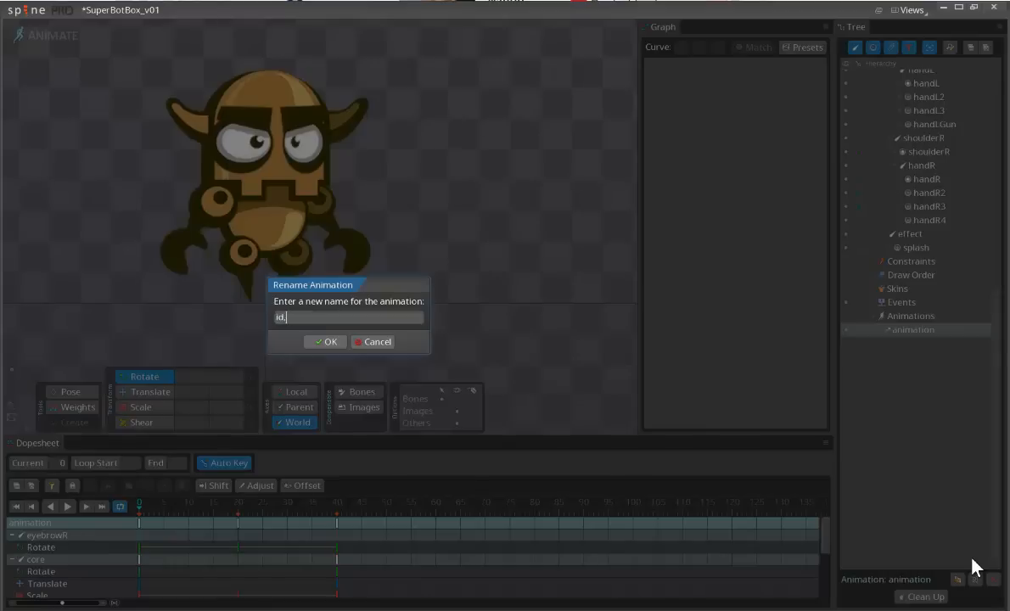
click(326, 342)
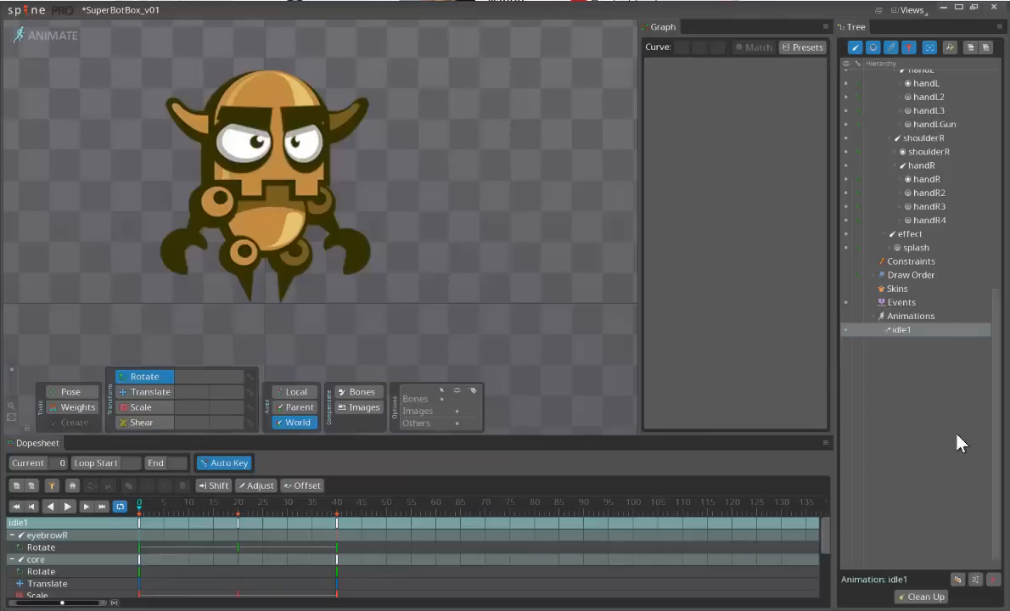
click(958, 581)
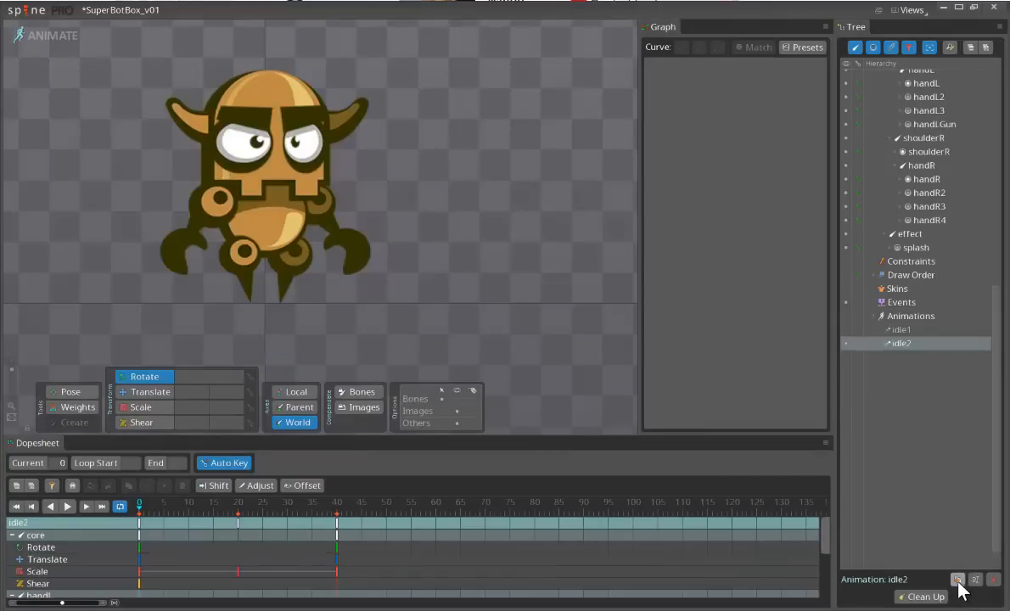
mouse_move(441, 506)
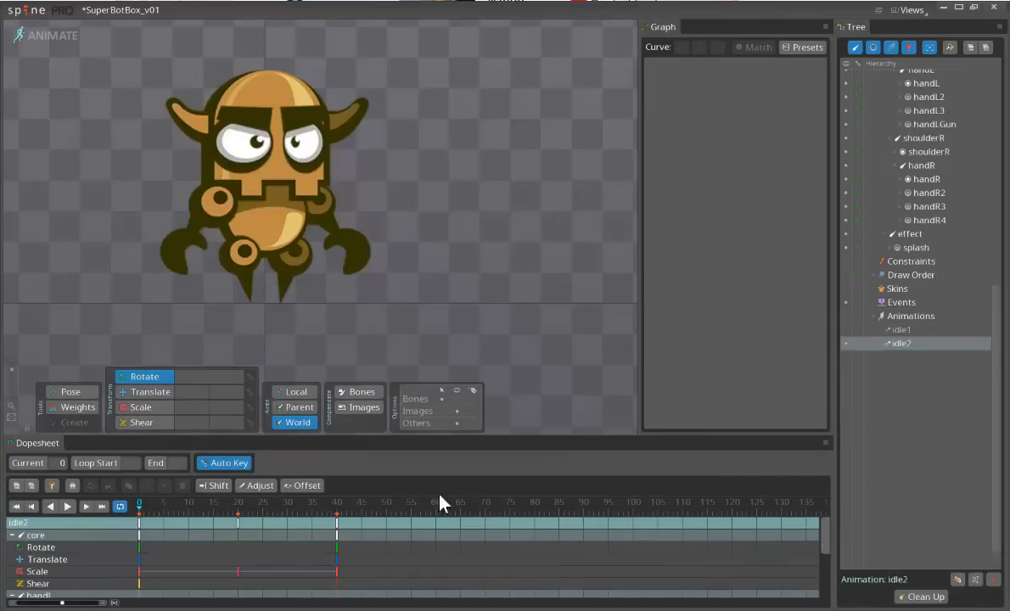
mouse_move(212, 485)
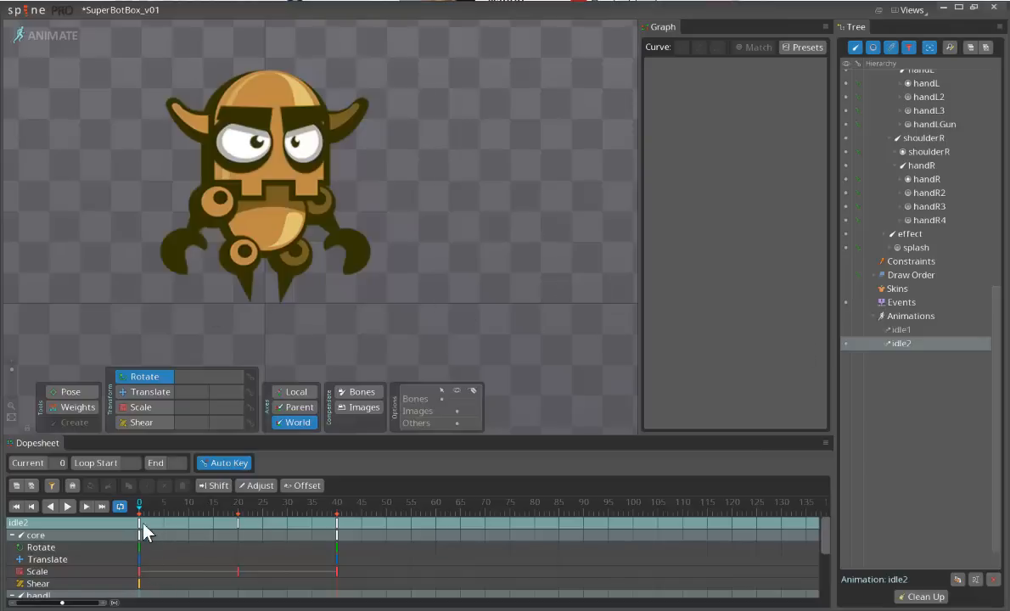
mouse_move(252, 174)
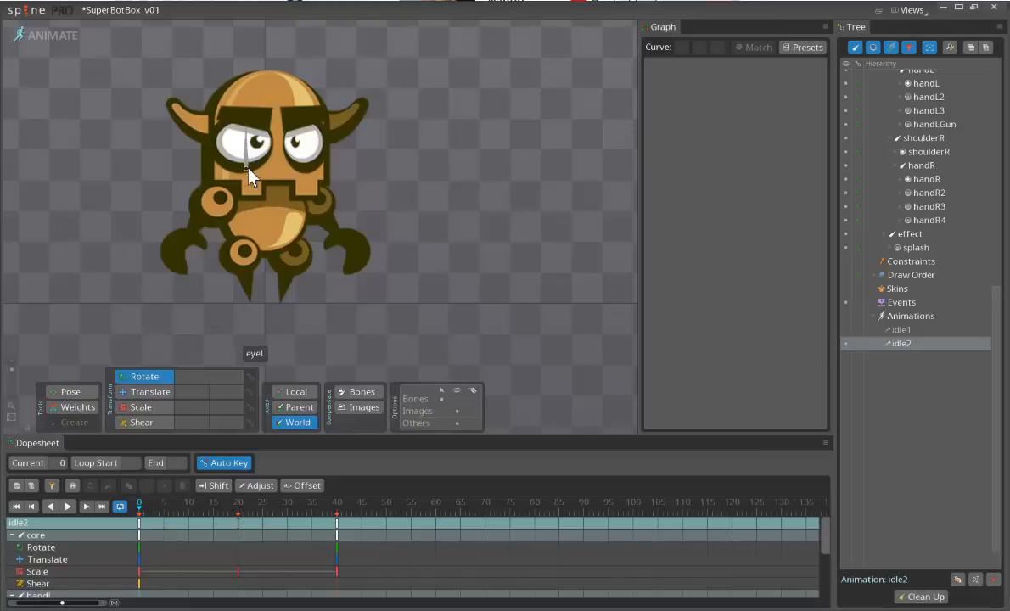
- Key the eyeL and eyeL2 slot colours so eyeL2 shows instead of the open left eye
click(246, 168)
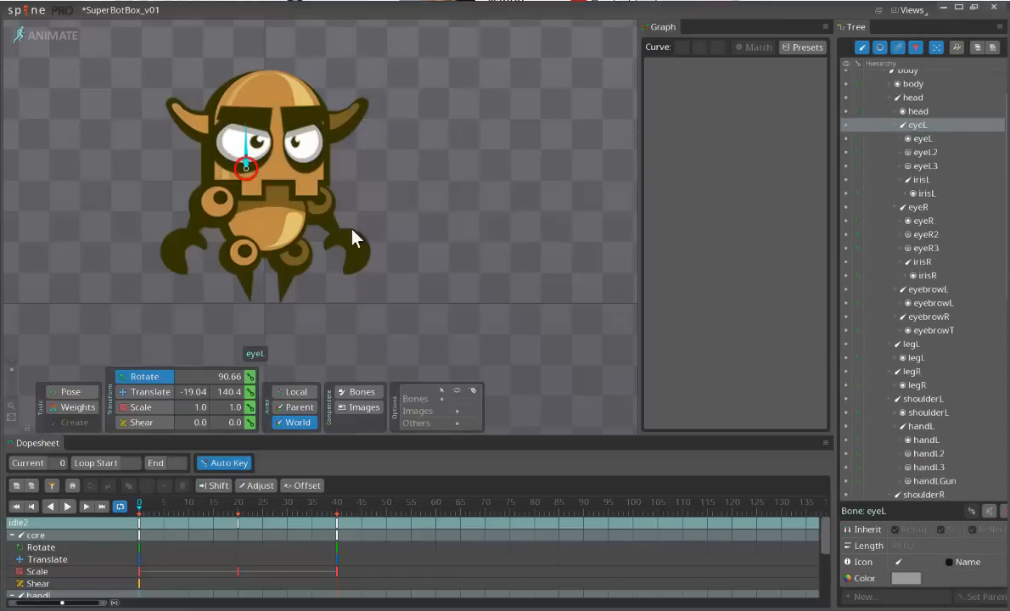
mouse_move(149, 560)
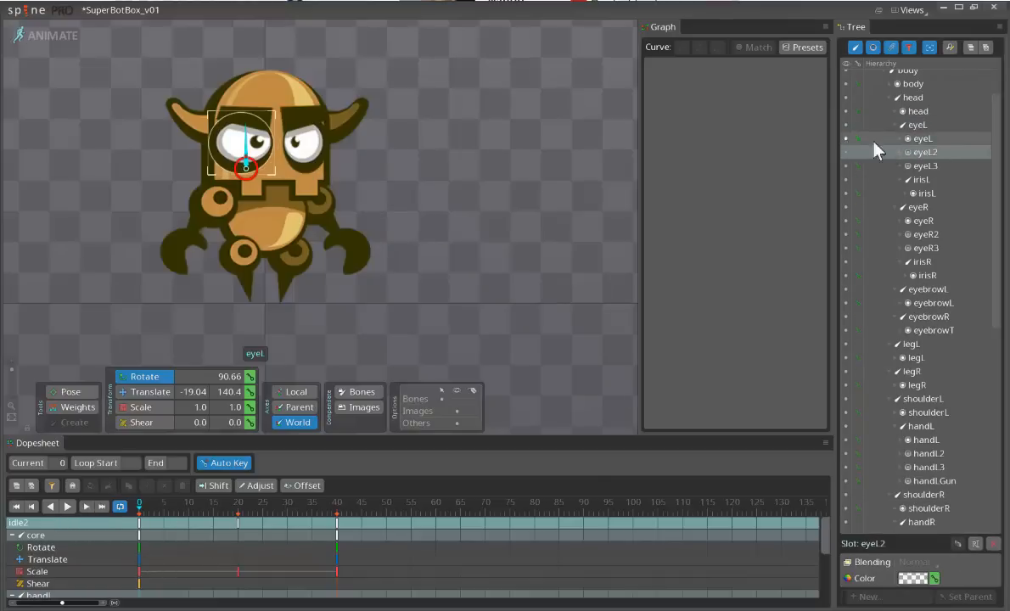
click(913, 577)
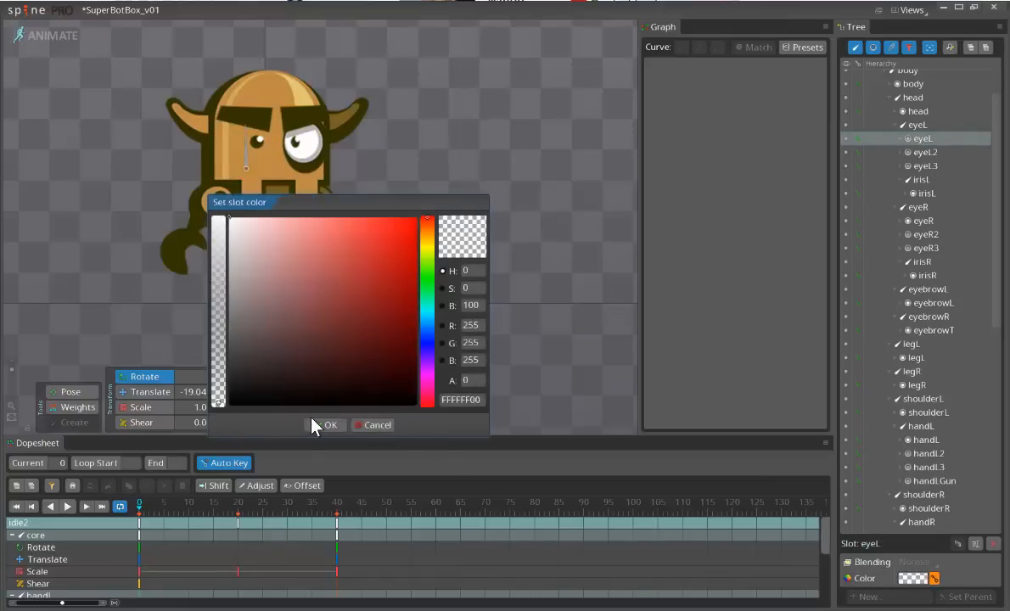
click(330, 425)
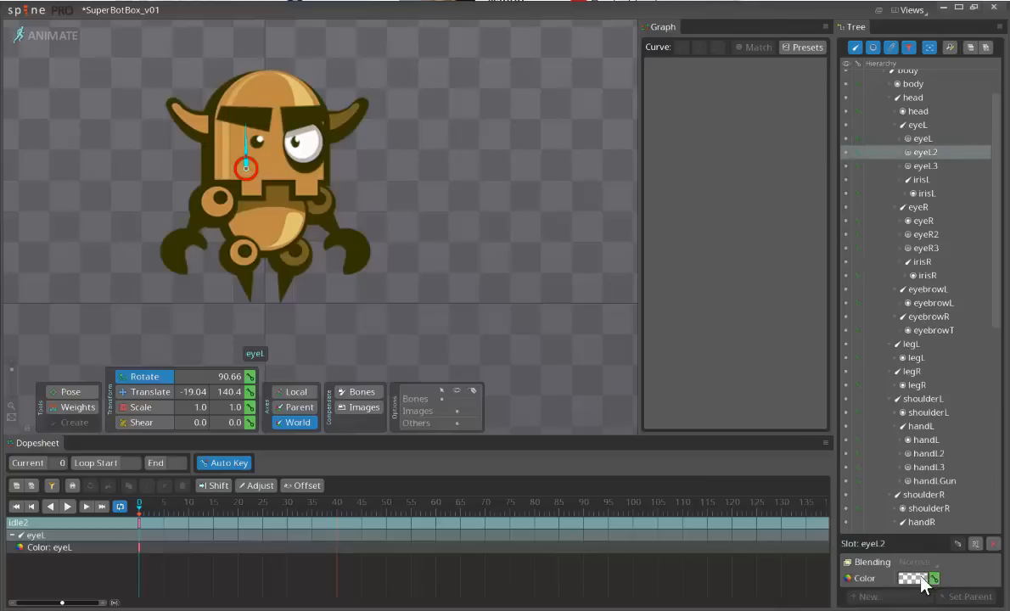
click(920, 577)
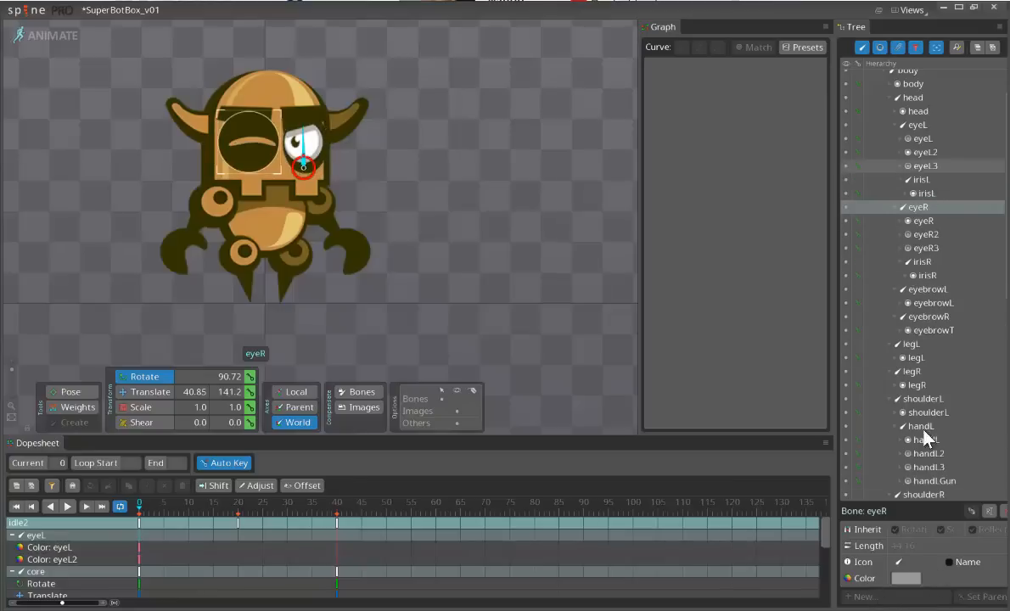
- Key the eyeR and eyeR2 slot colours so eyeR2 replaces the open right eye
click(924, 221)
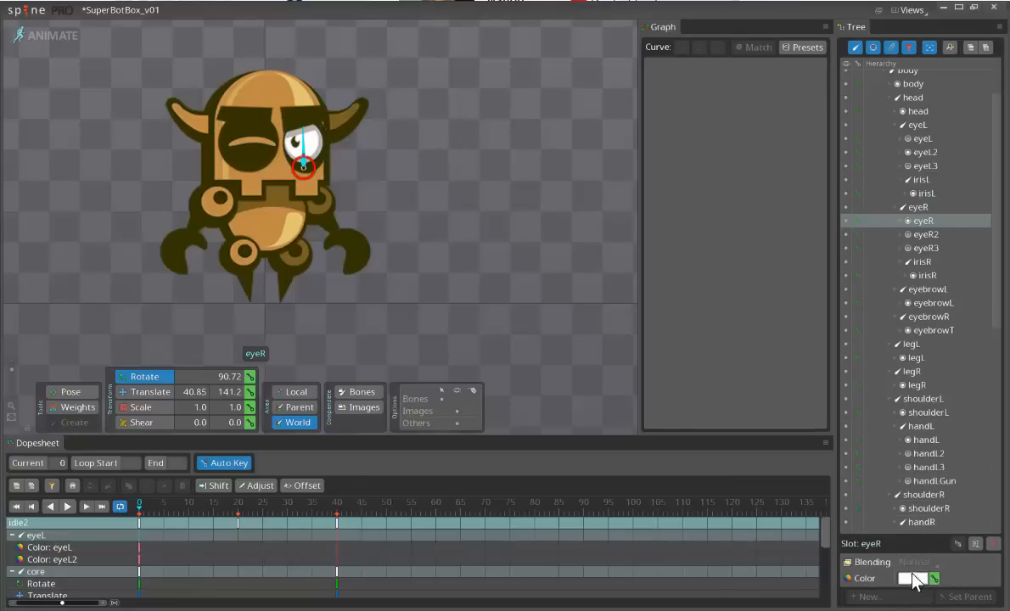
click(913, 577)
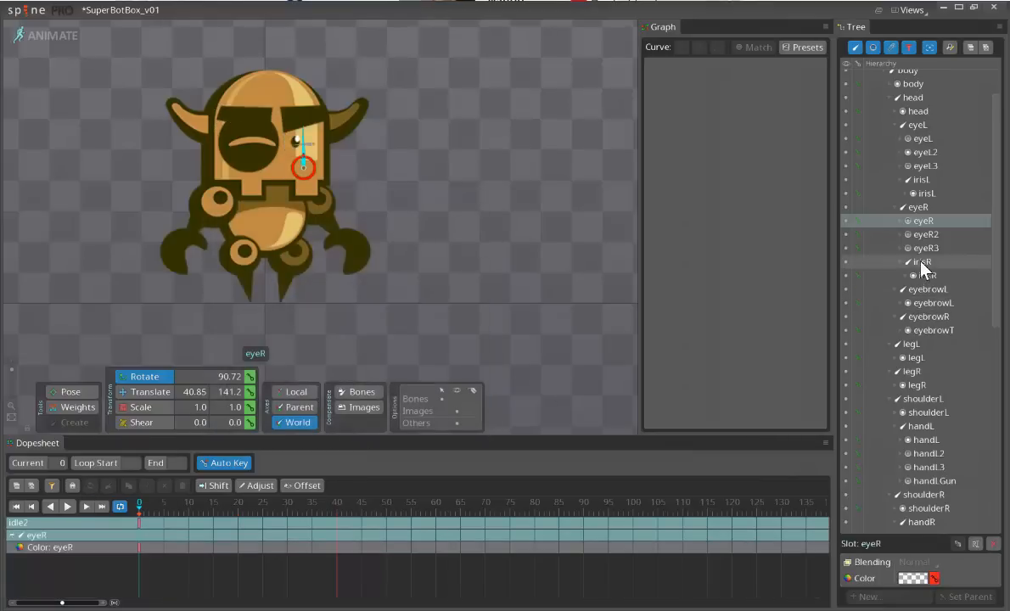
click(927, 234)
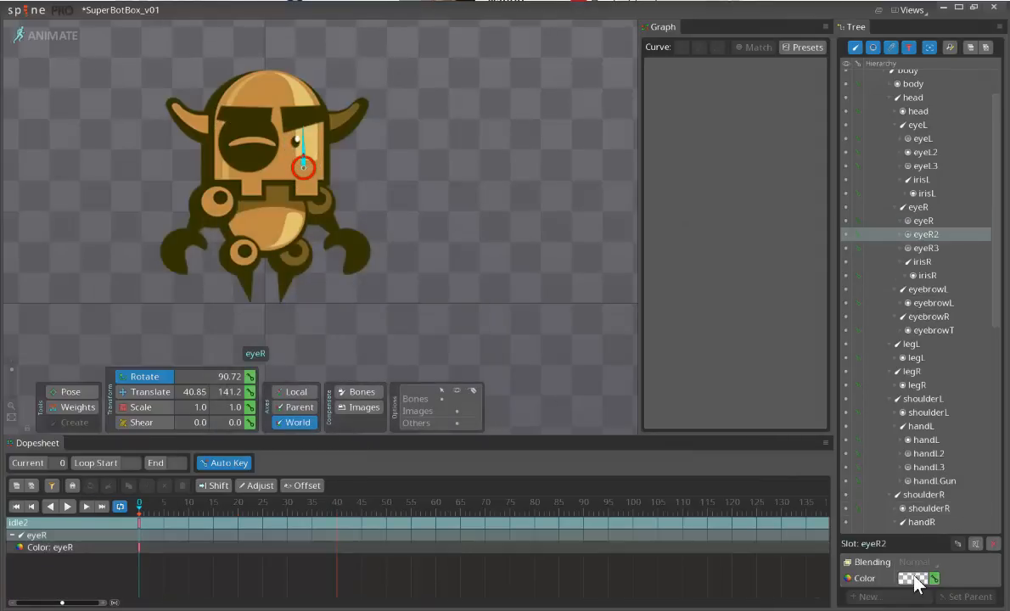
click(913, 578)
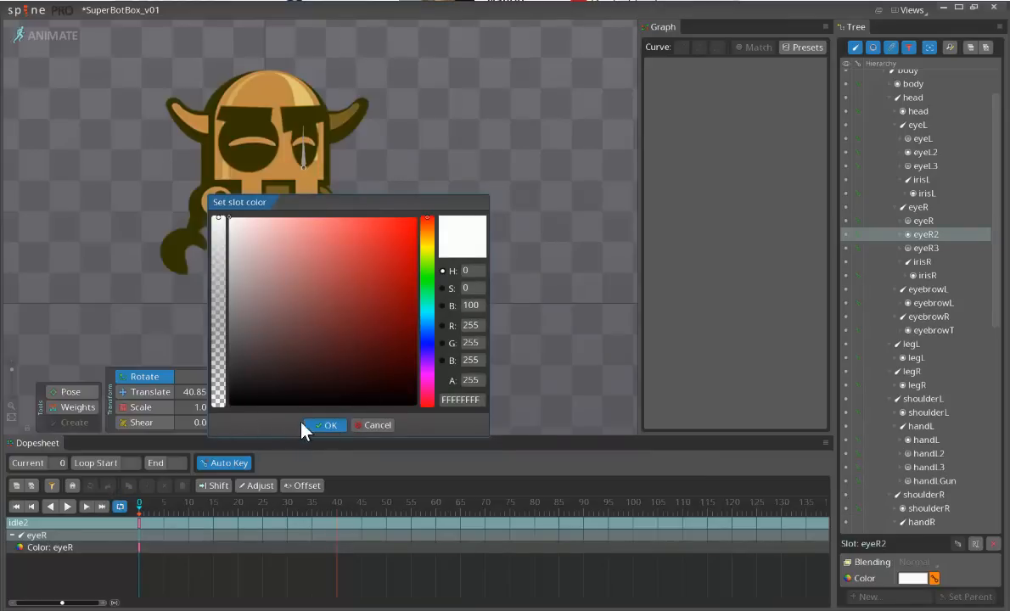
click(326, 425)
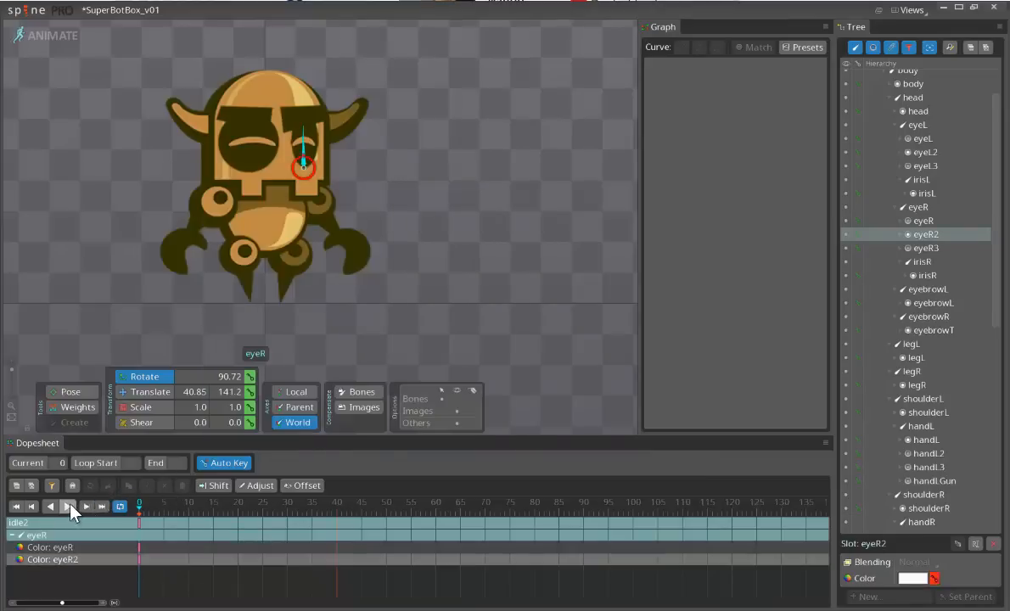
- Play back idle2 to check the swapped eyes
click(68, 506)
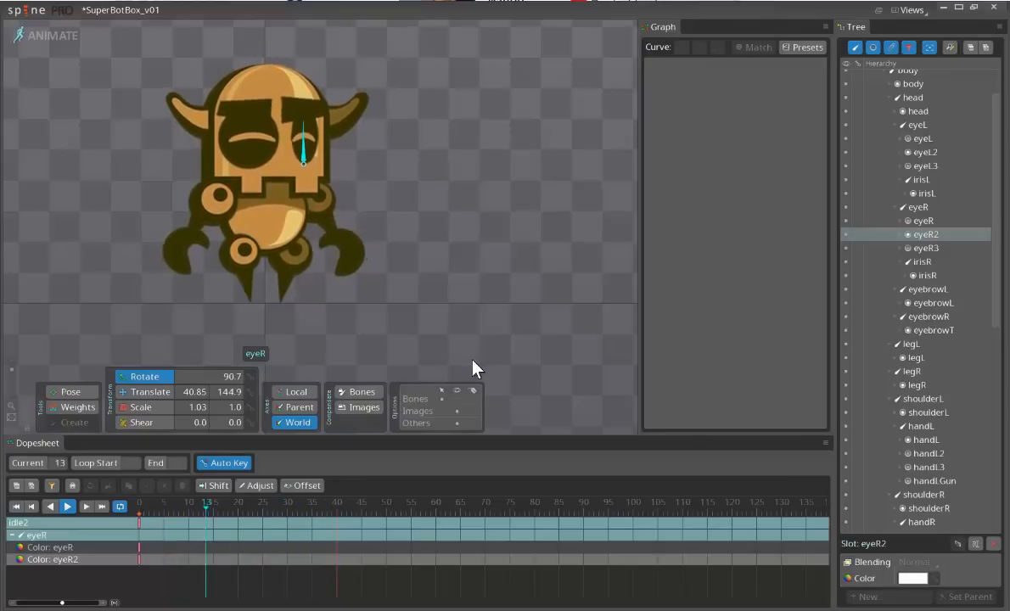
click(305, 503)
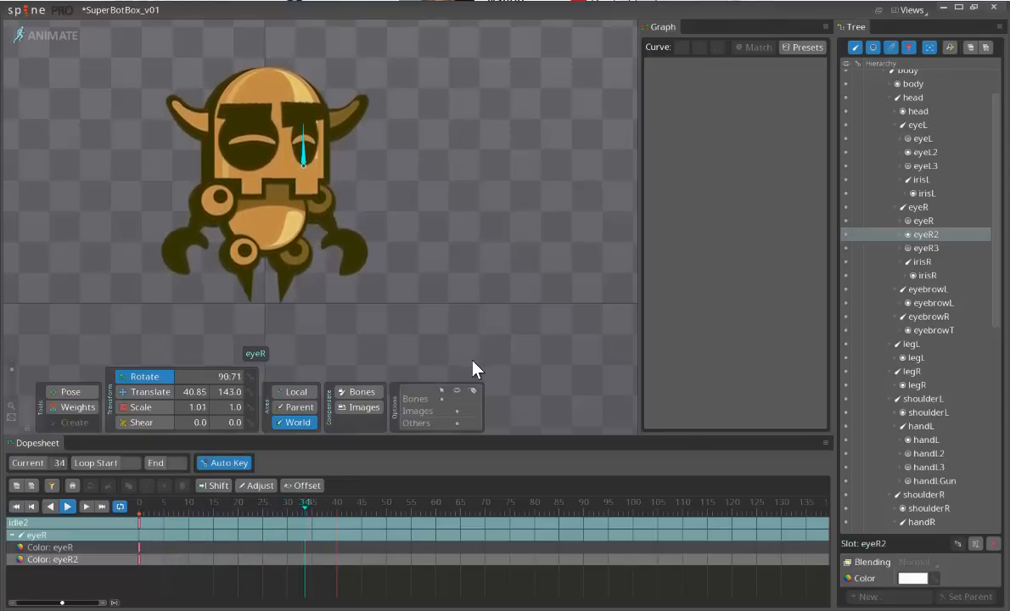